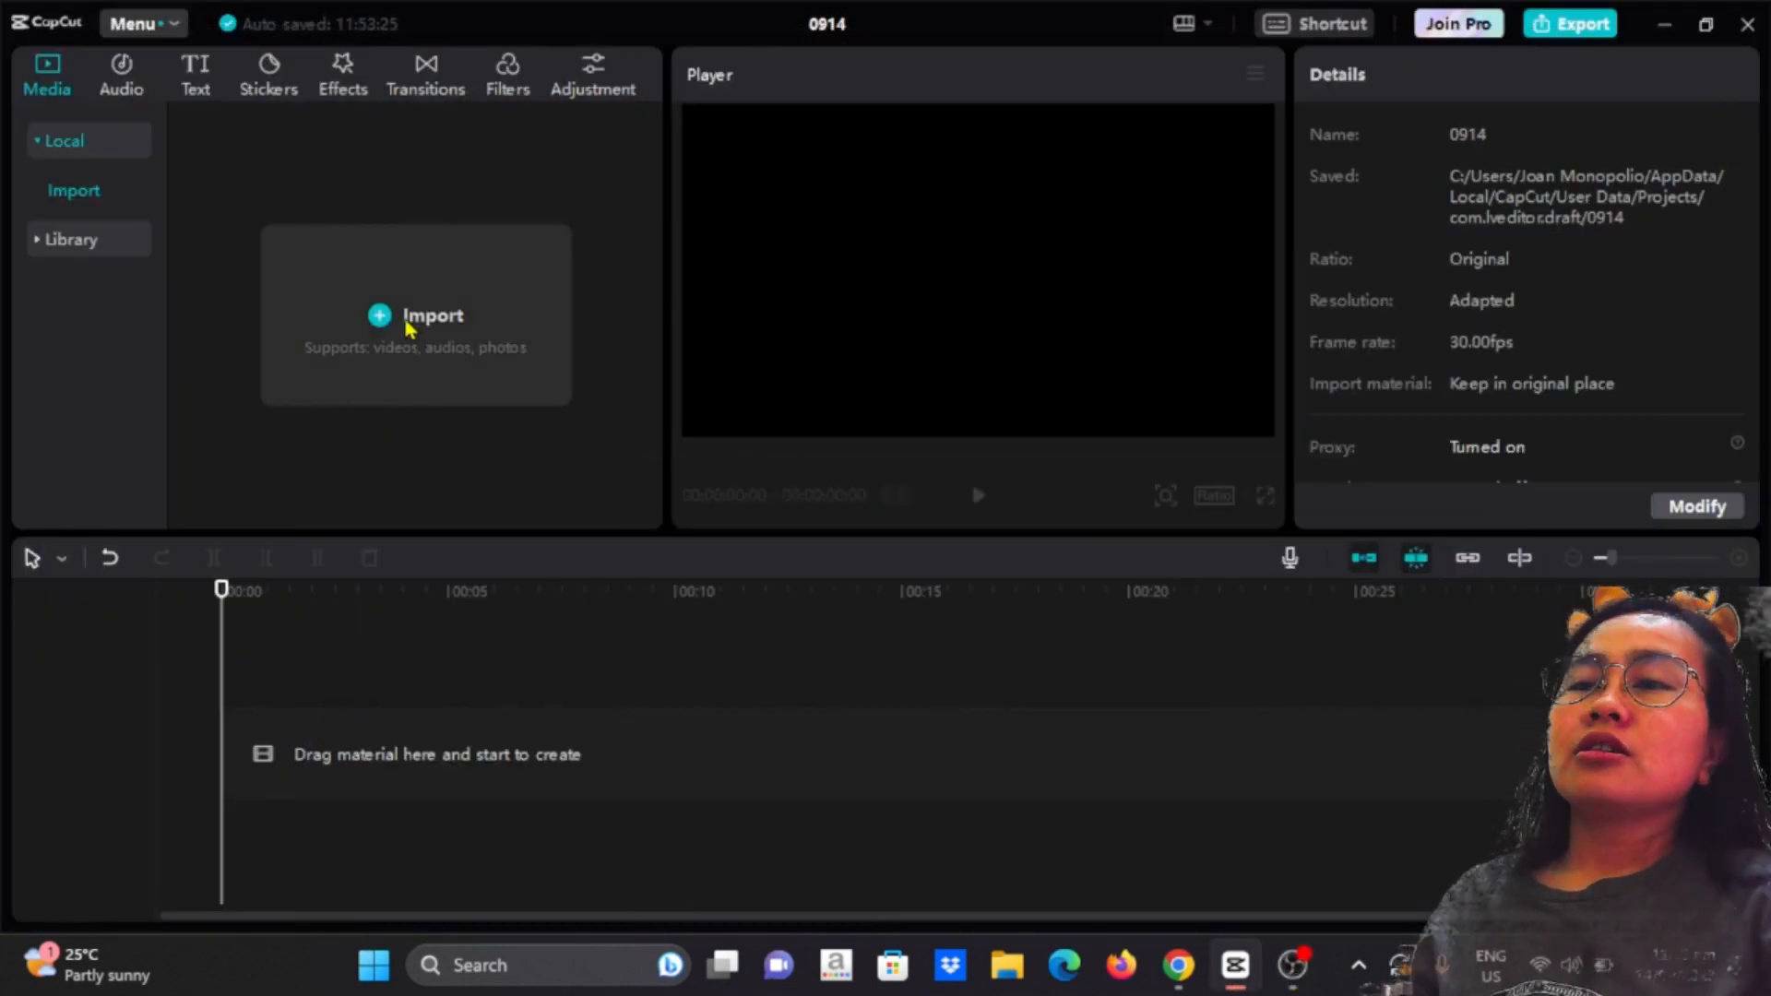
Import the zombie MP4 from Downloads into the project media.
click(431, 315)
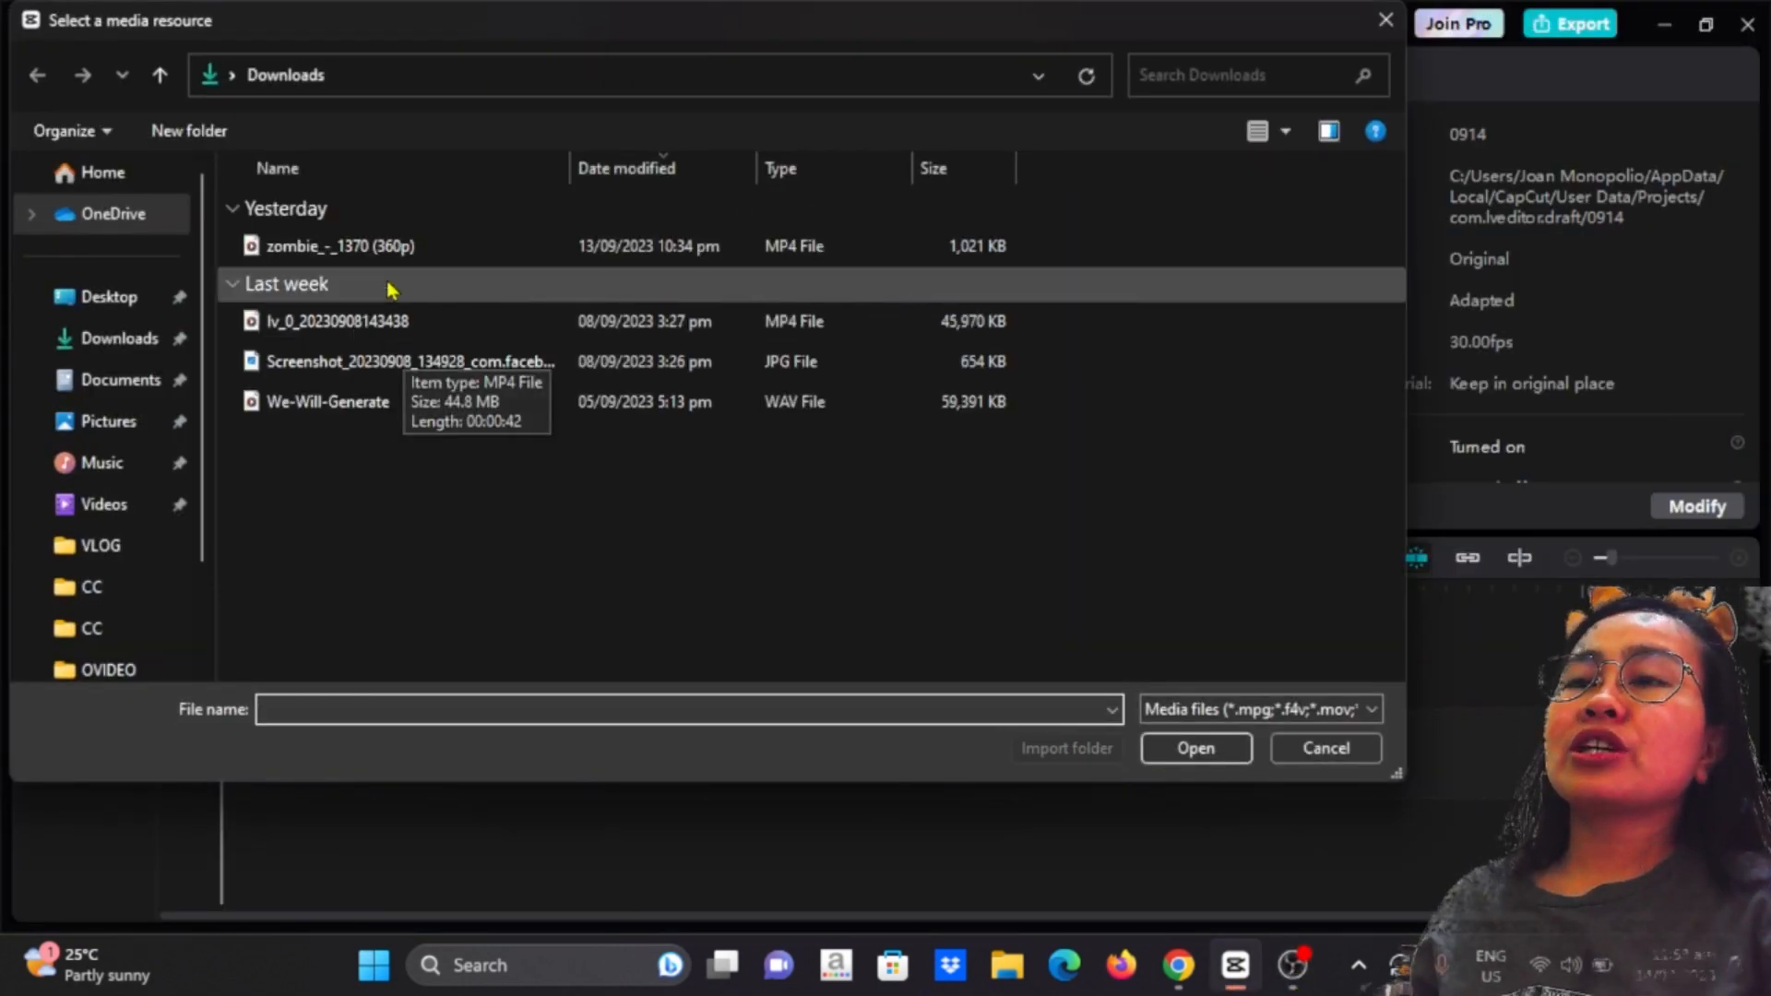
click(339, 245)
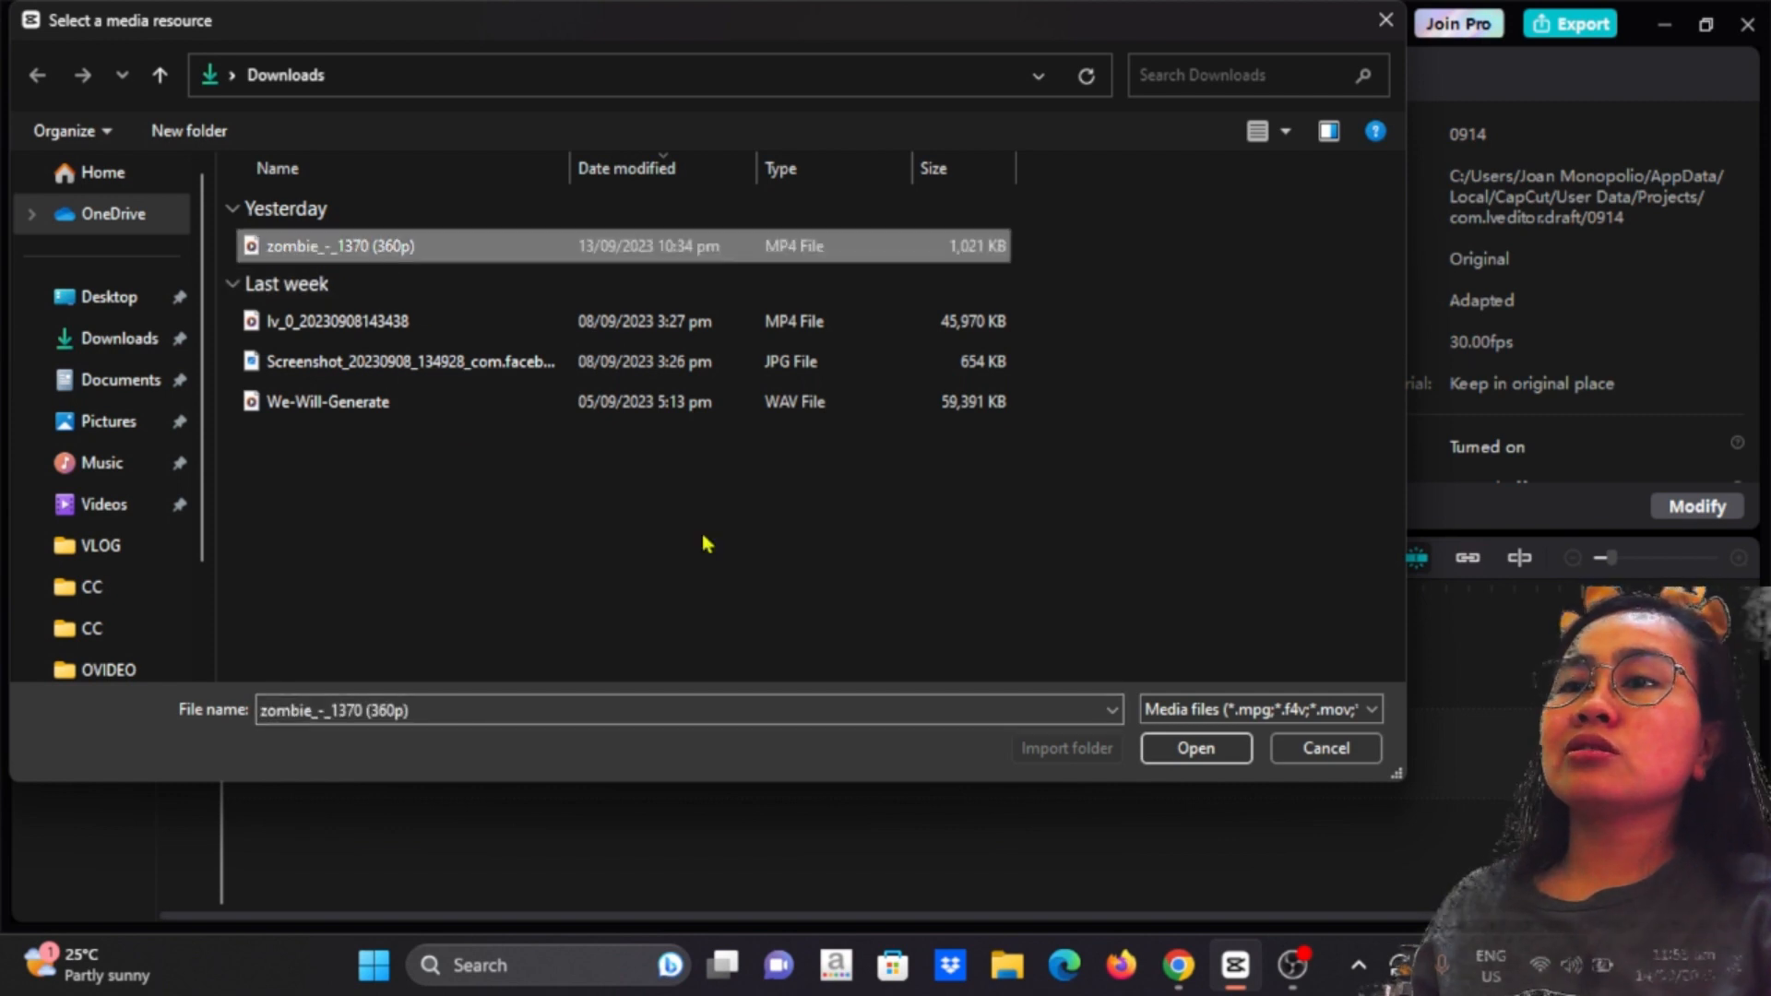
click(1194, 747)
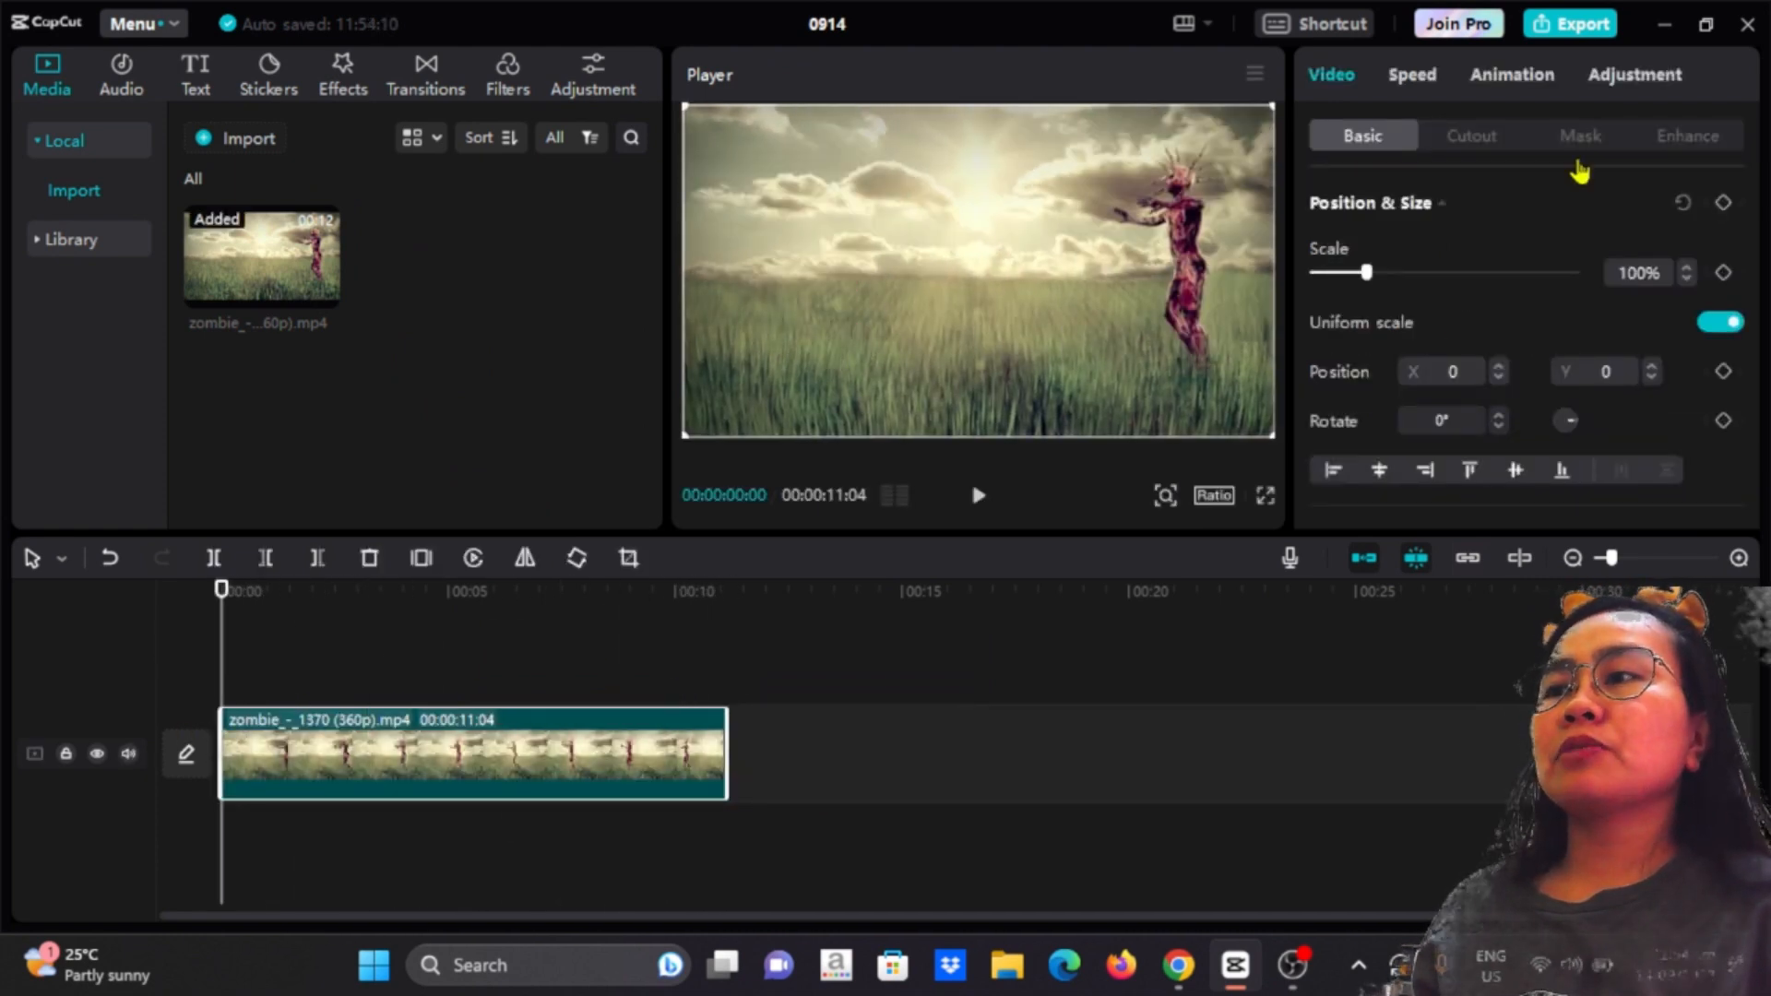
Set the zombie clip's playback speed to 1.5x.
click(1411, 73)
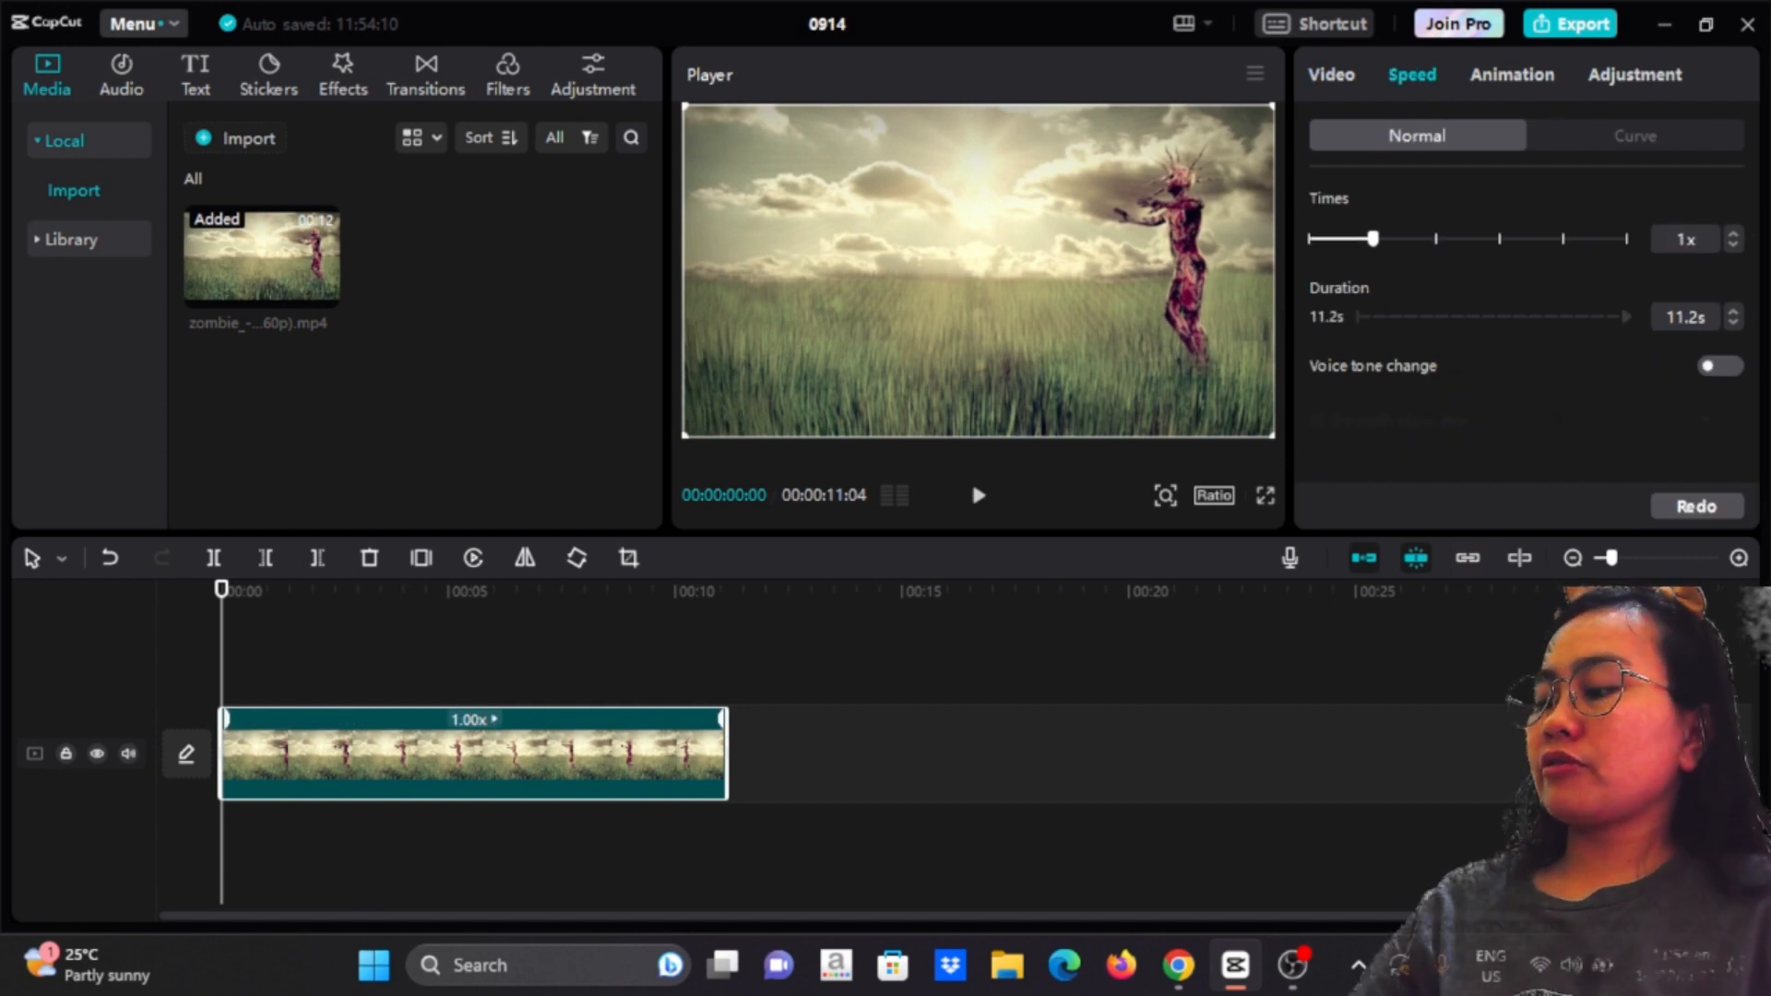
drag(1373, 238, 1404, 238)
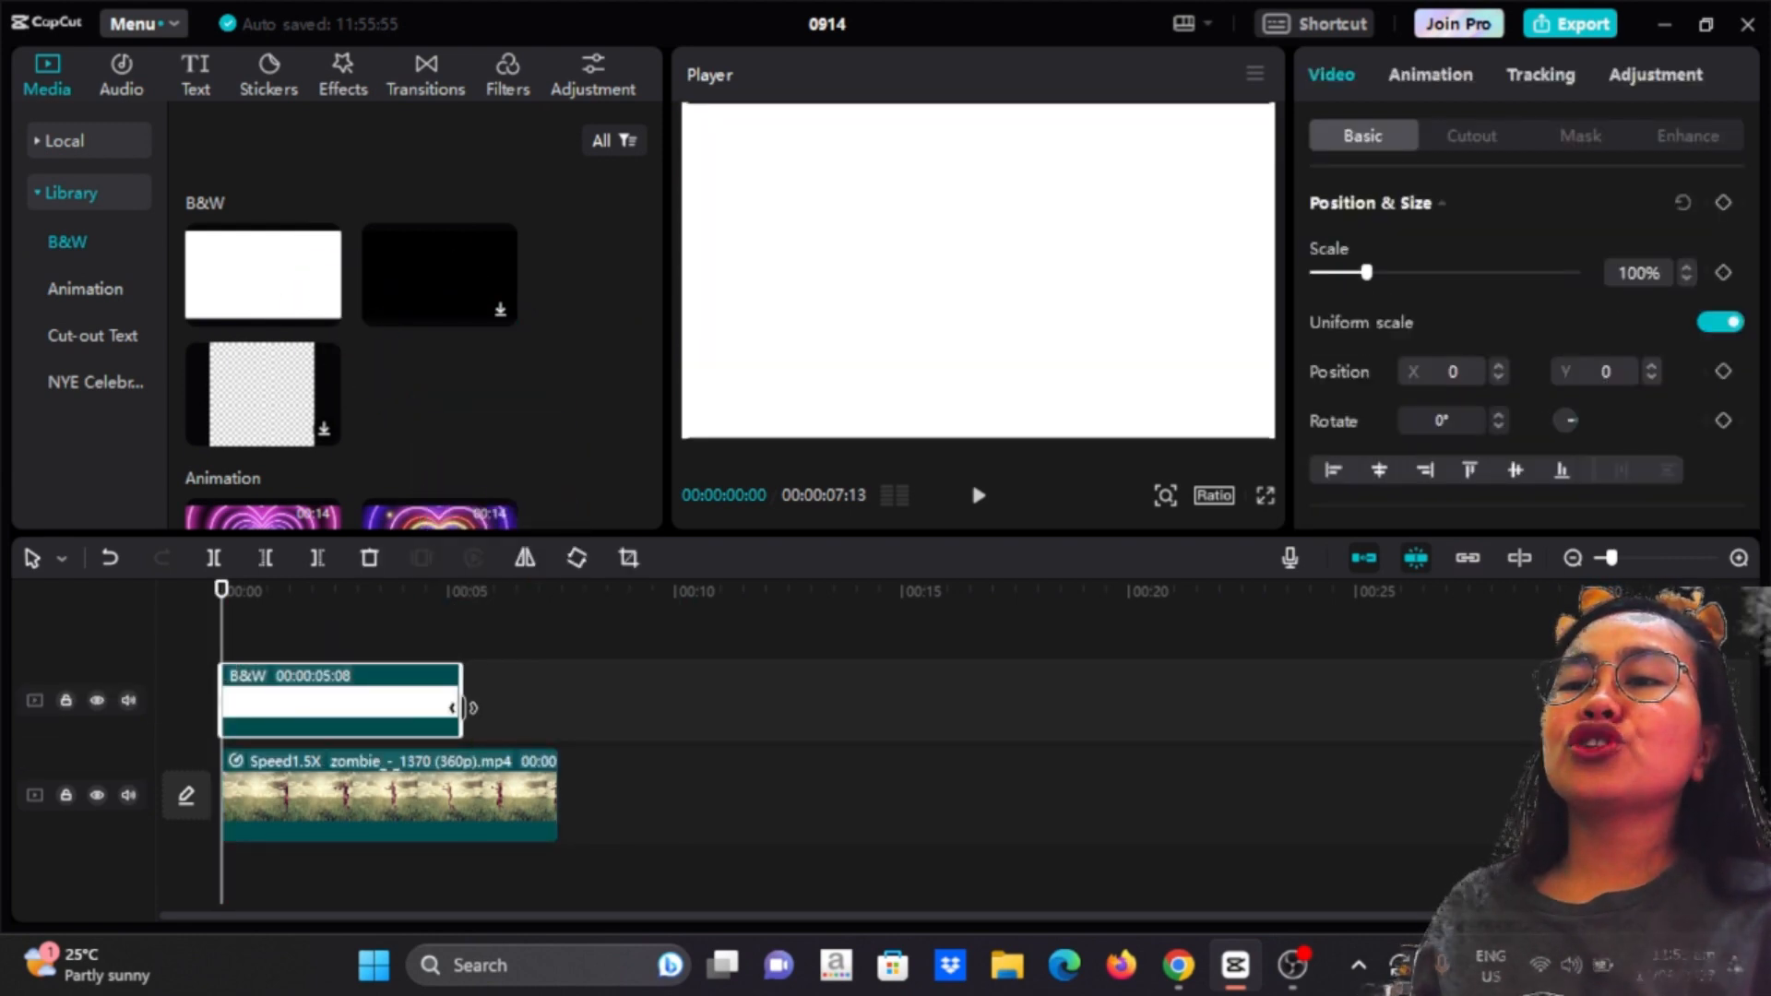
Lengthen the white clip to 7:13 to match the zombie clip and bring up the ratio options.
drag(457, 708, 554, 723)
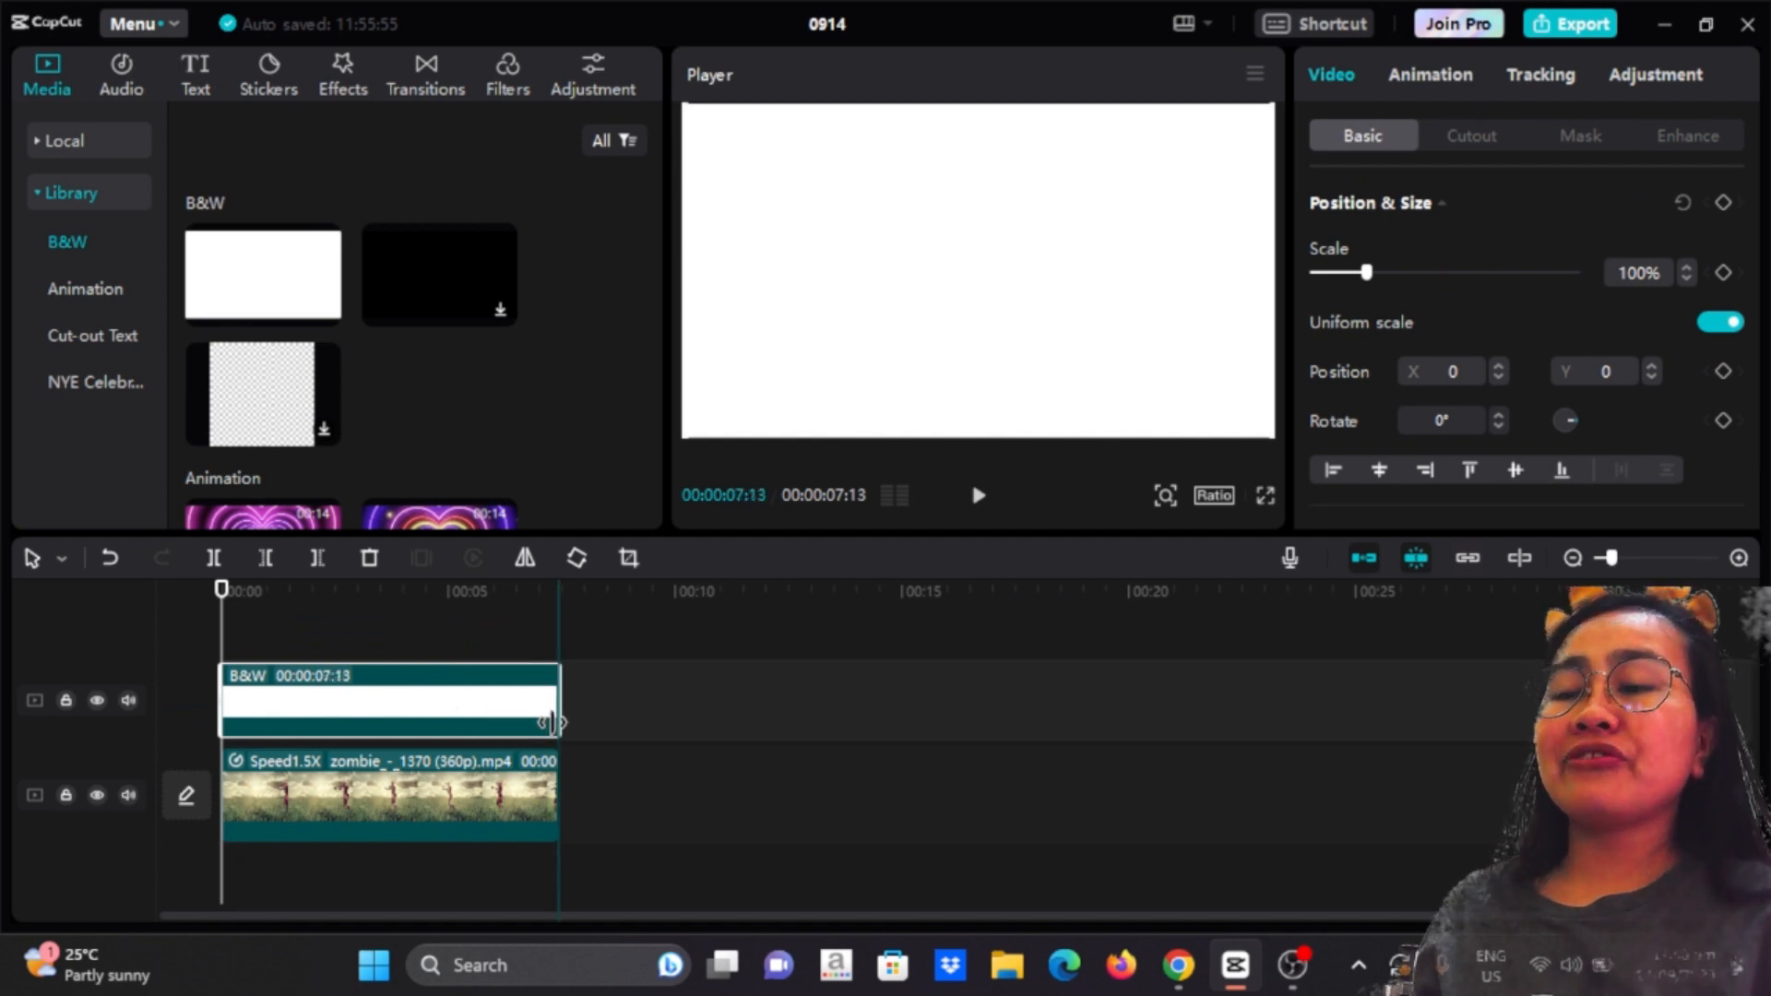
click(389, 797)
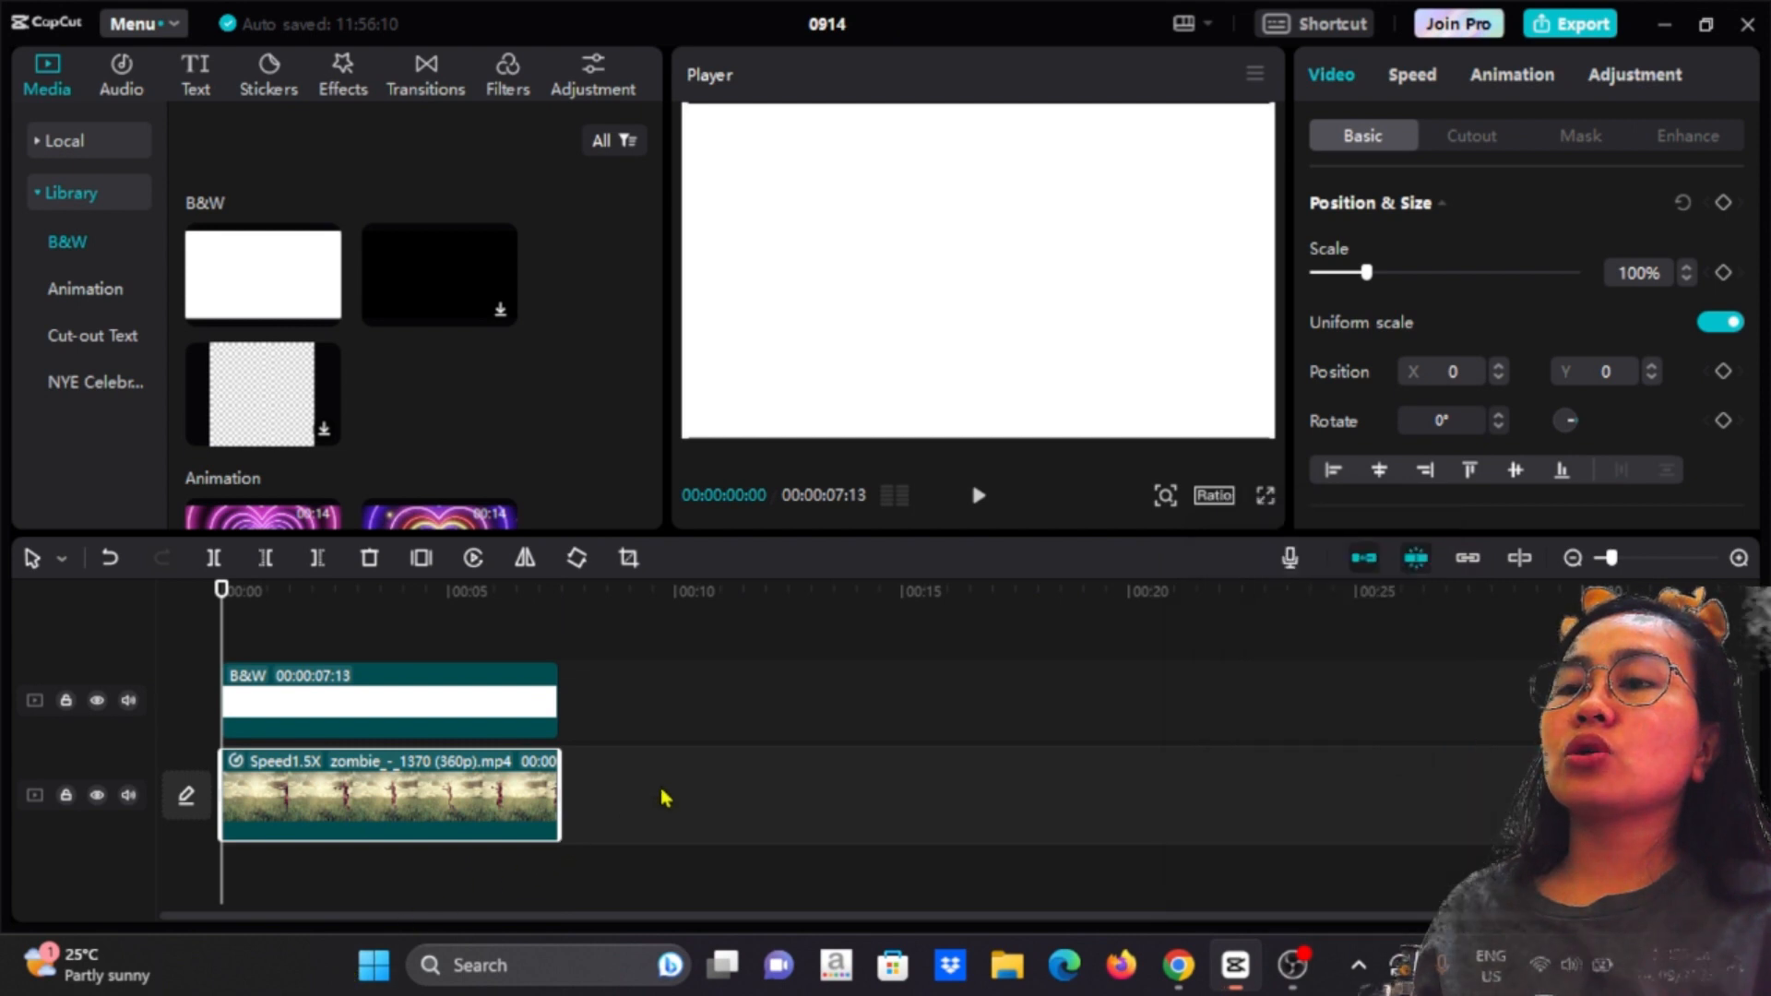
click(1213, 495)
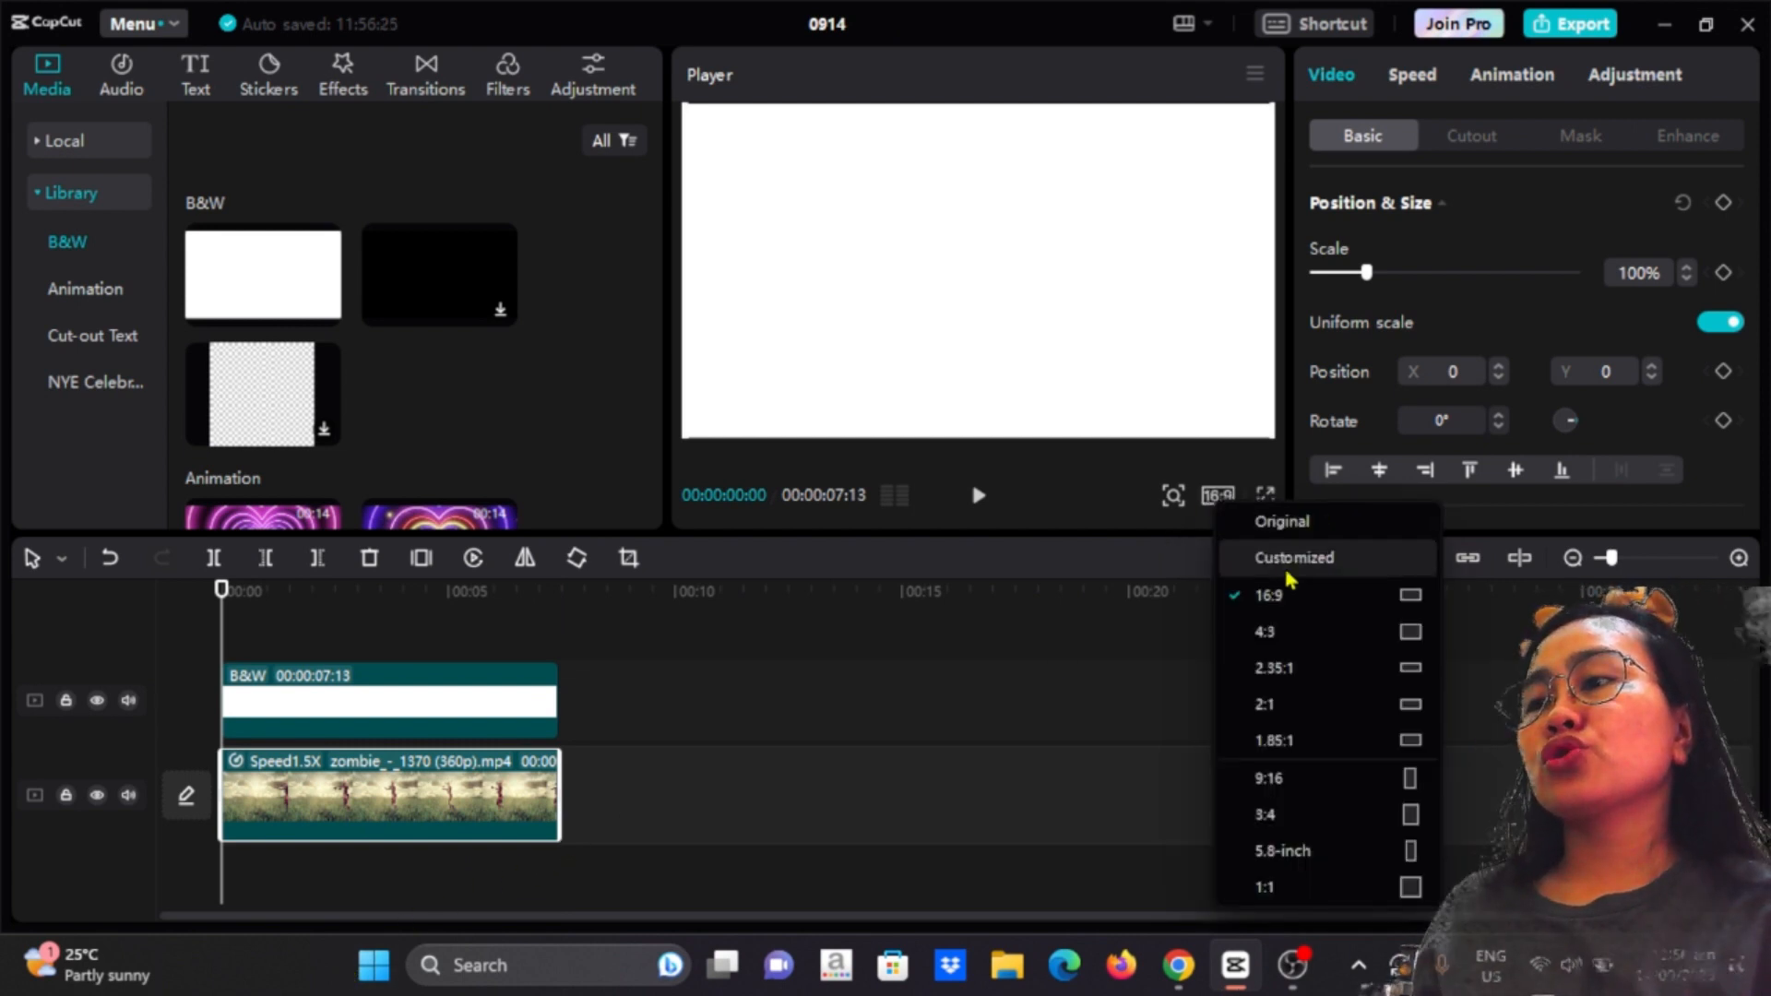
mouse_move(1295, 799)
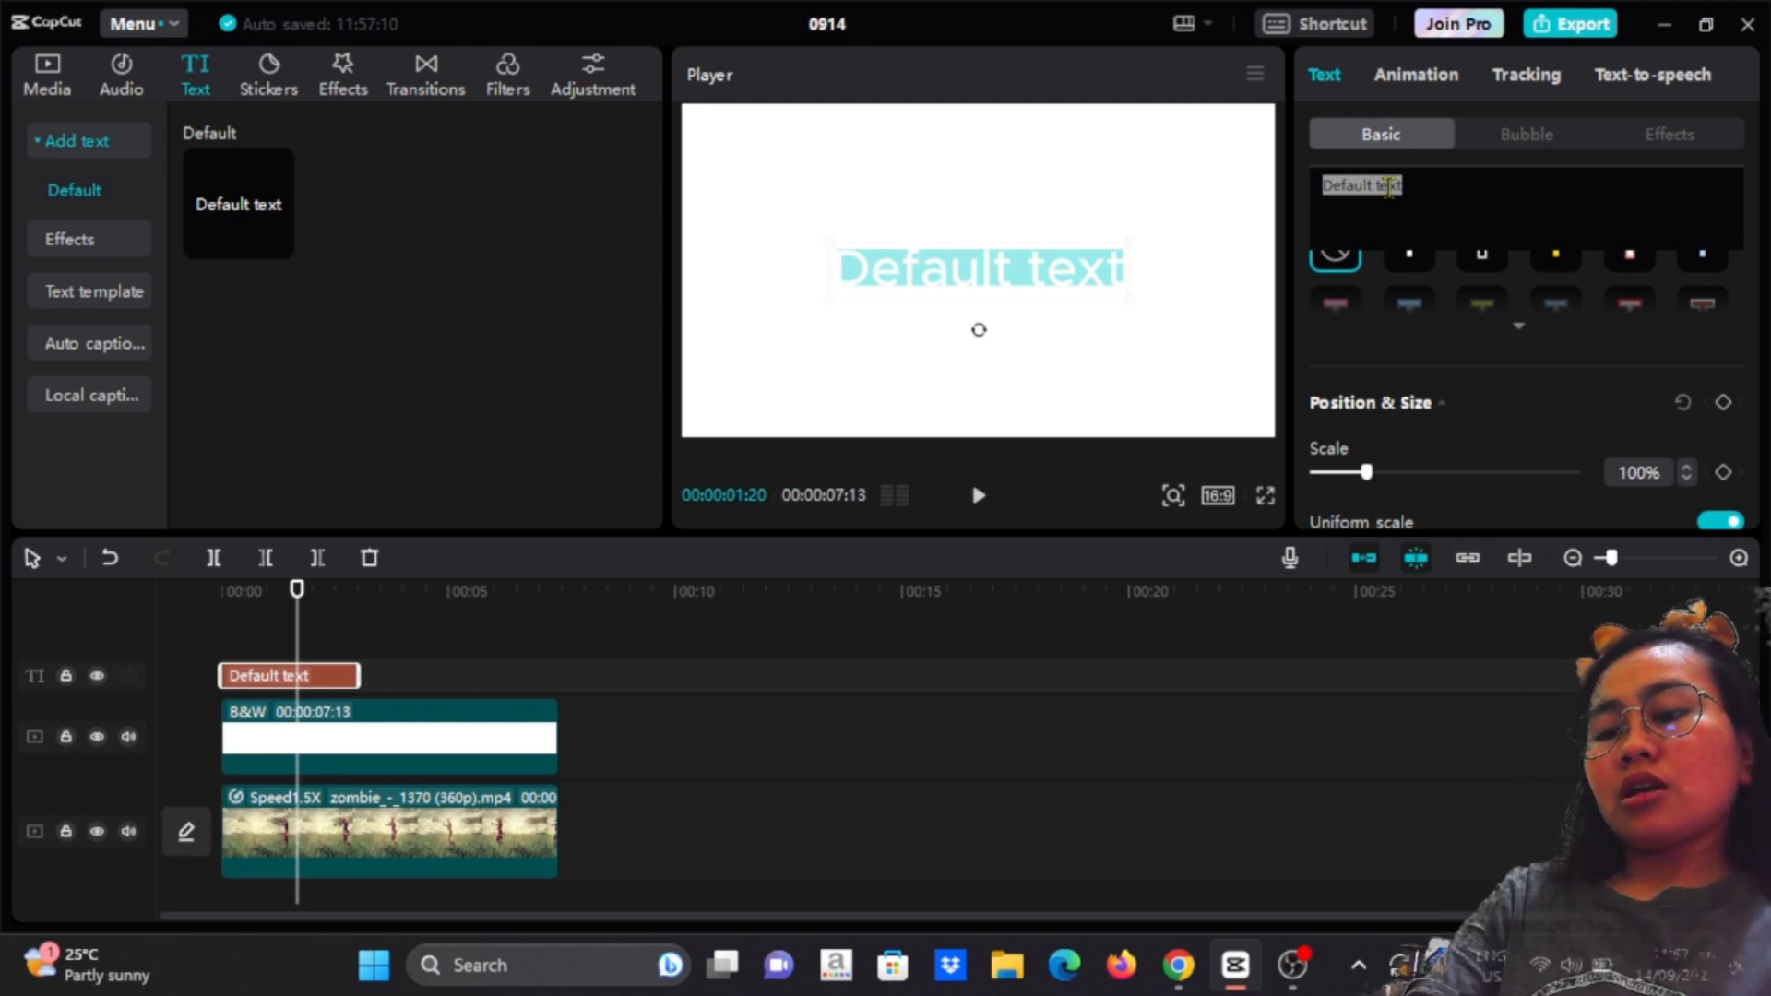
Create a HORROR title in red with the dripping horror font.
text(HORROR)
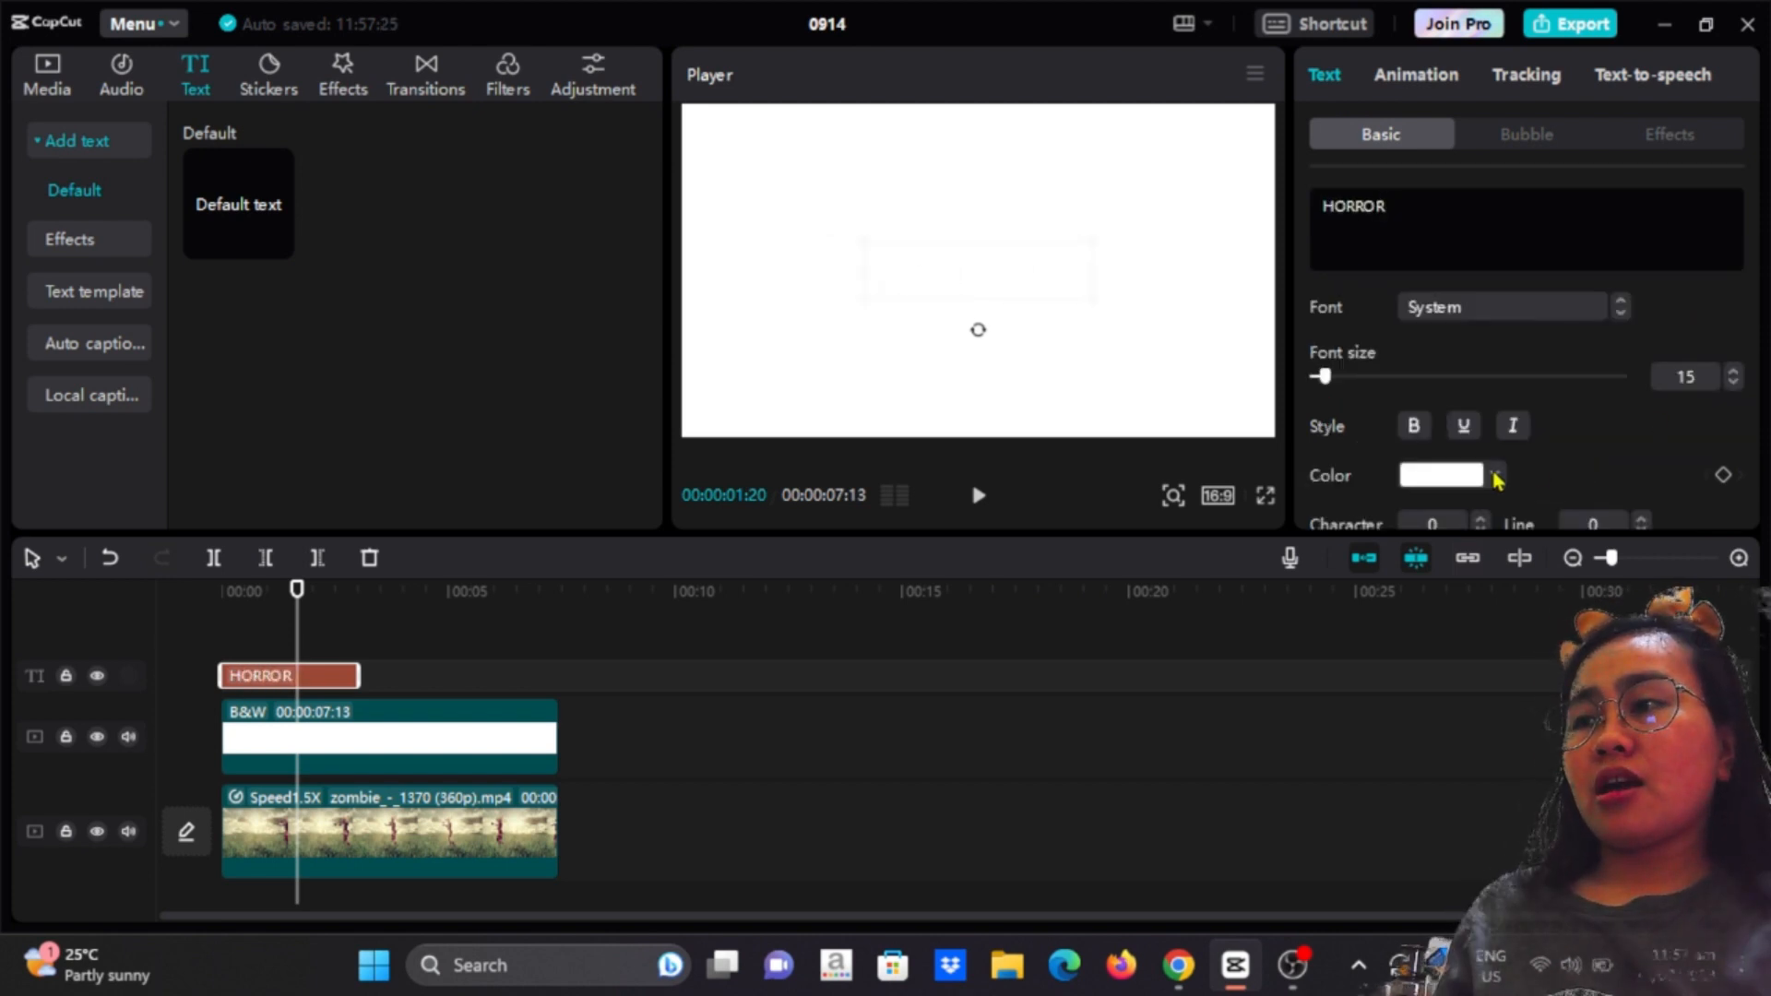
click(1496, 474)
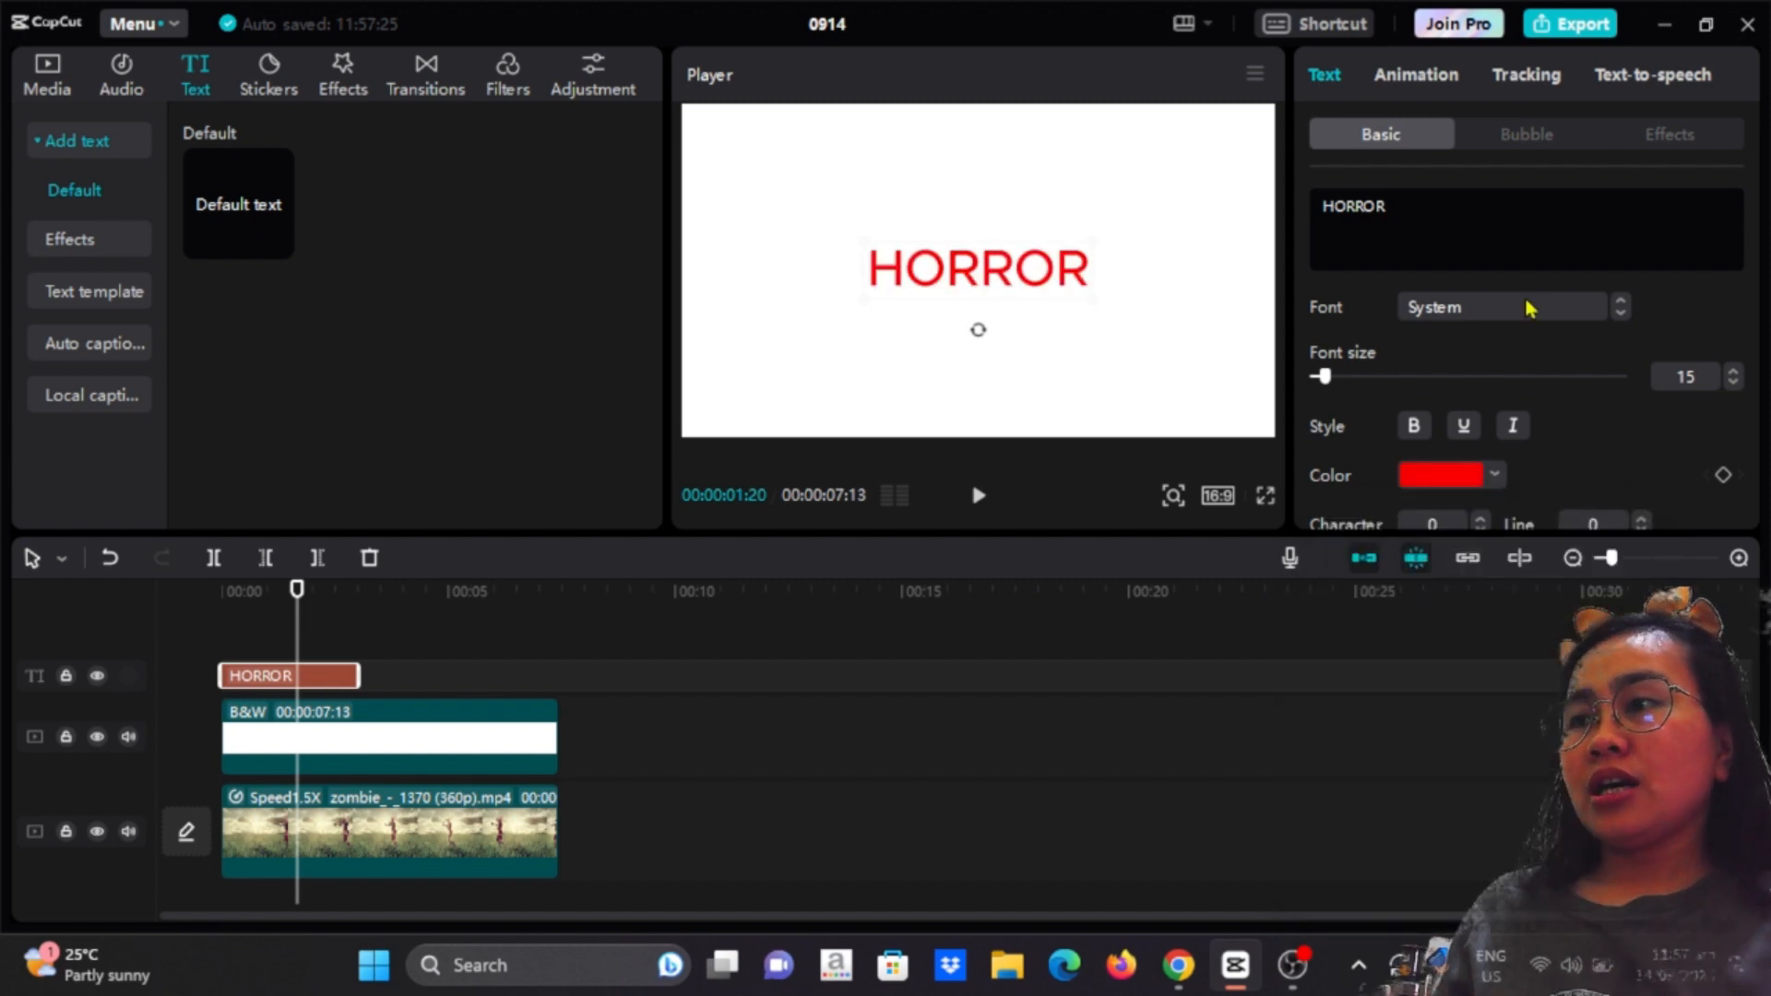
click(1501, 306)
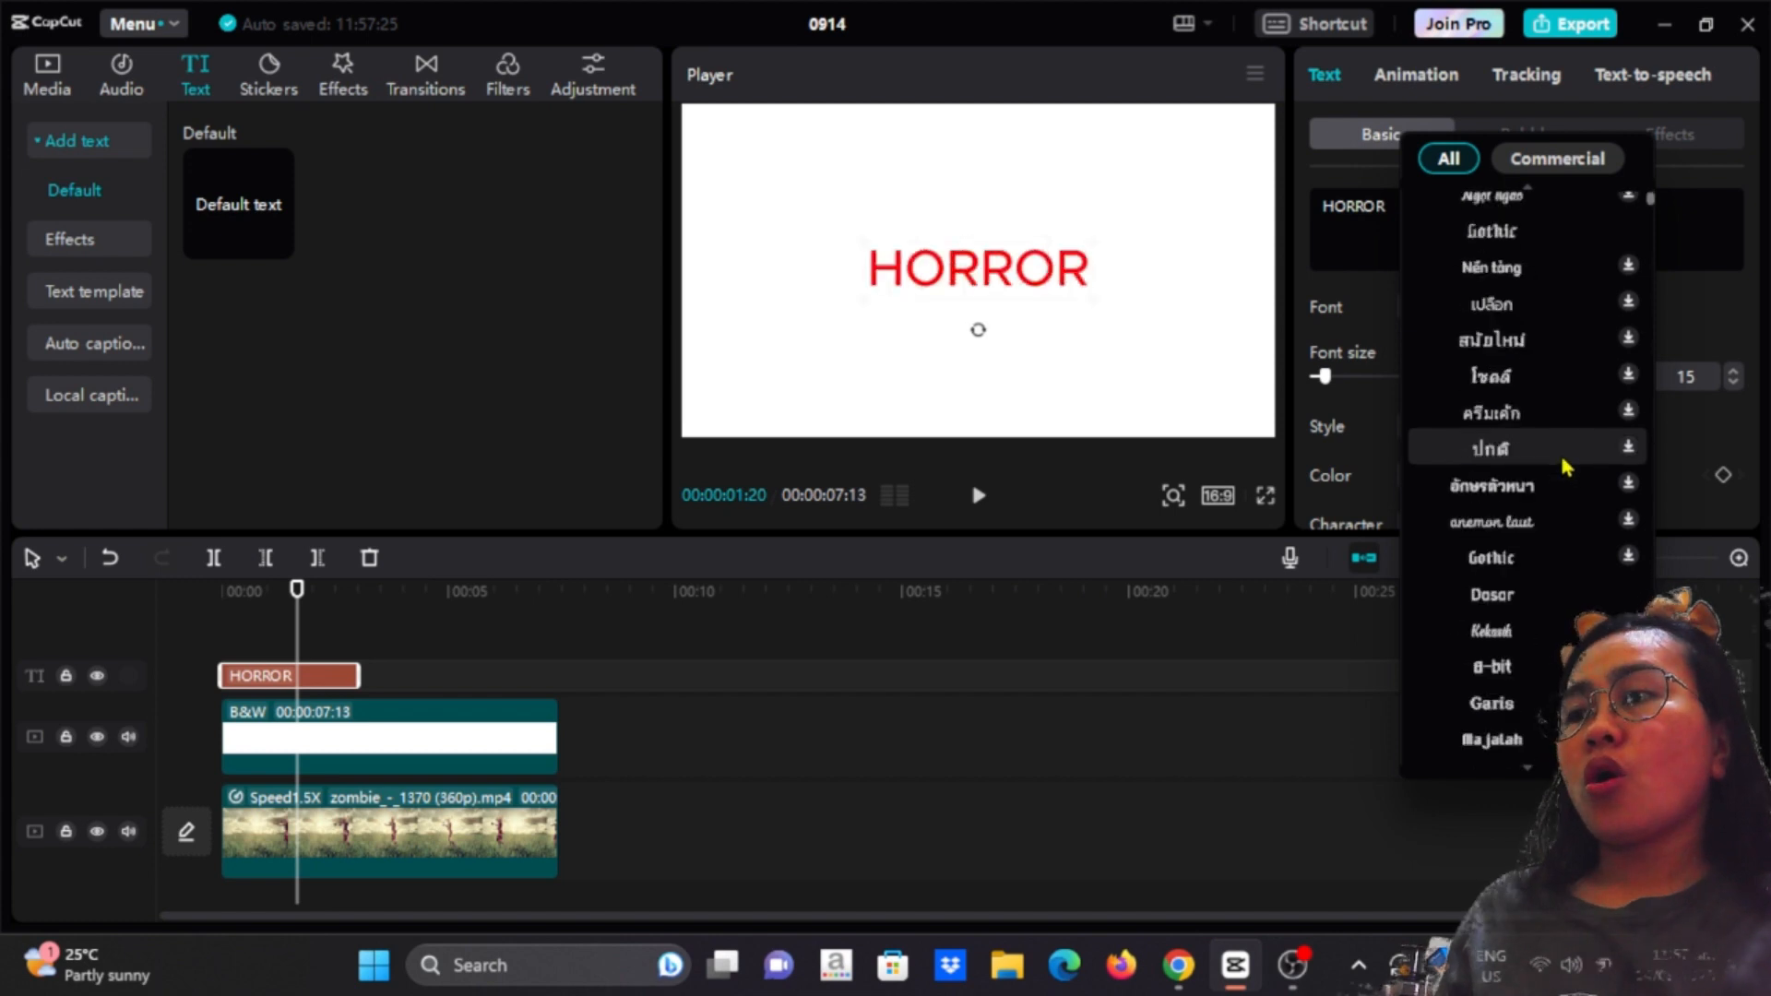
scroll(down, 3)
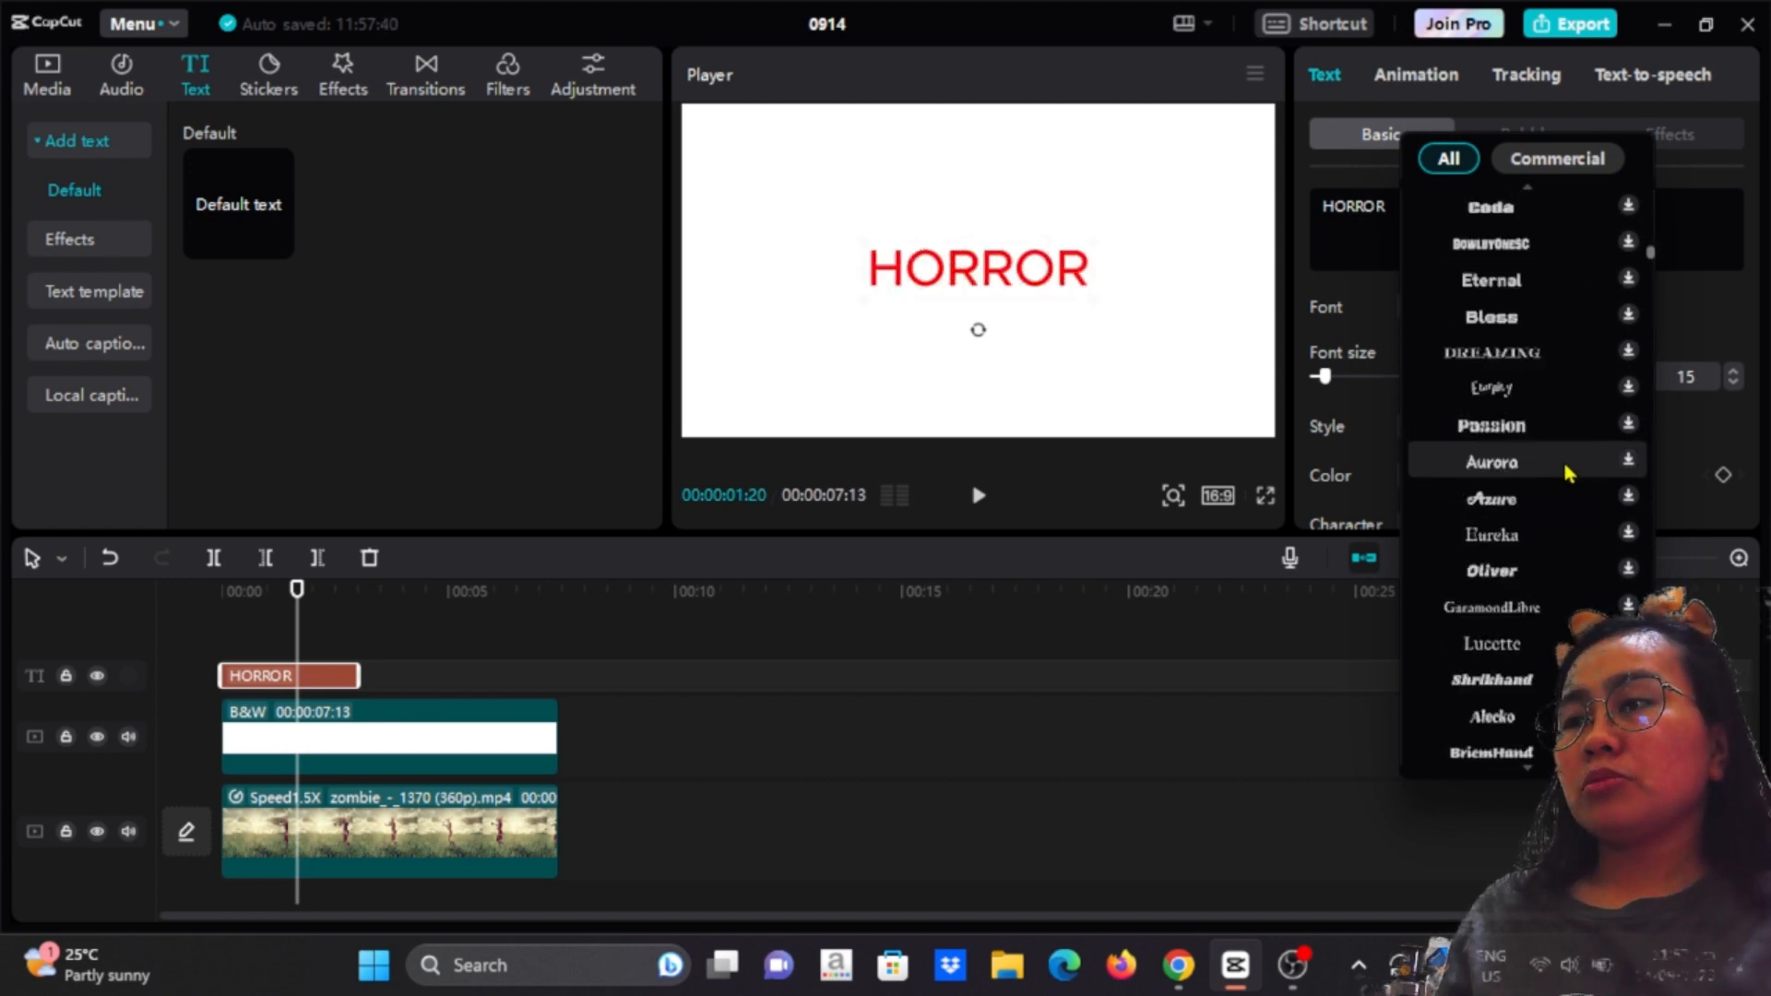
scroll(down, 3)
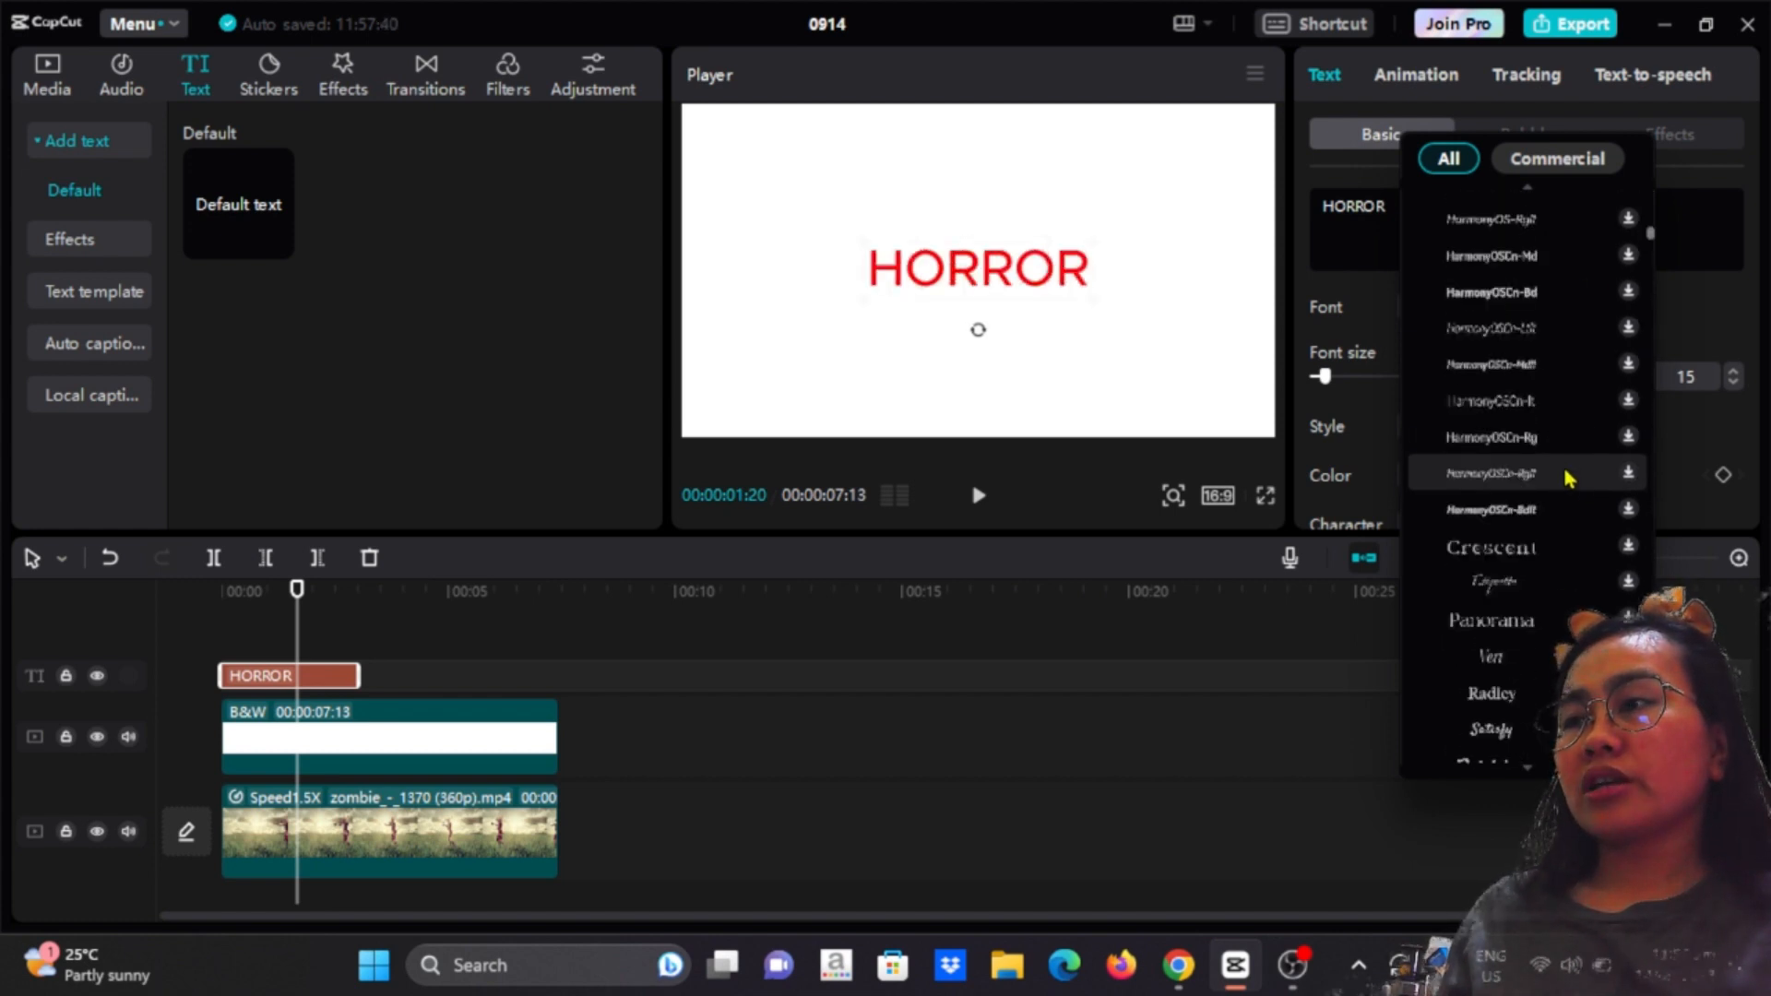
click(1490, 472)
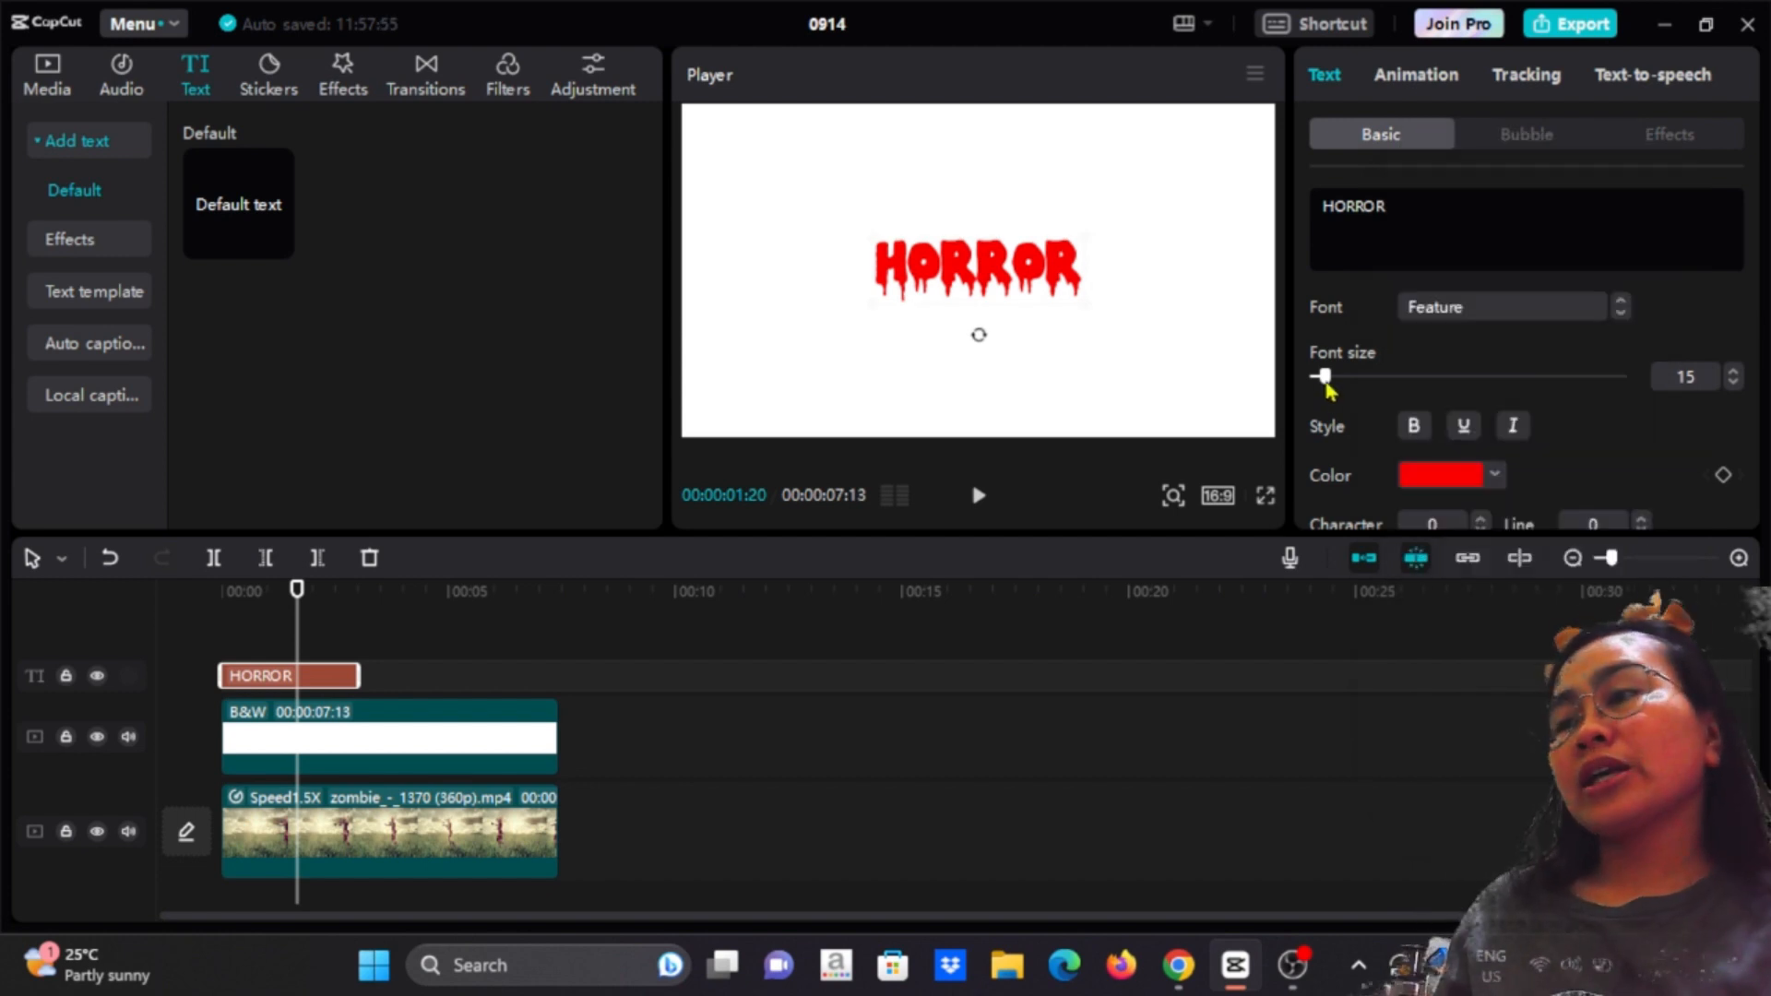
Enlarge HORROR to size 36 and extend it to the white clip's 7:13 length.
drag(1322, 377, 1318, 376)
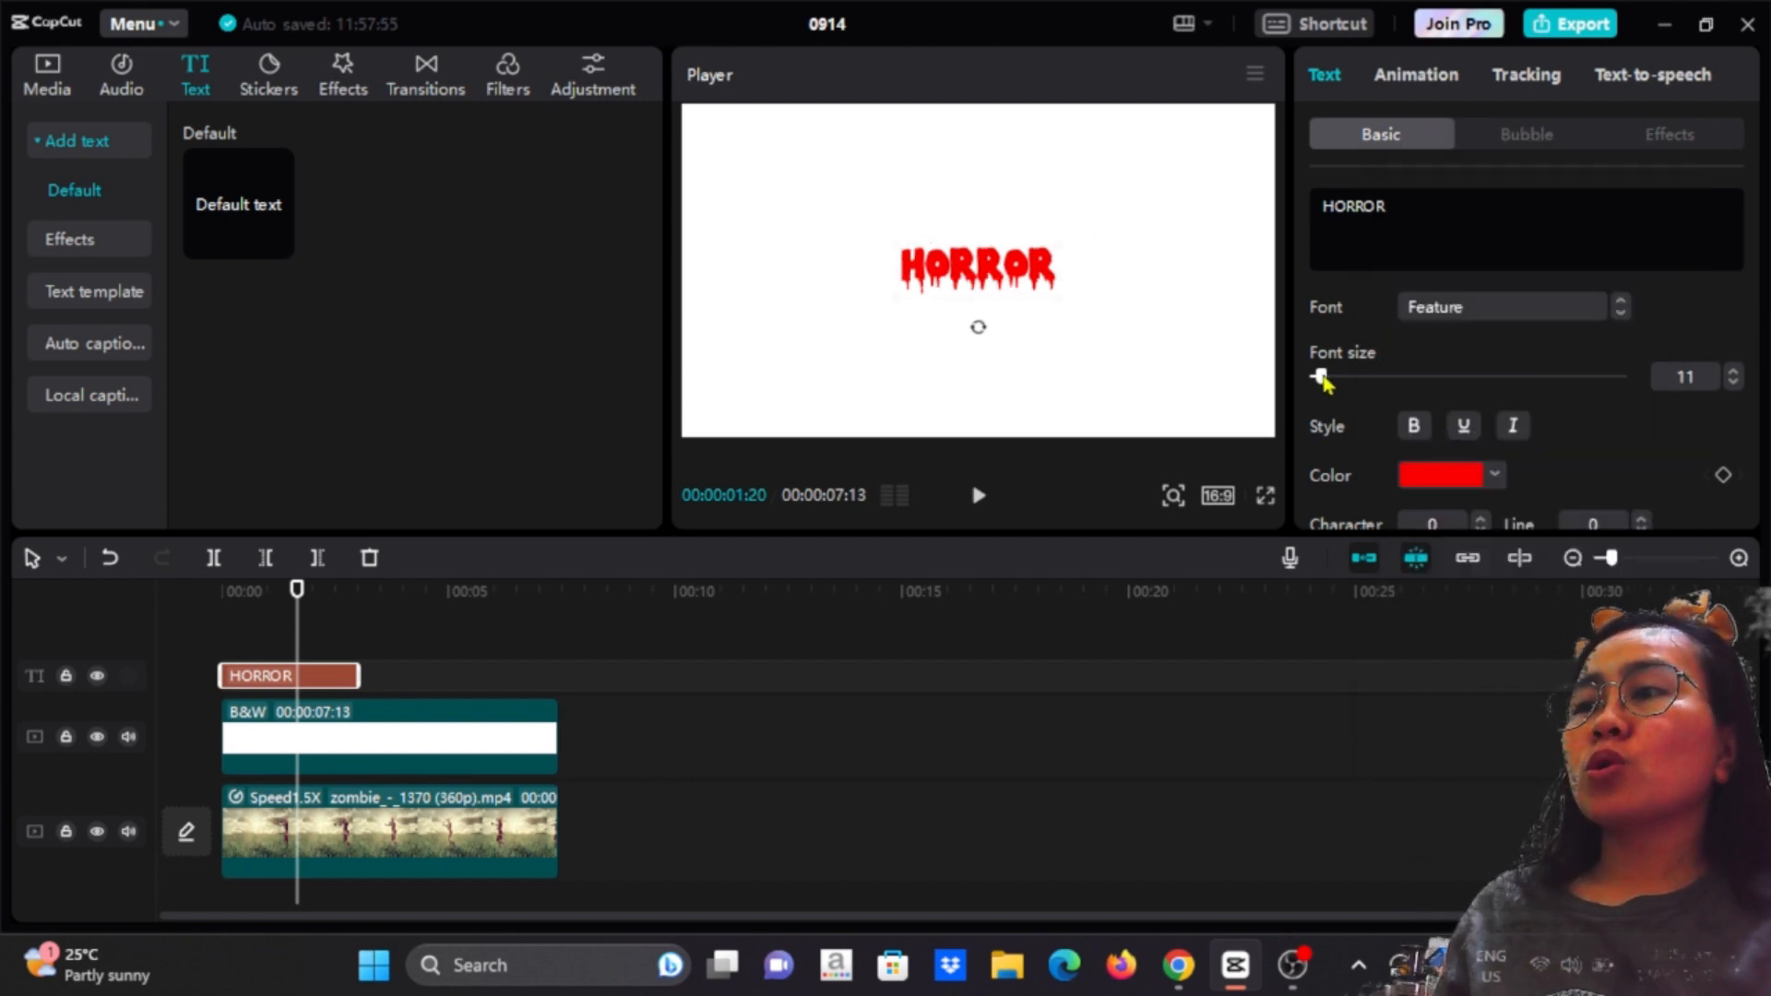
drag(1320, 376, 1347, 376)
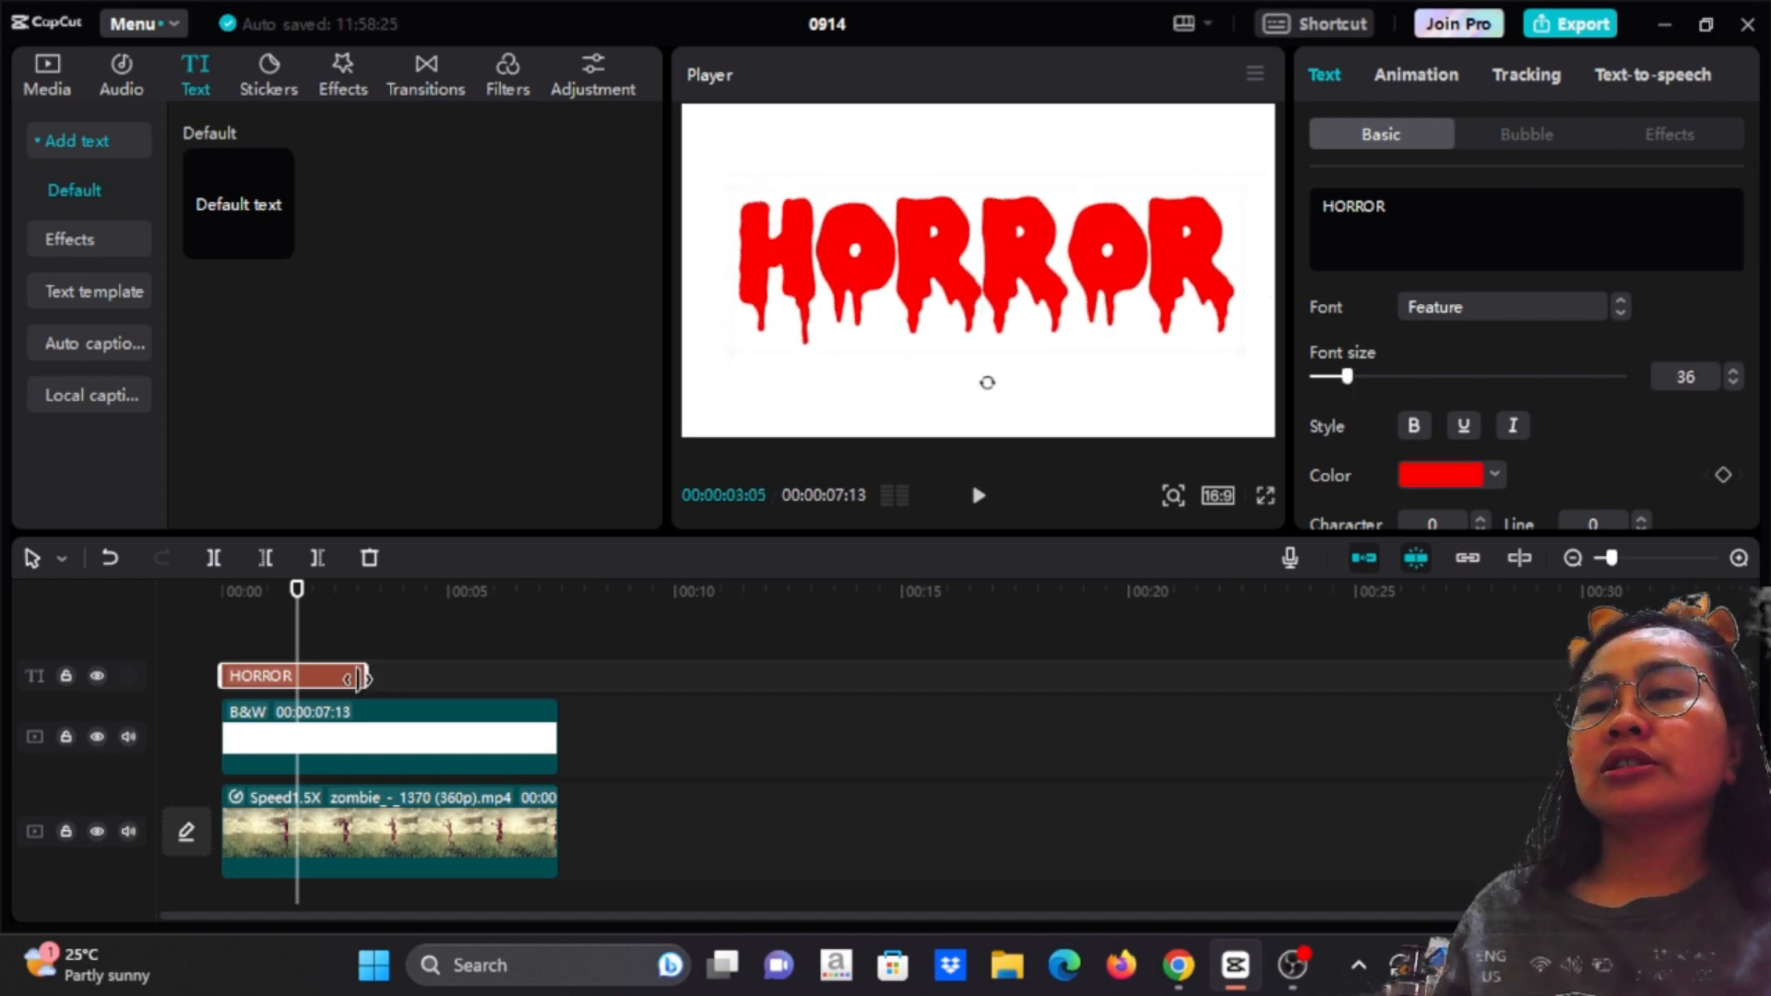
drag(362, 675, 554, 675)
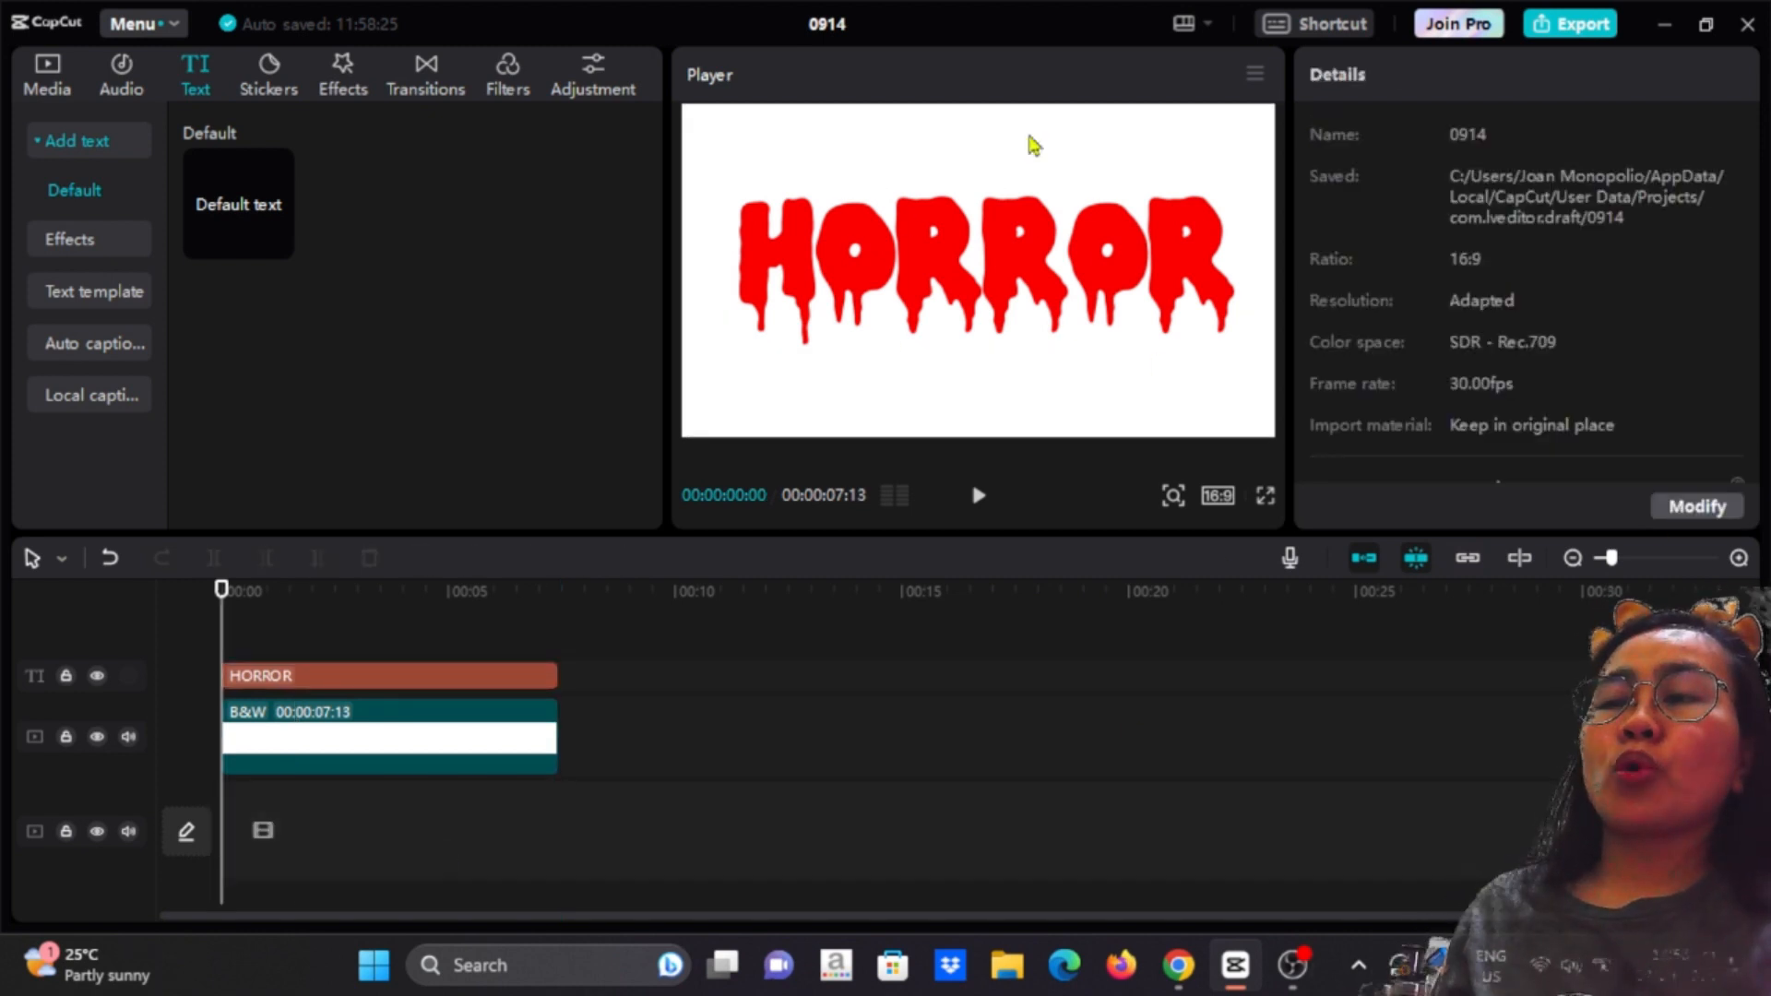
Export the HORROR-on-white video via File > Export and dismiss the sharing screen.
click(135, 22)
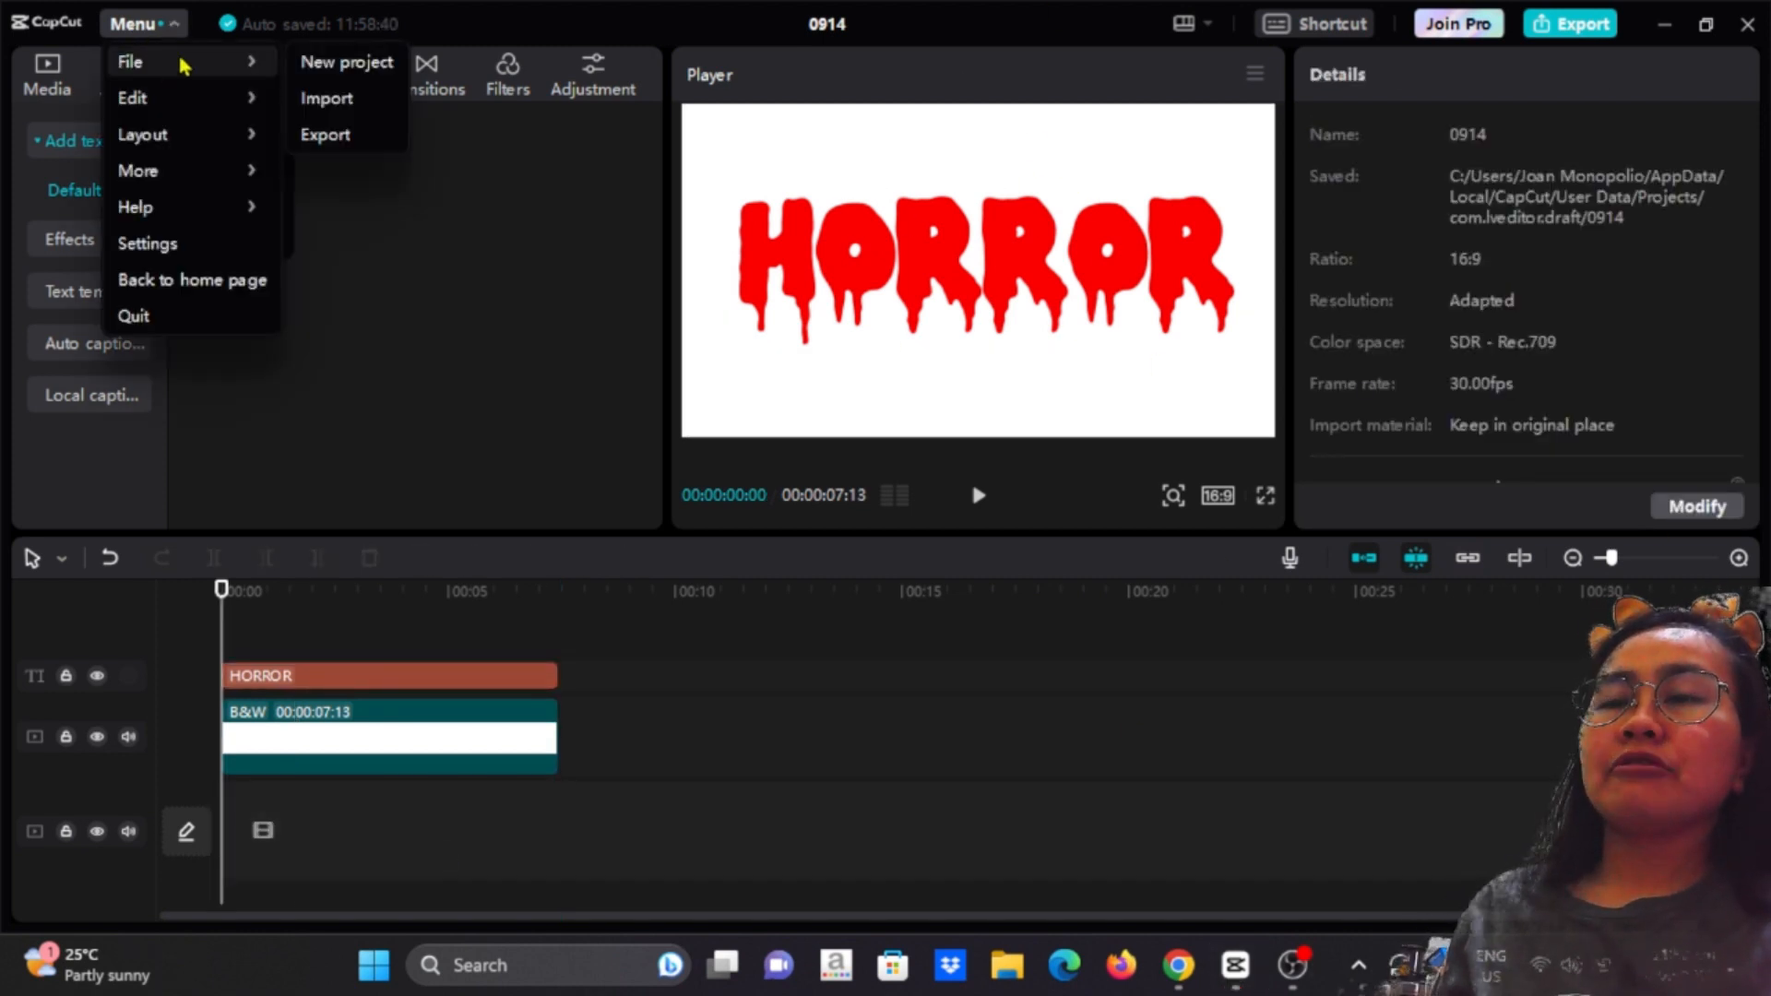
click(324, 132)
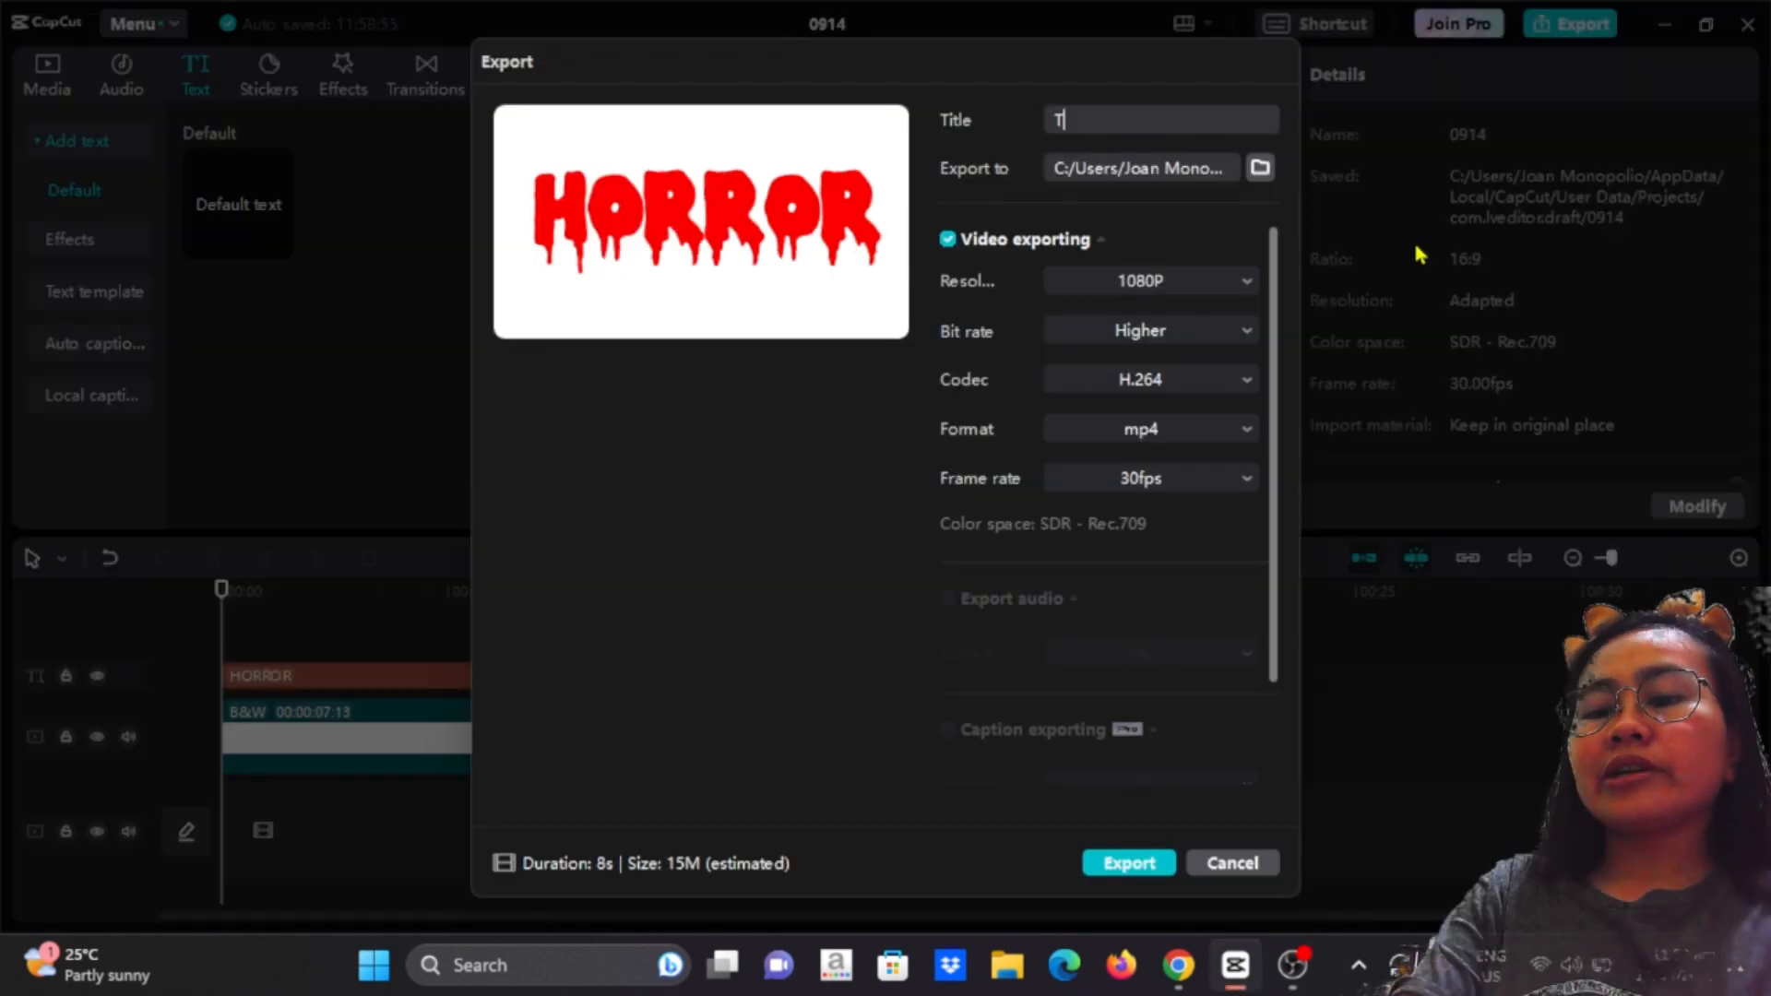
click(1127, 861)
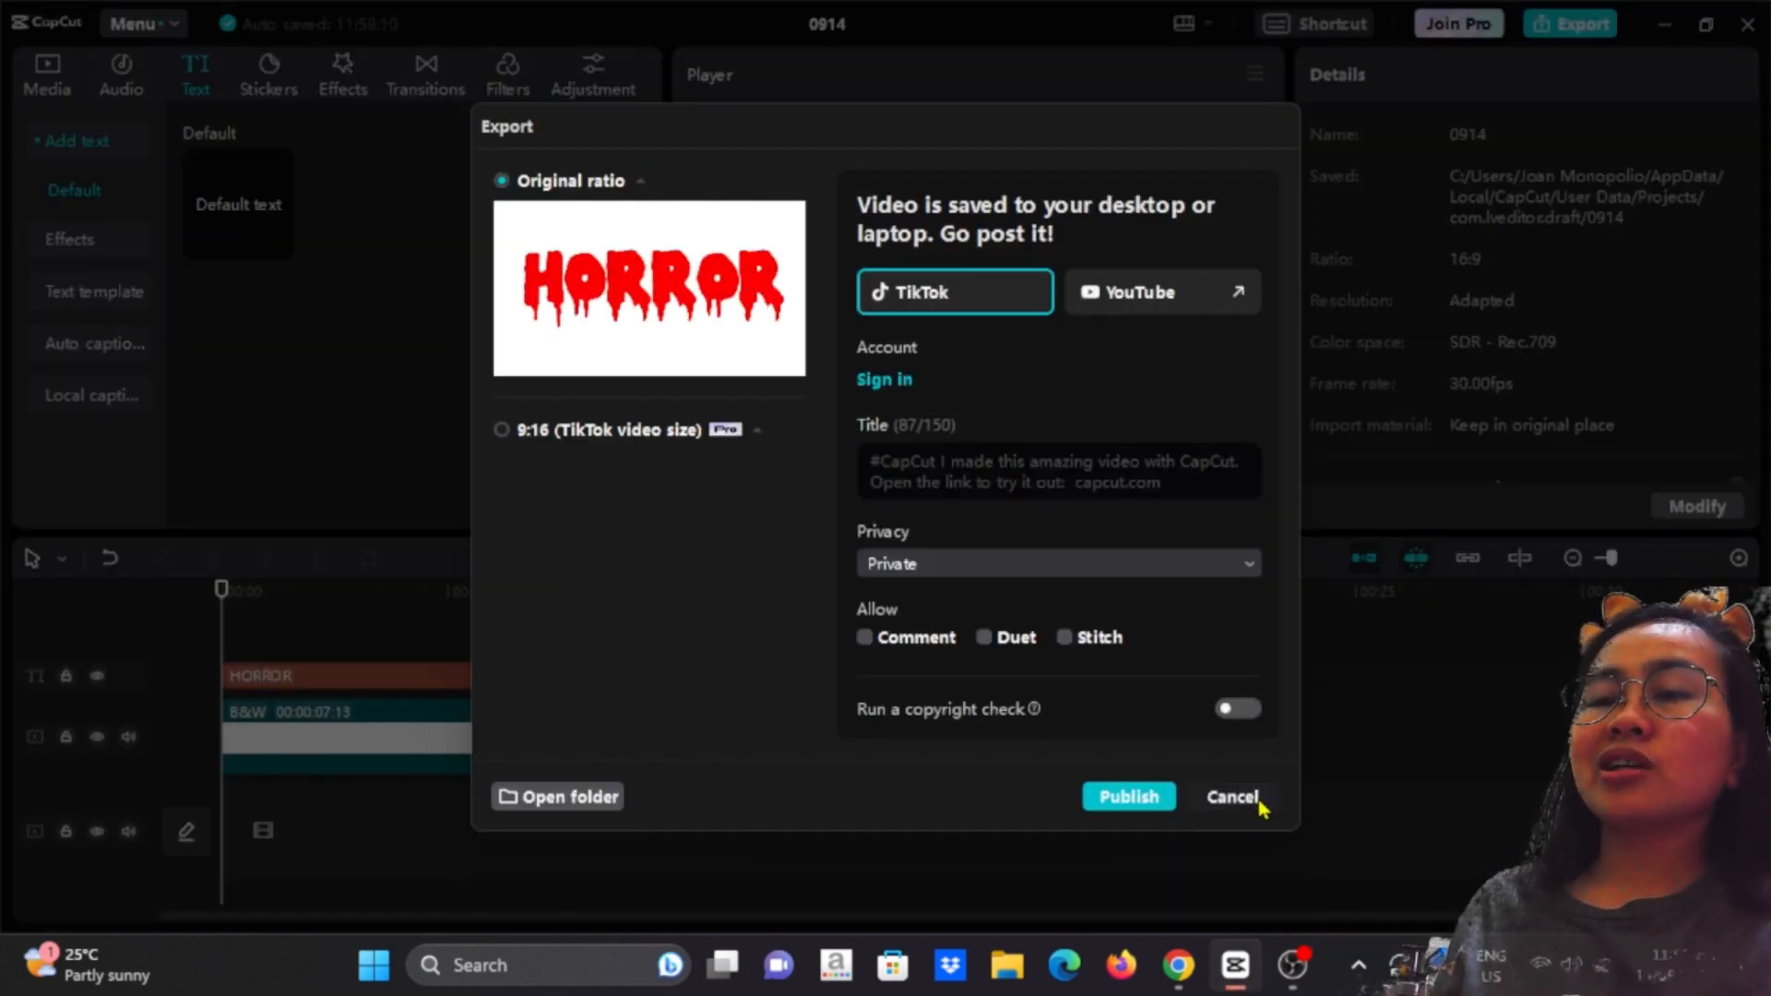
click(1230, 797)
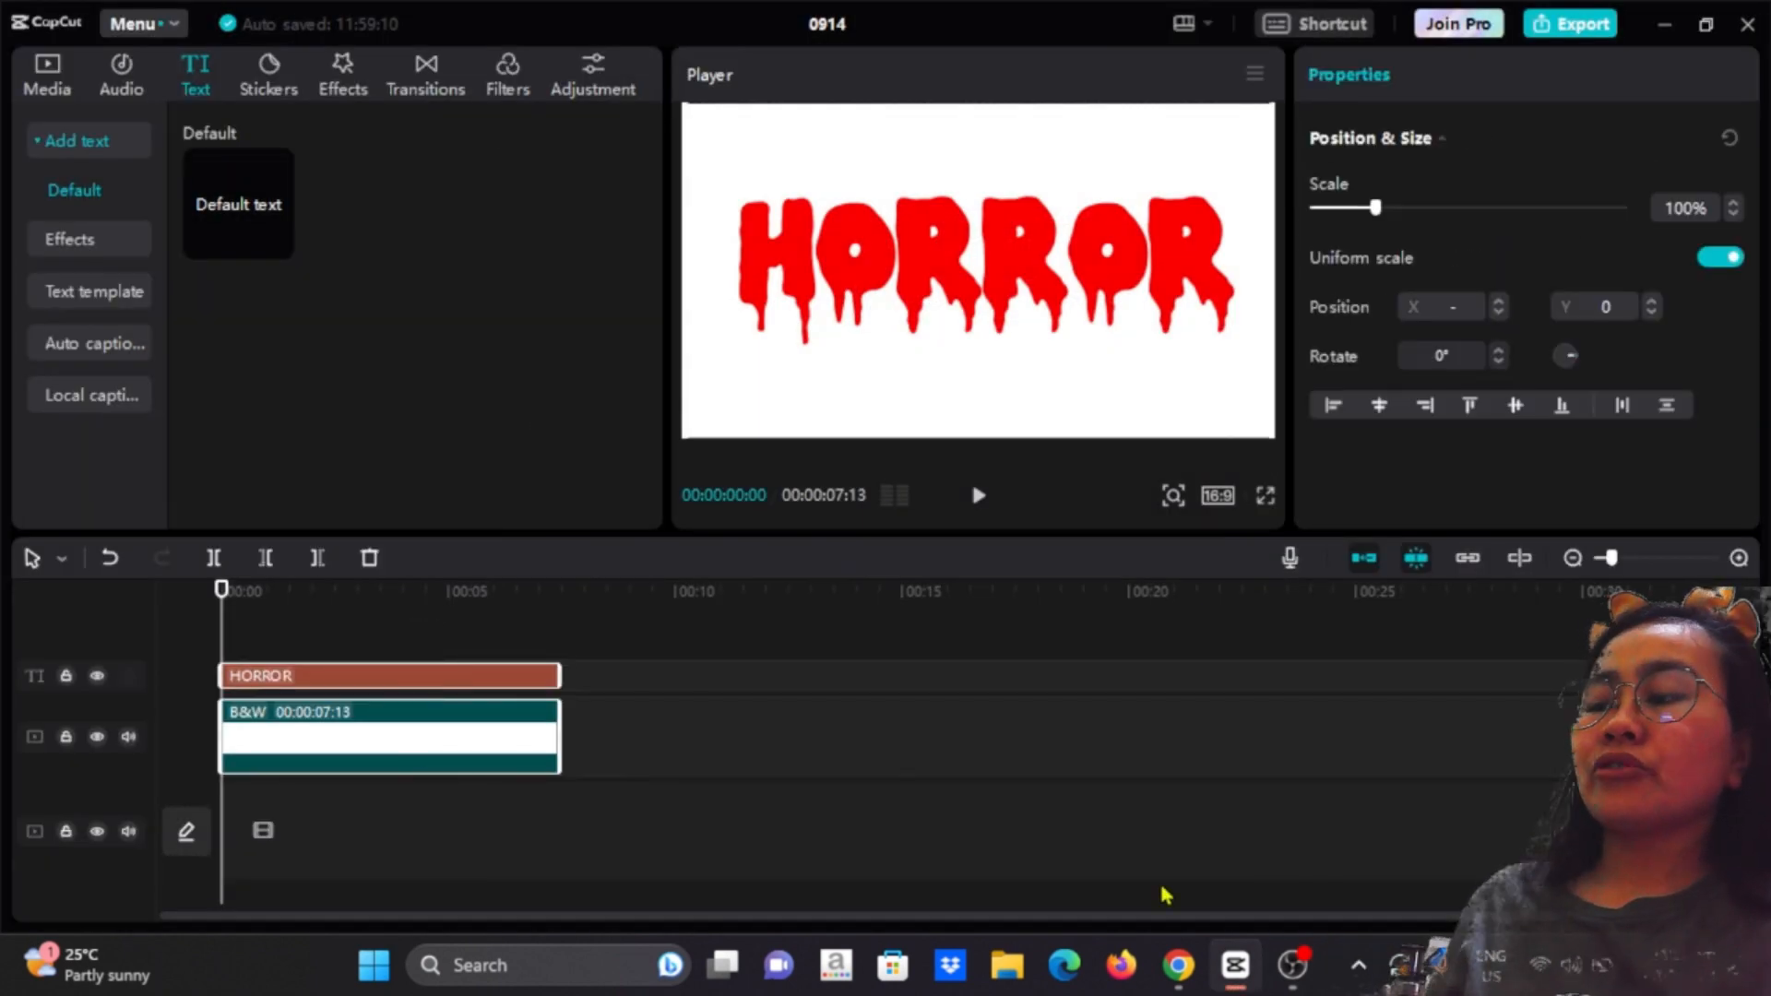
click(46, 74)
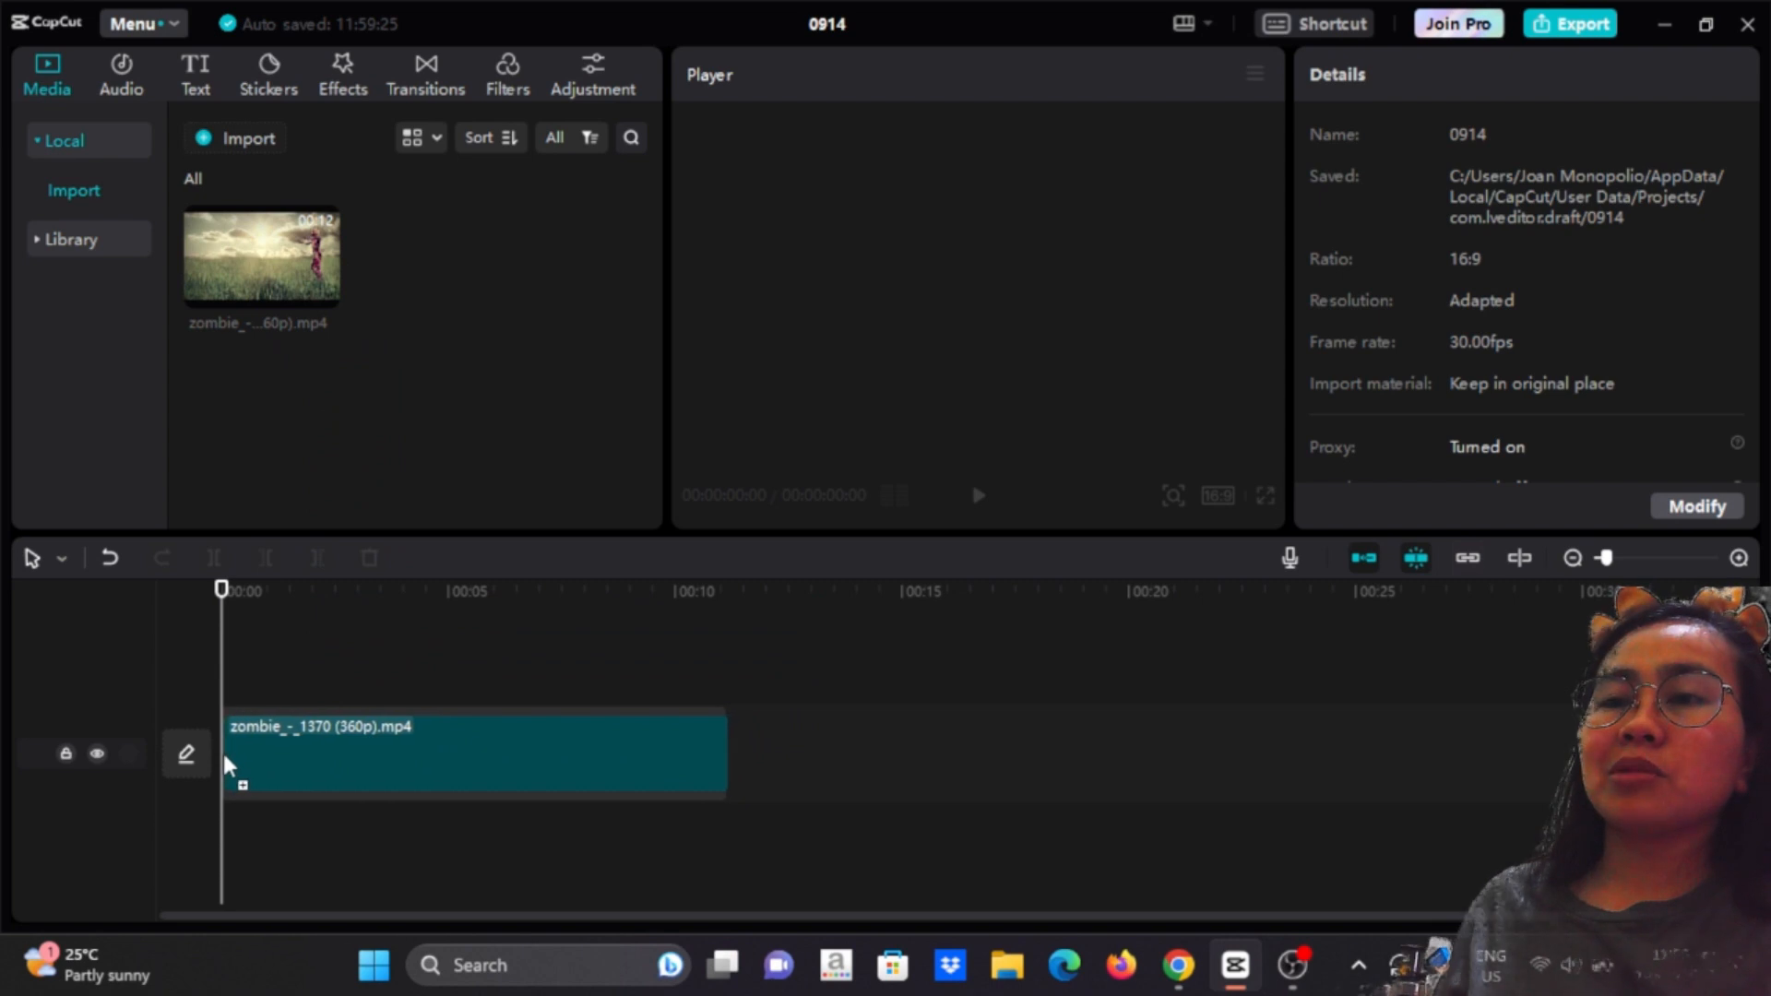
Set the zombie clip to 1.5x and place the imported TEXT.mp4 on a track above it.
click(472, 752)
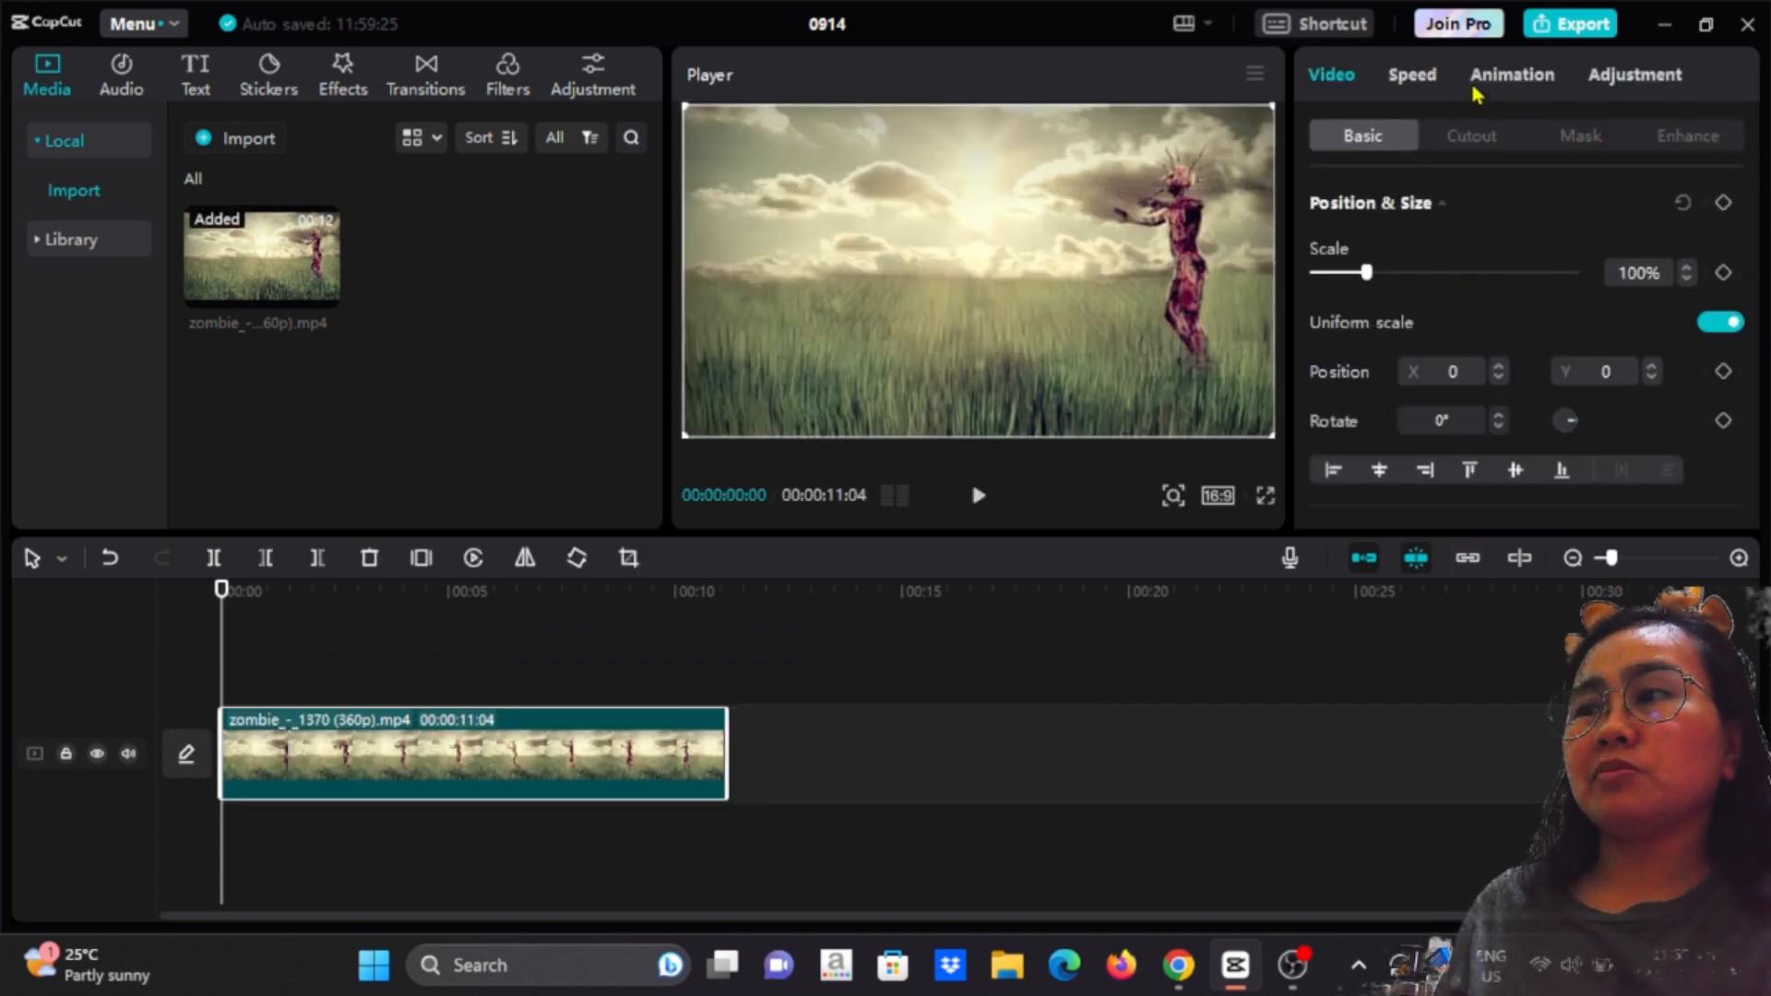
click(1411, 74)
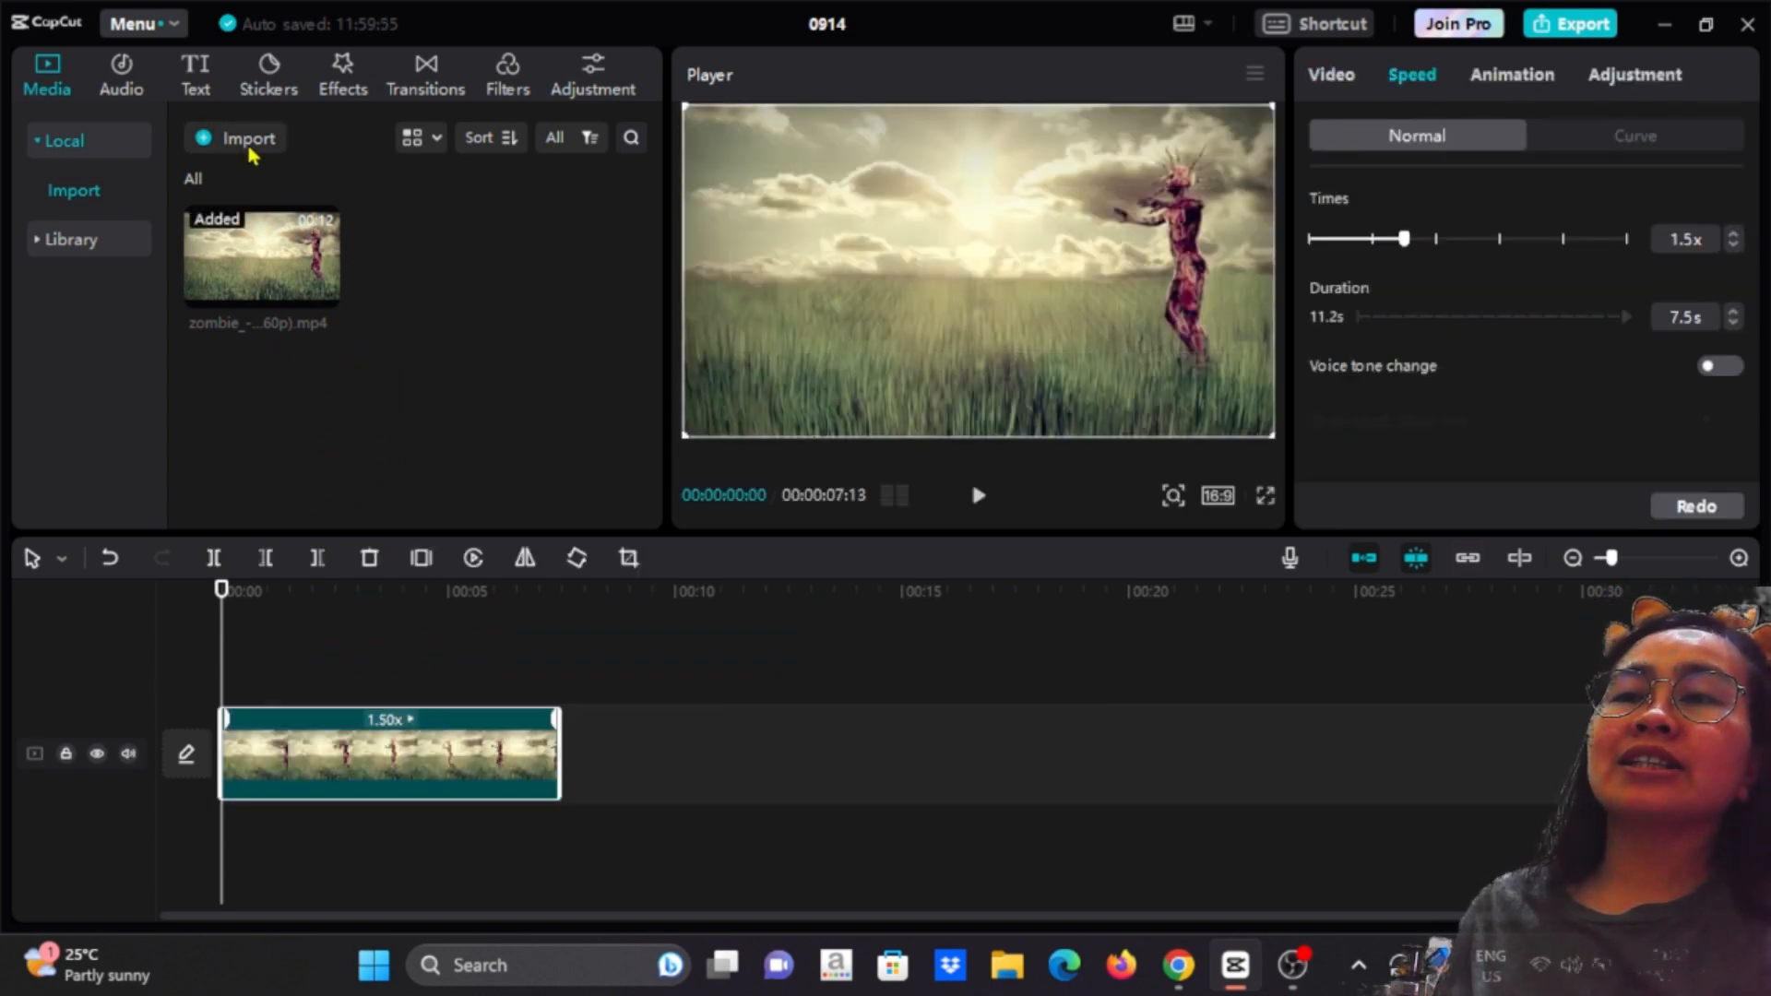
click(245, 138)
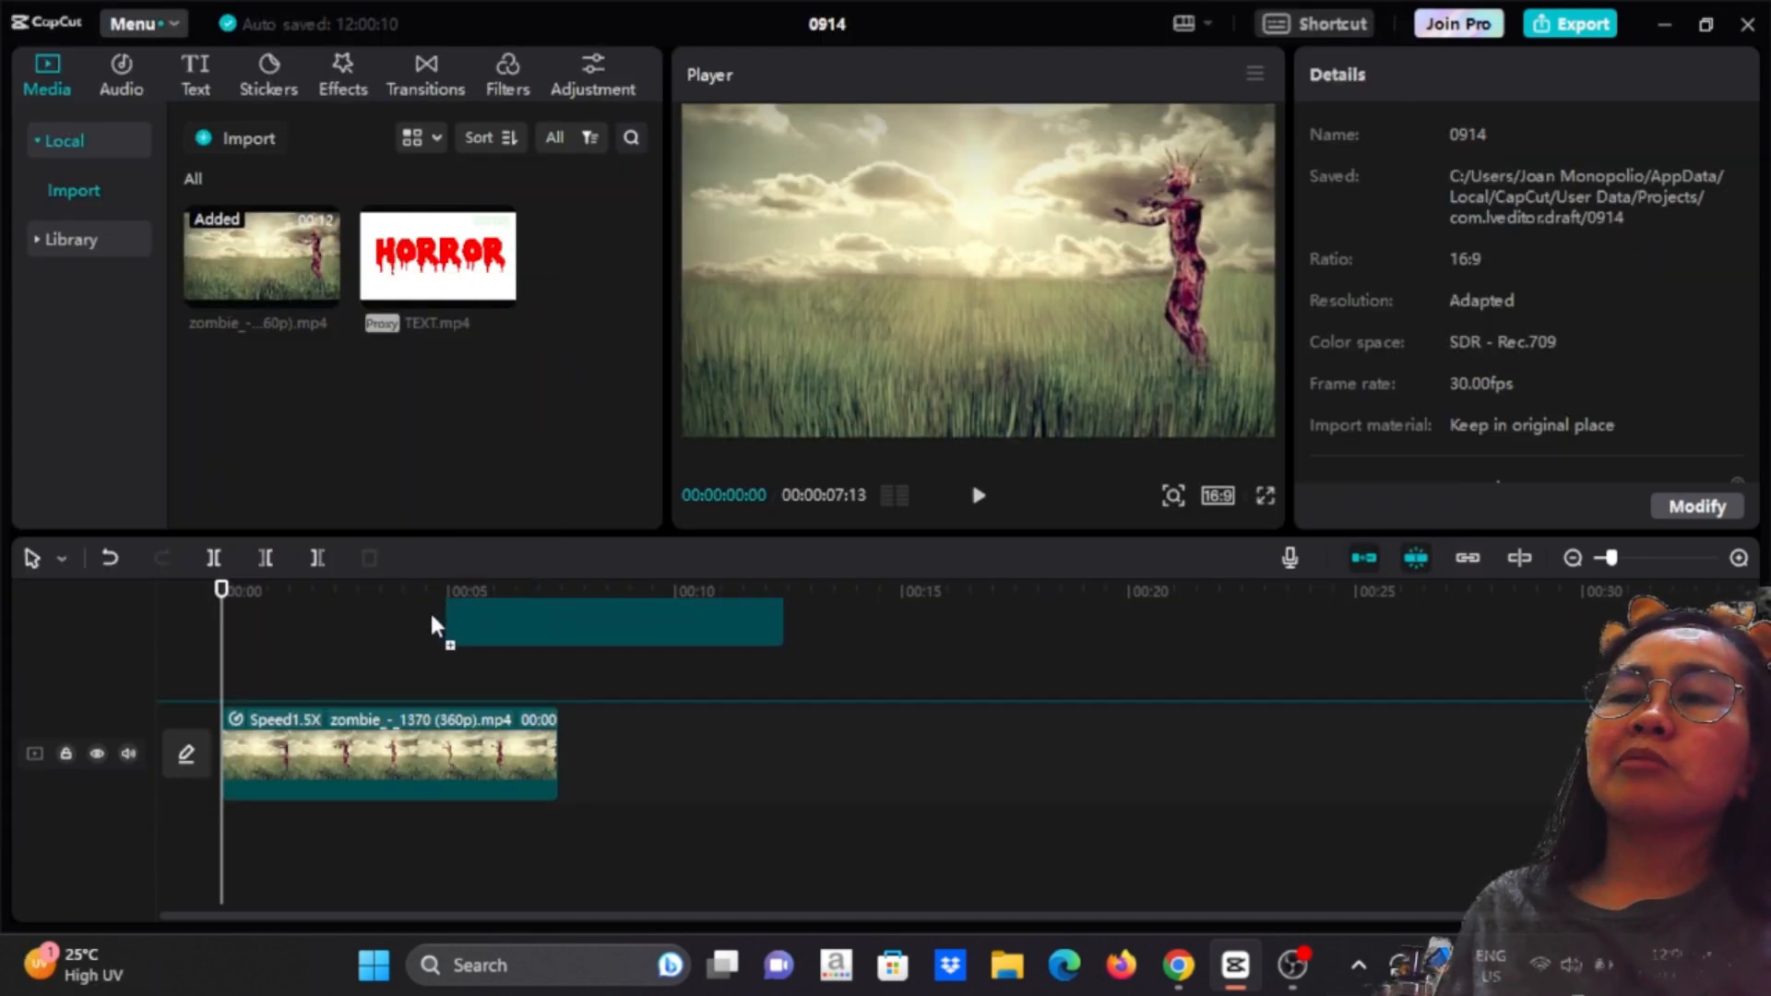
drag(611, 621, 395, 671)
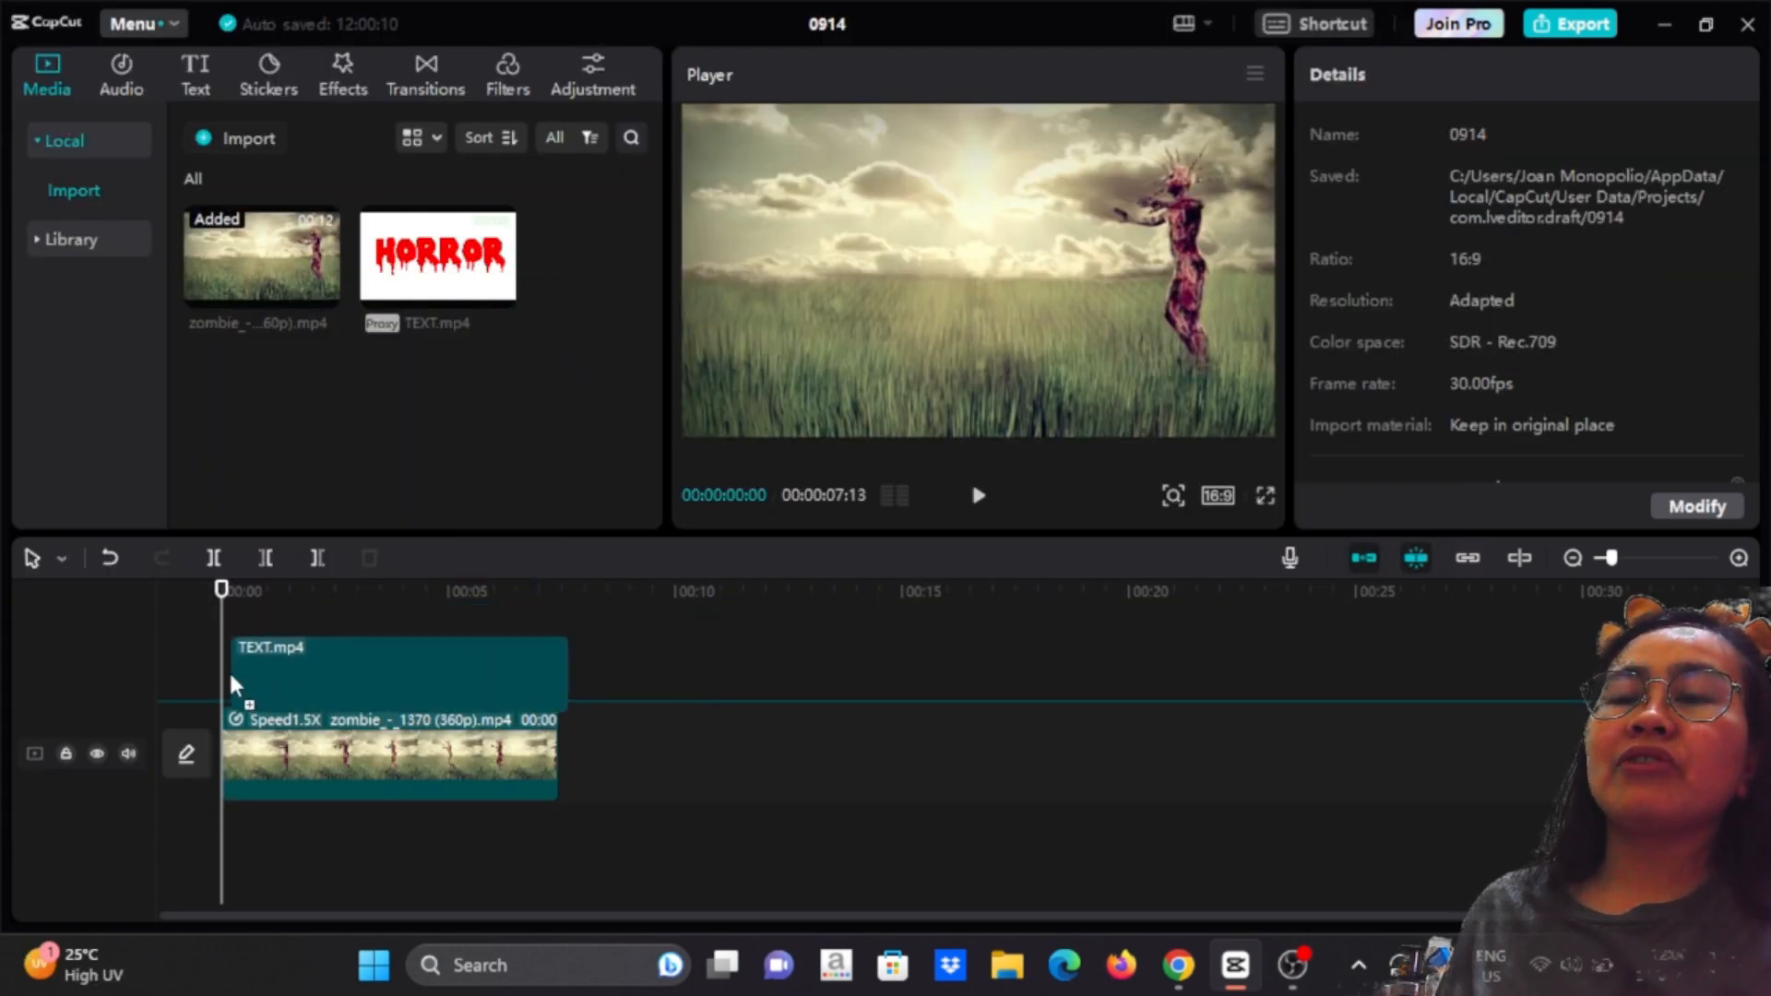
click(383, 701)
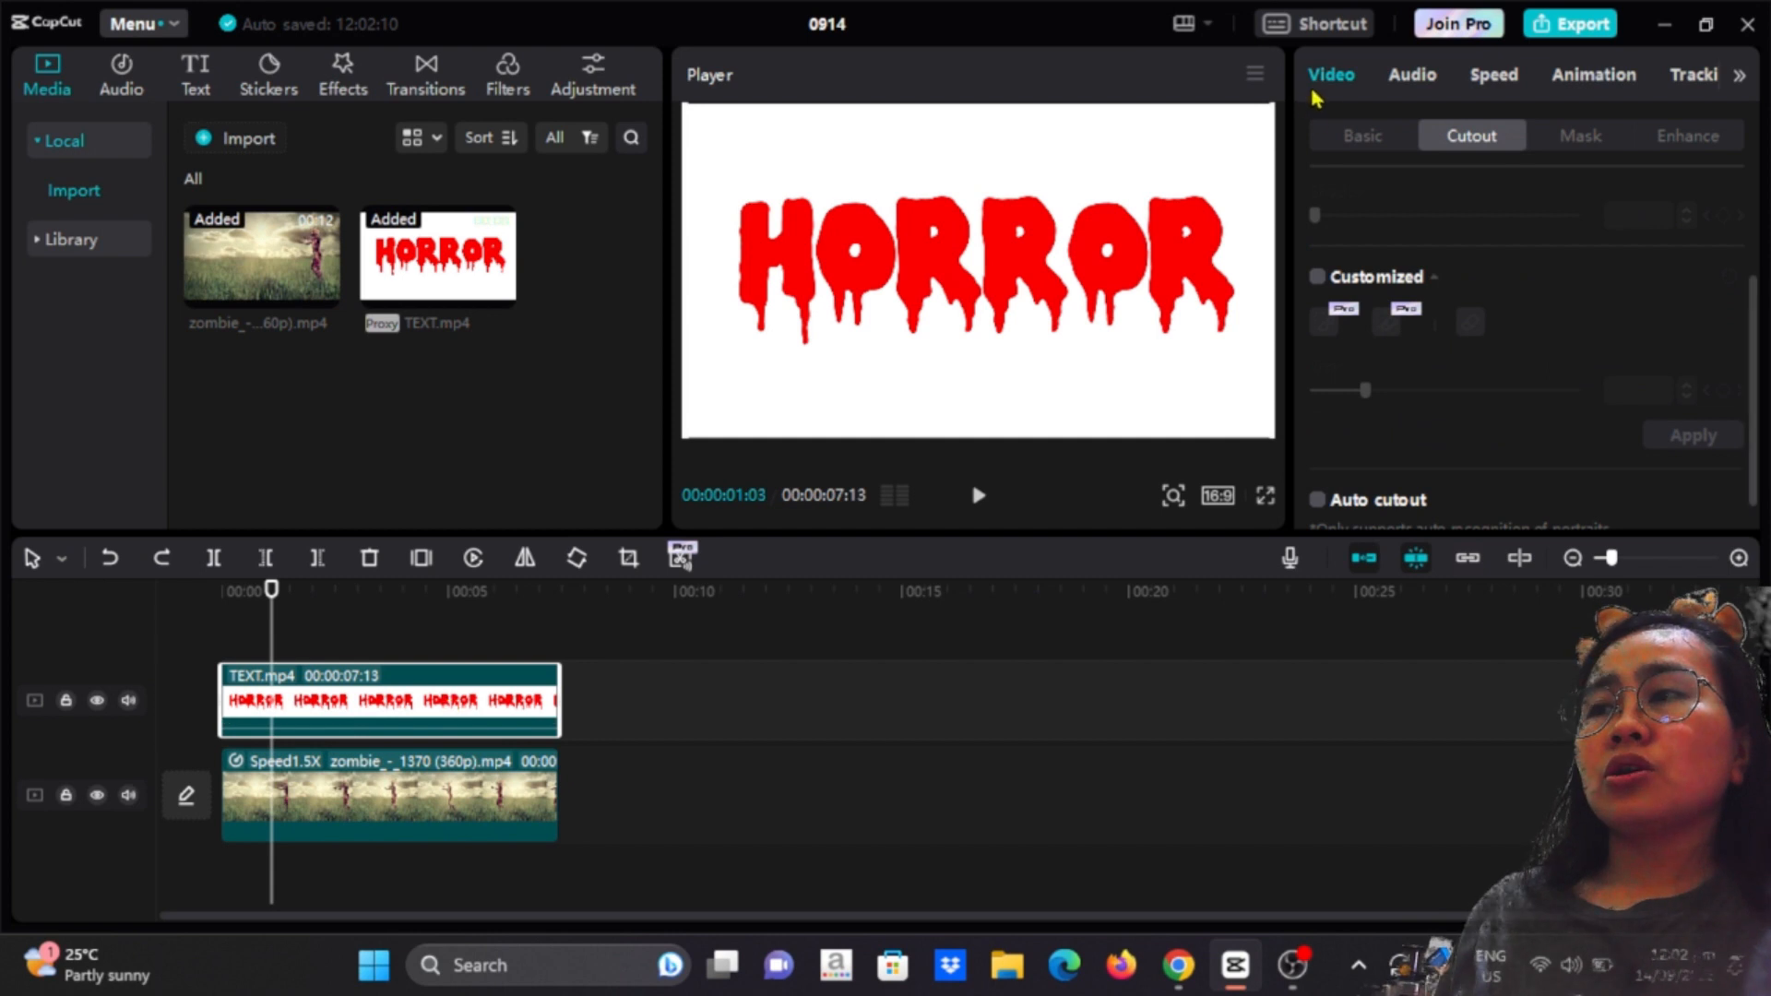
Blend the TEXT clip over the zombie footage in Darken mode so the white disappears.
click(1362, 134)
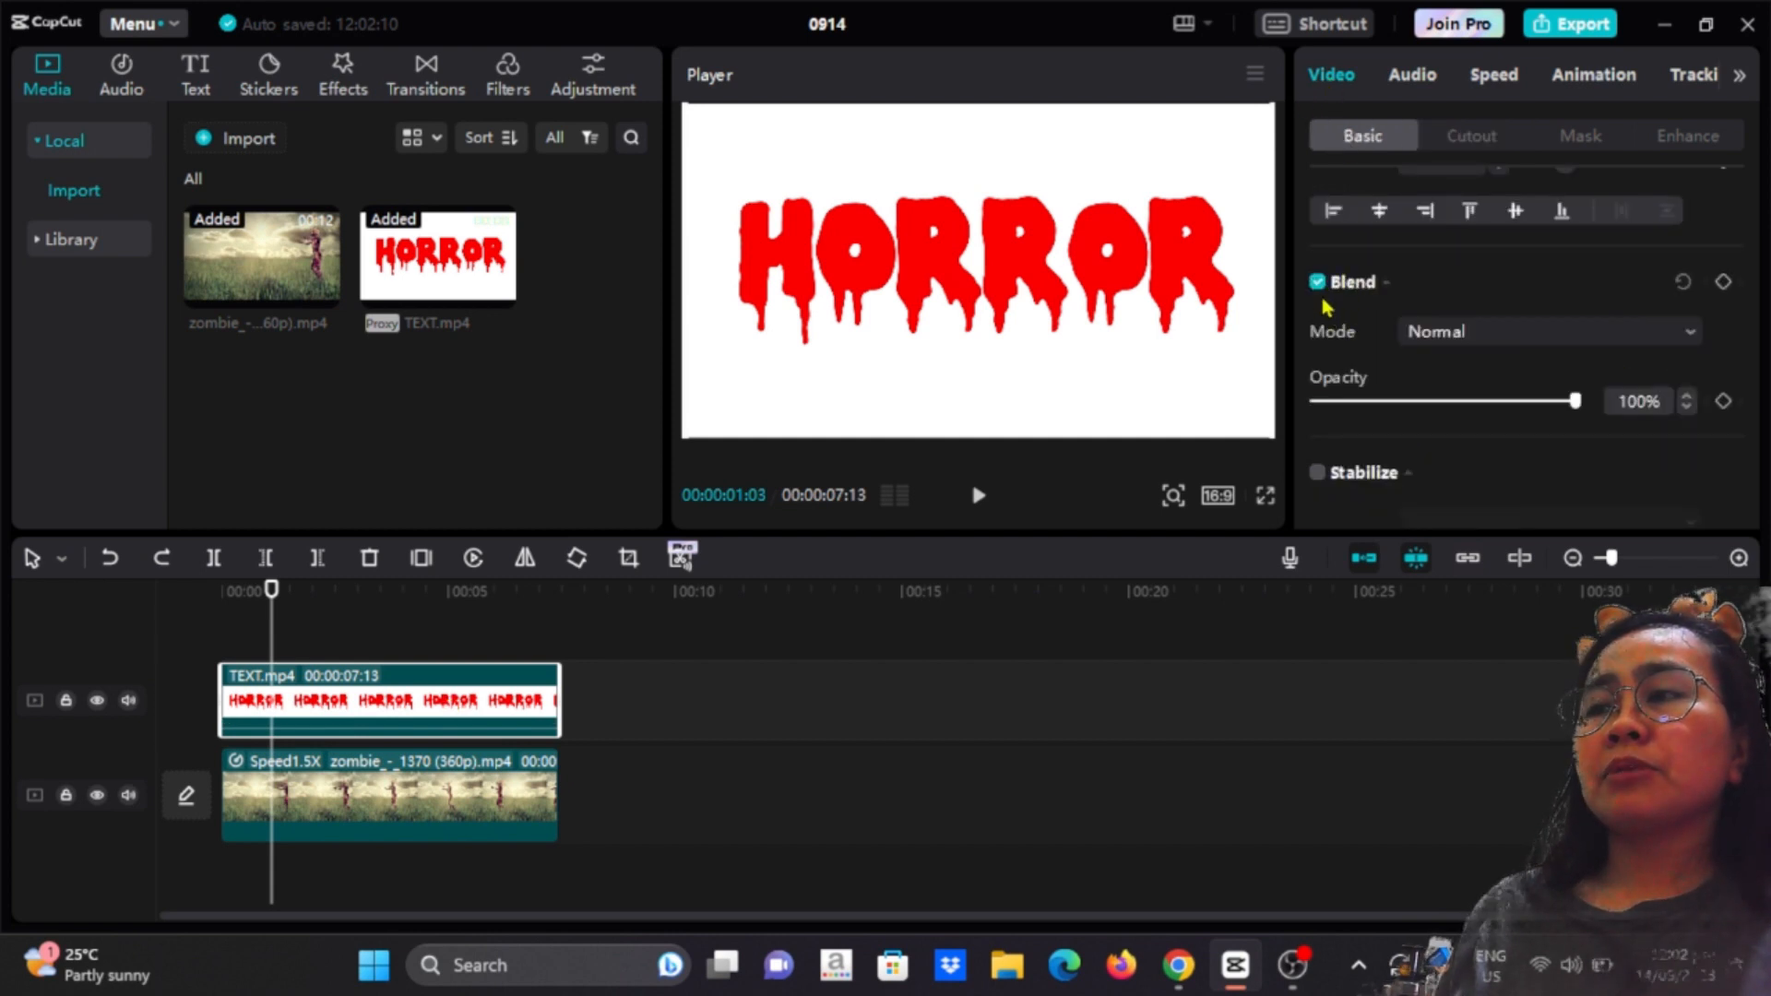
click(1547, 330)
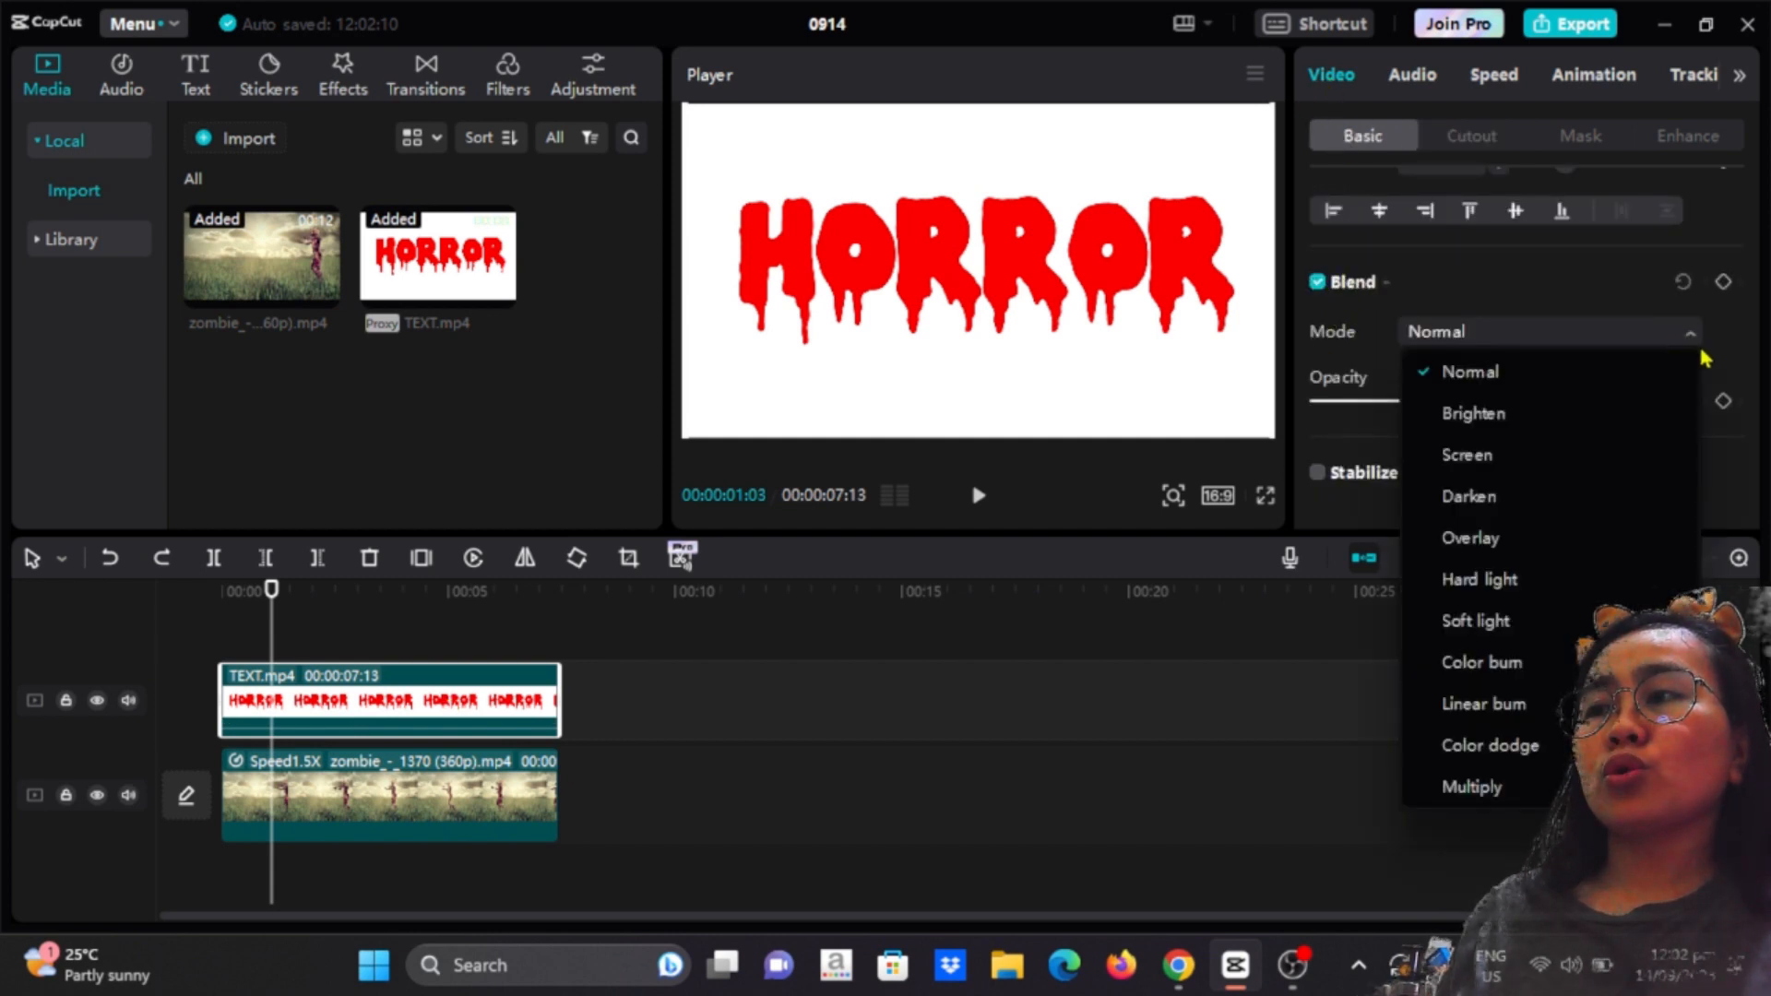
click(1468, 496)
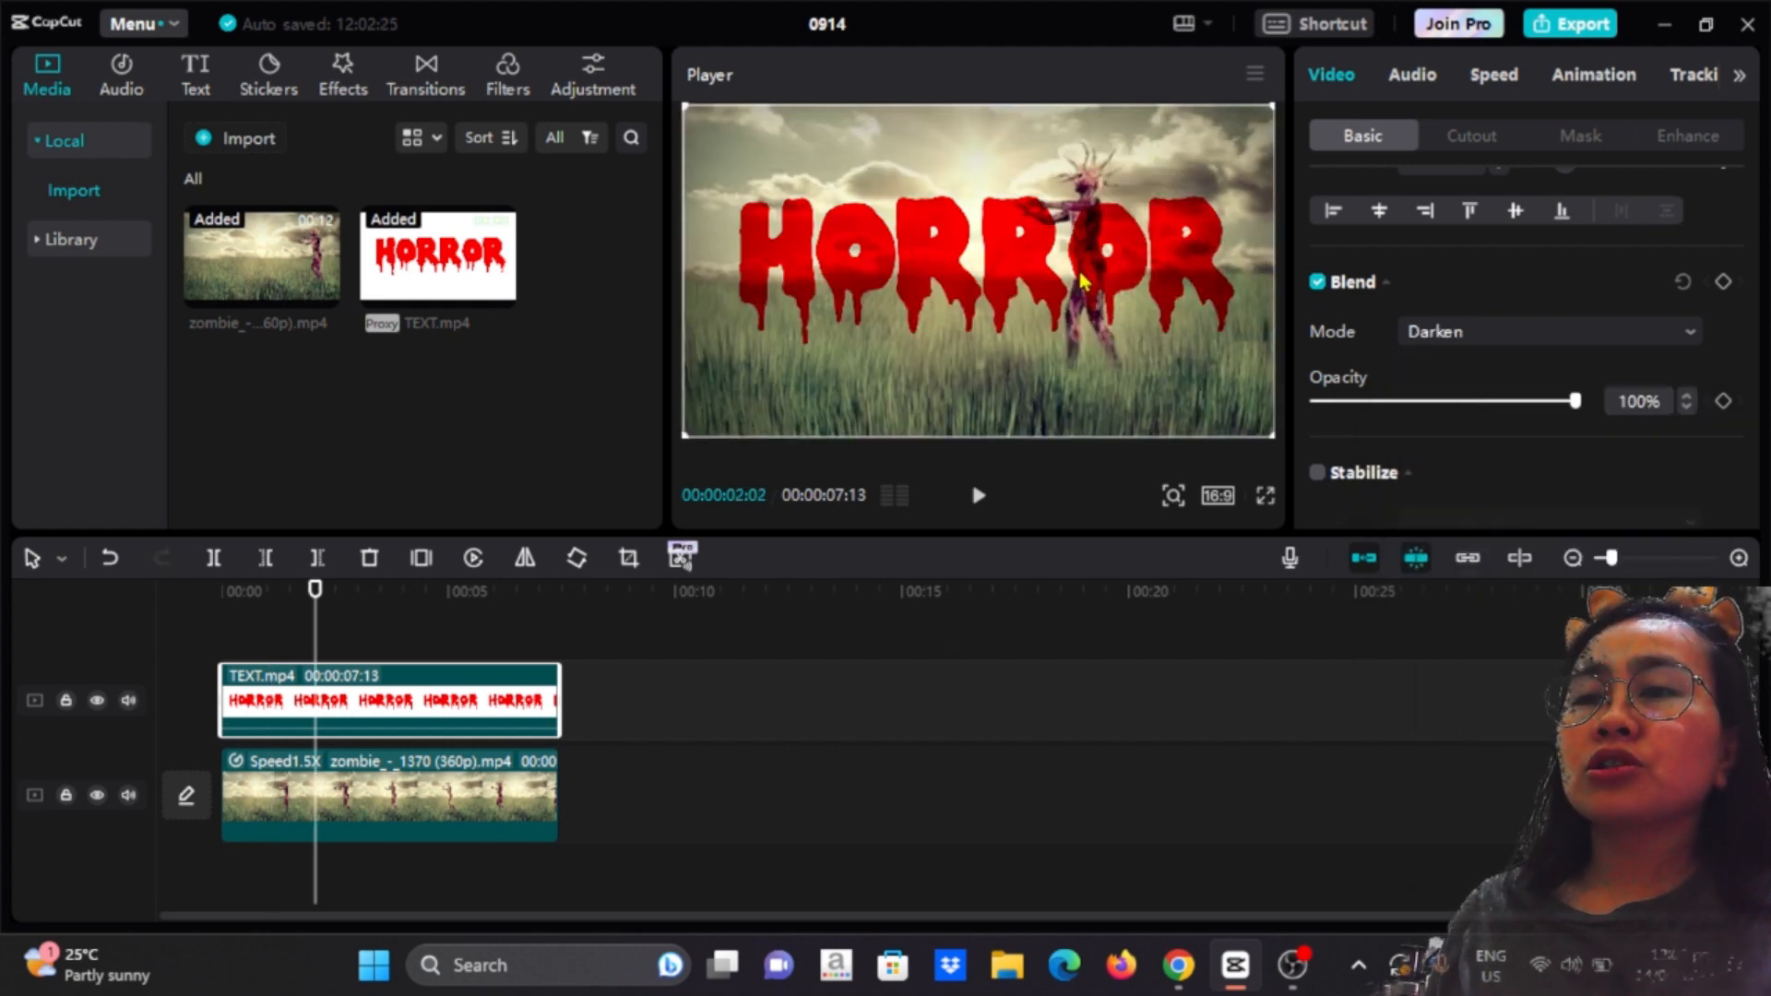
click(627, 557)
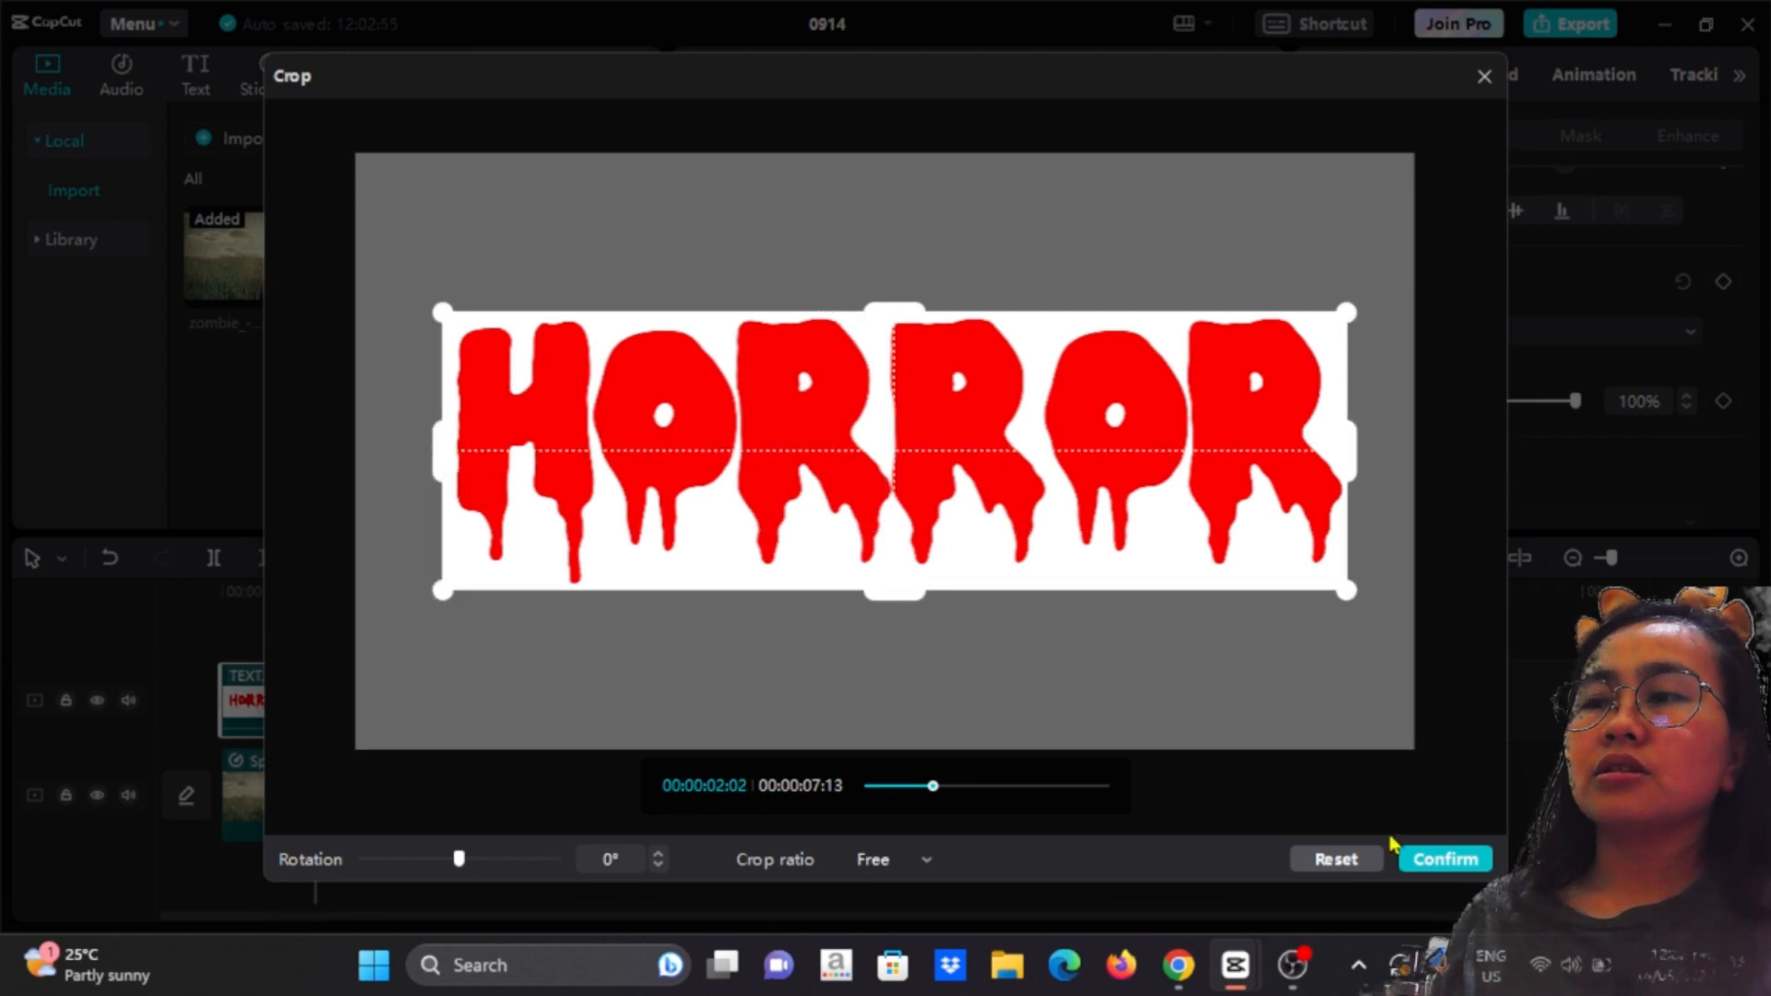
Confirm the crop to a narrow band around the HORROR word.
click(1444, 857)
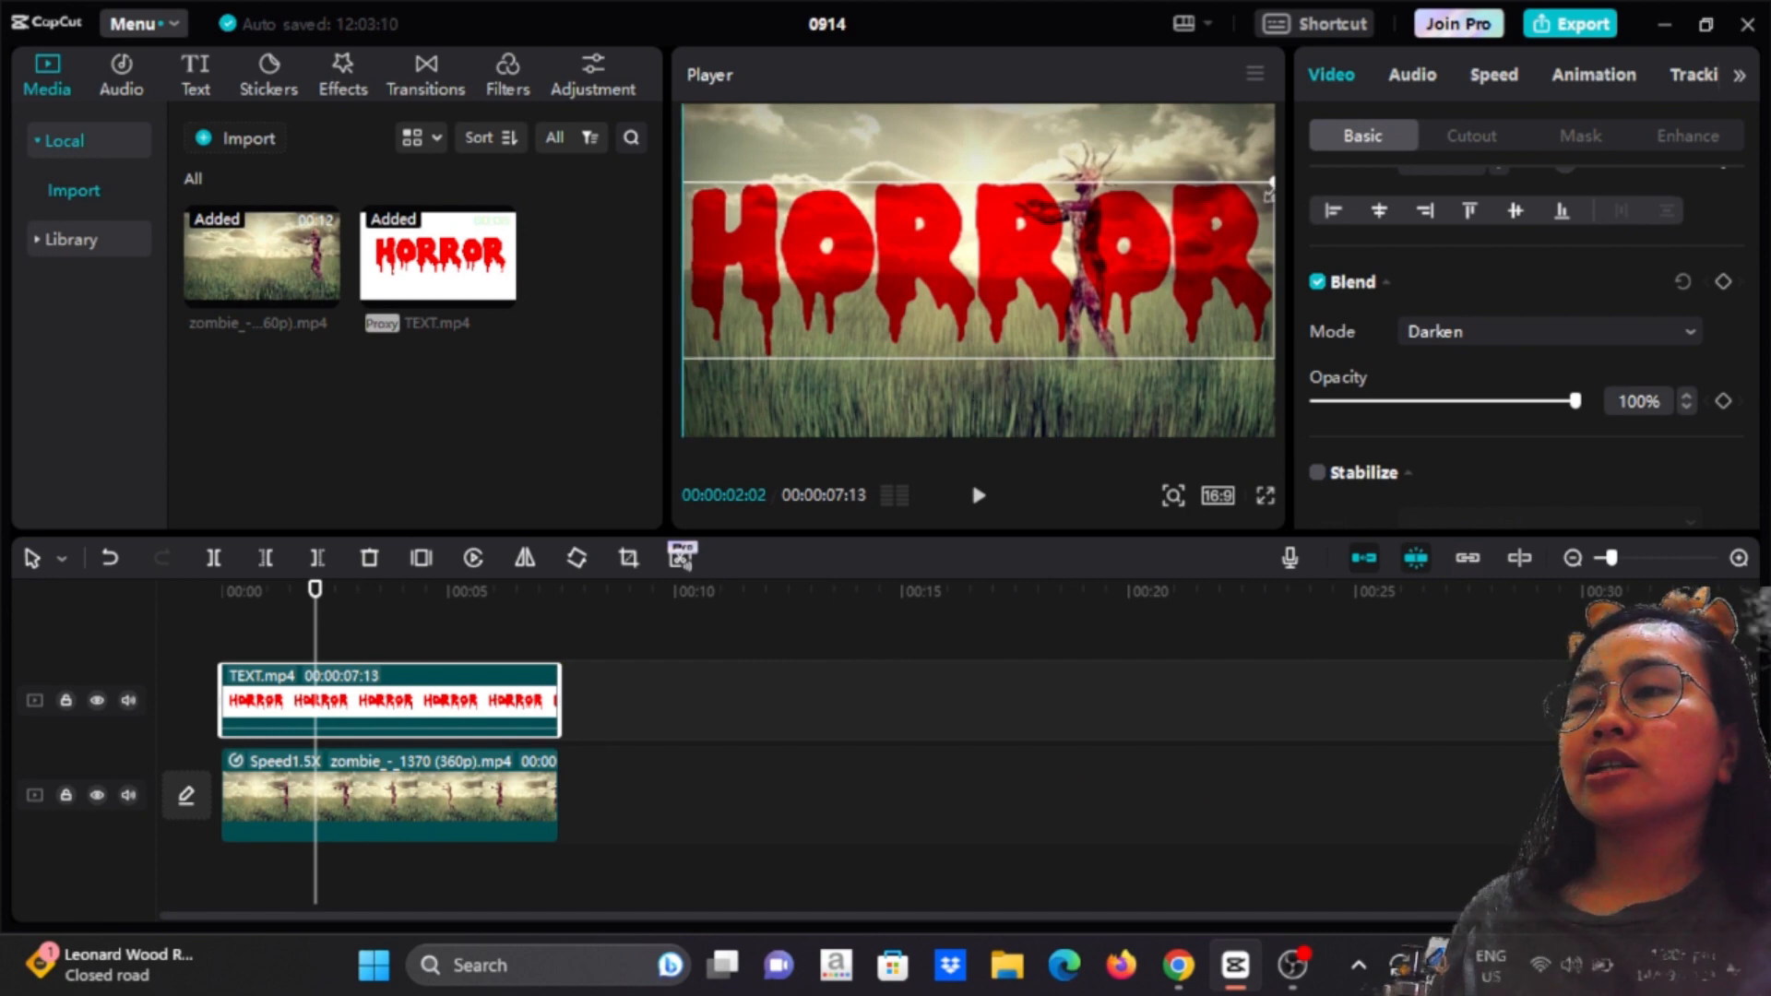
click(972, 271)
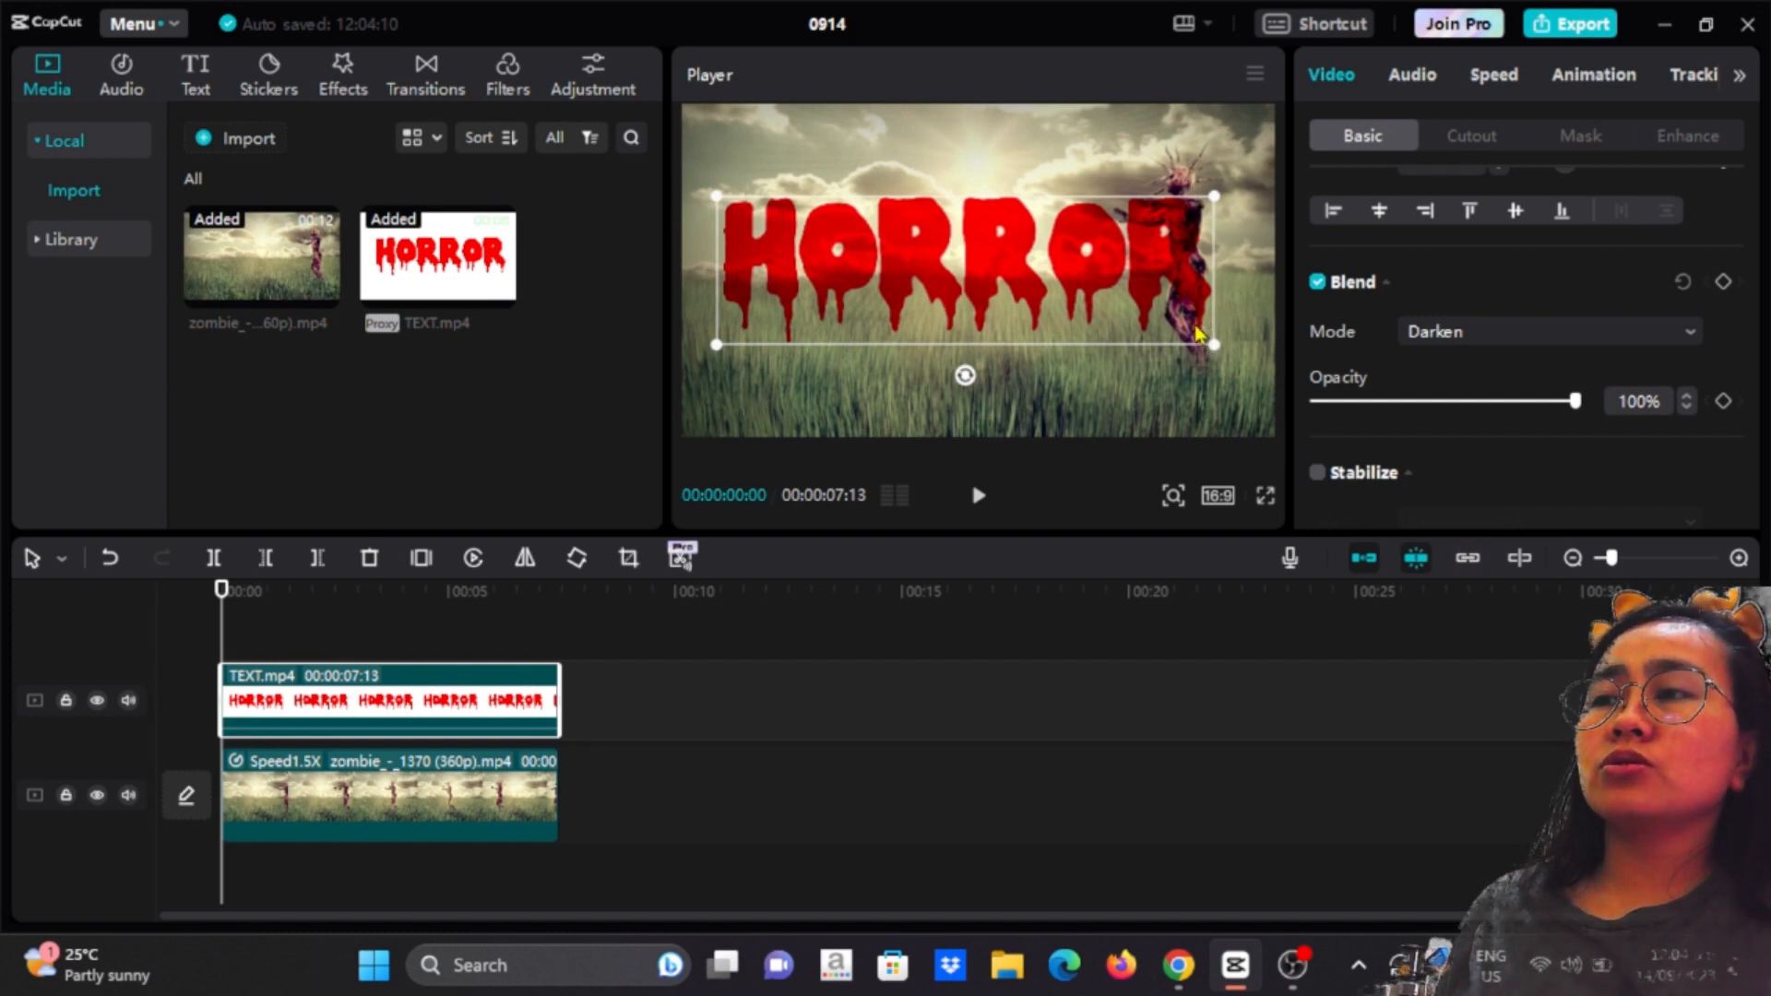
mouse_move(1195, 225)
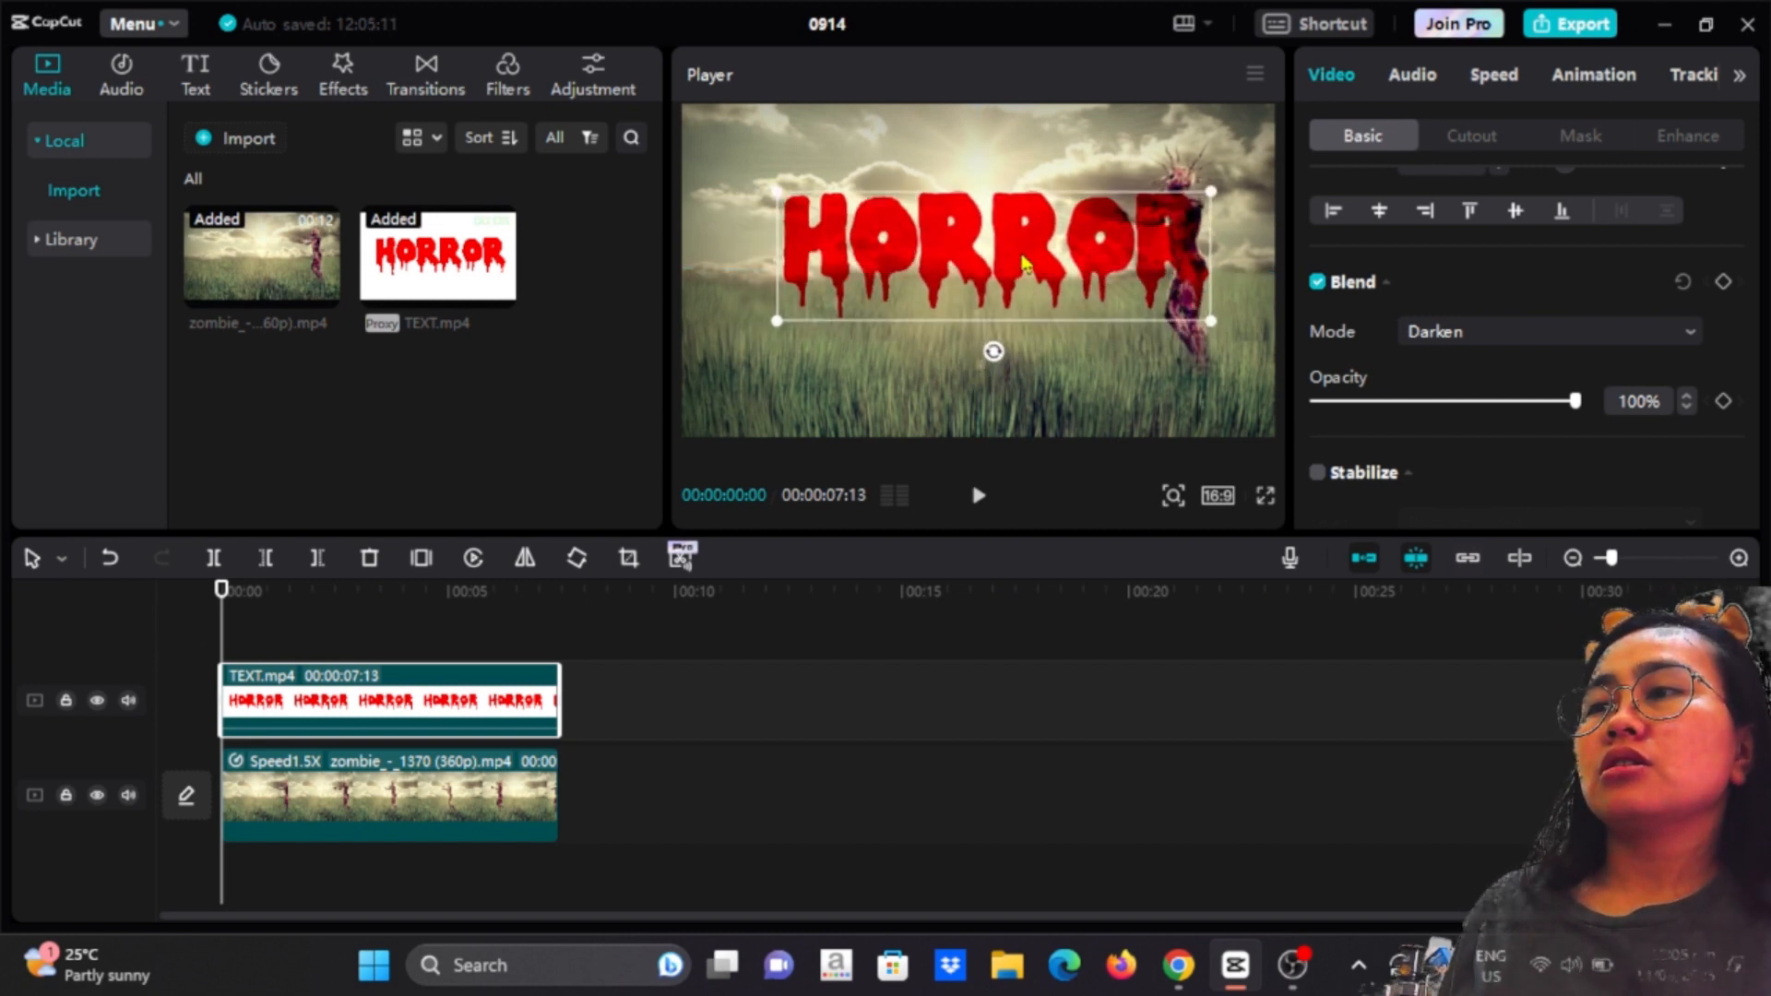
Shrink the HORROR text and centre it in the upper part of the frame.
drag(992, 260, 978, 260)
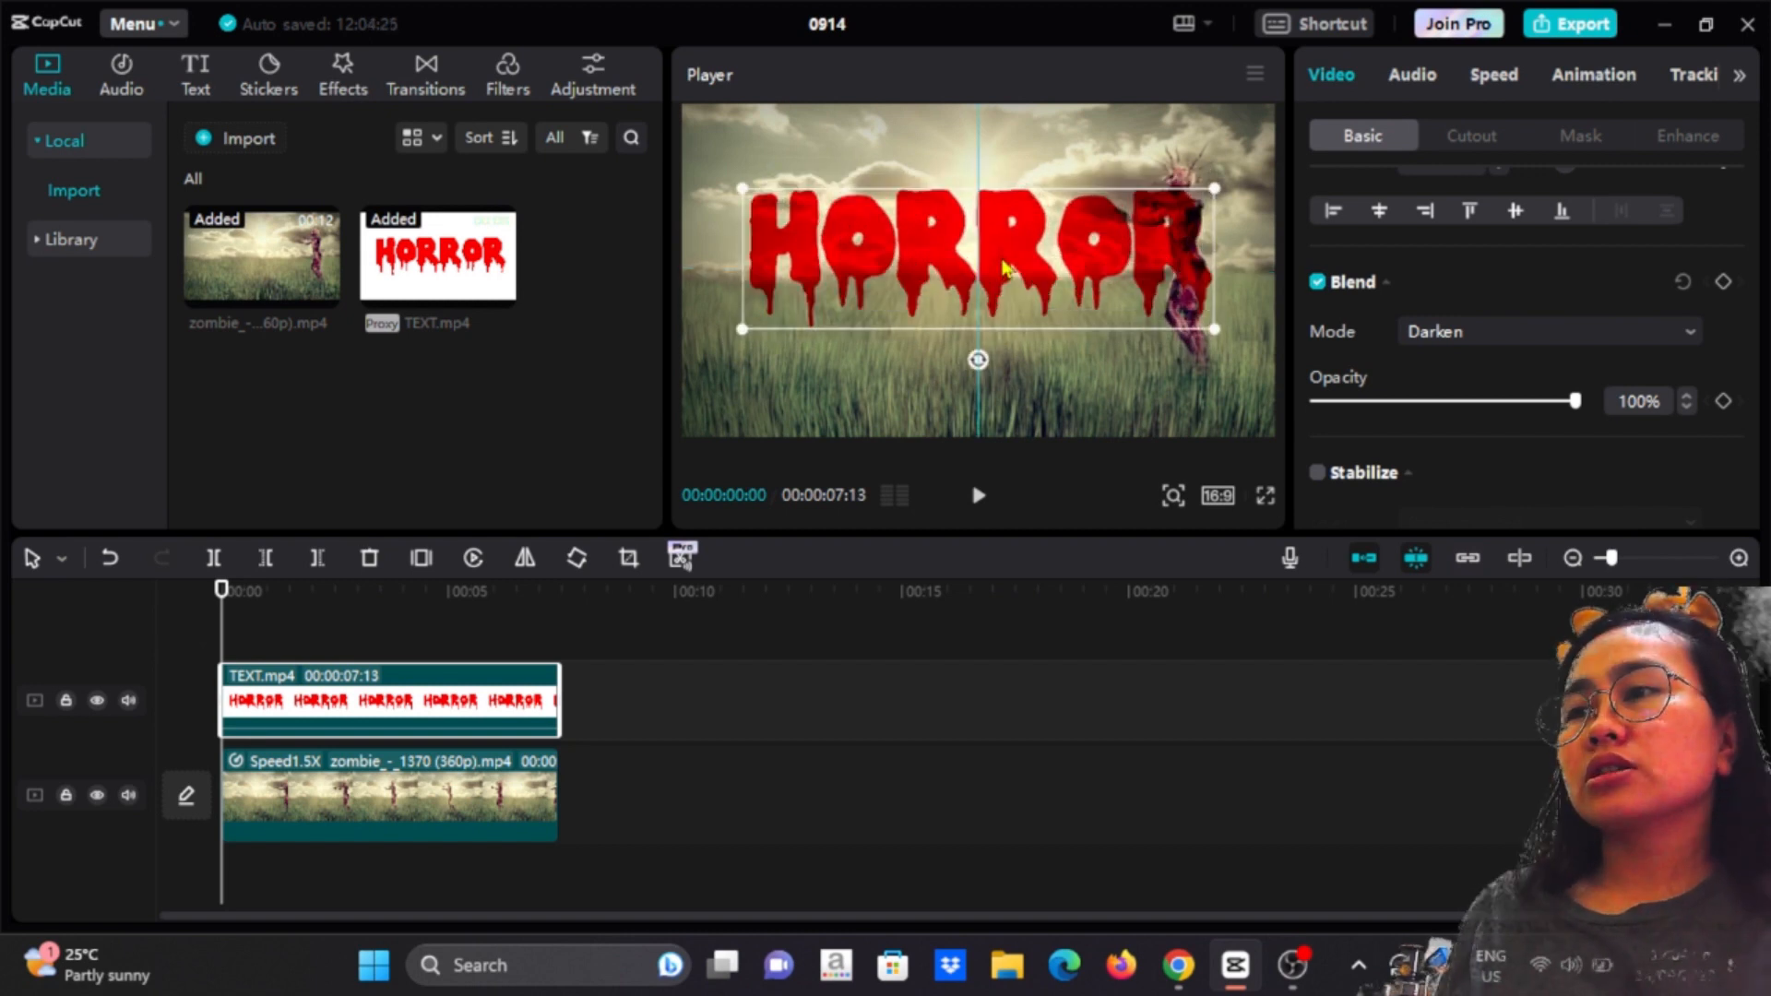
drag(978, 260, 993, 234)
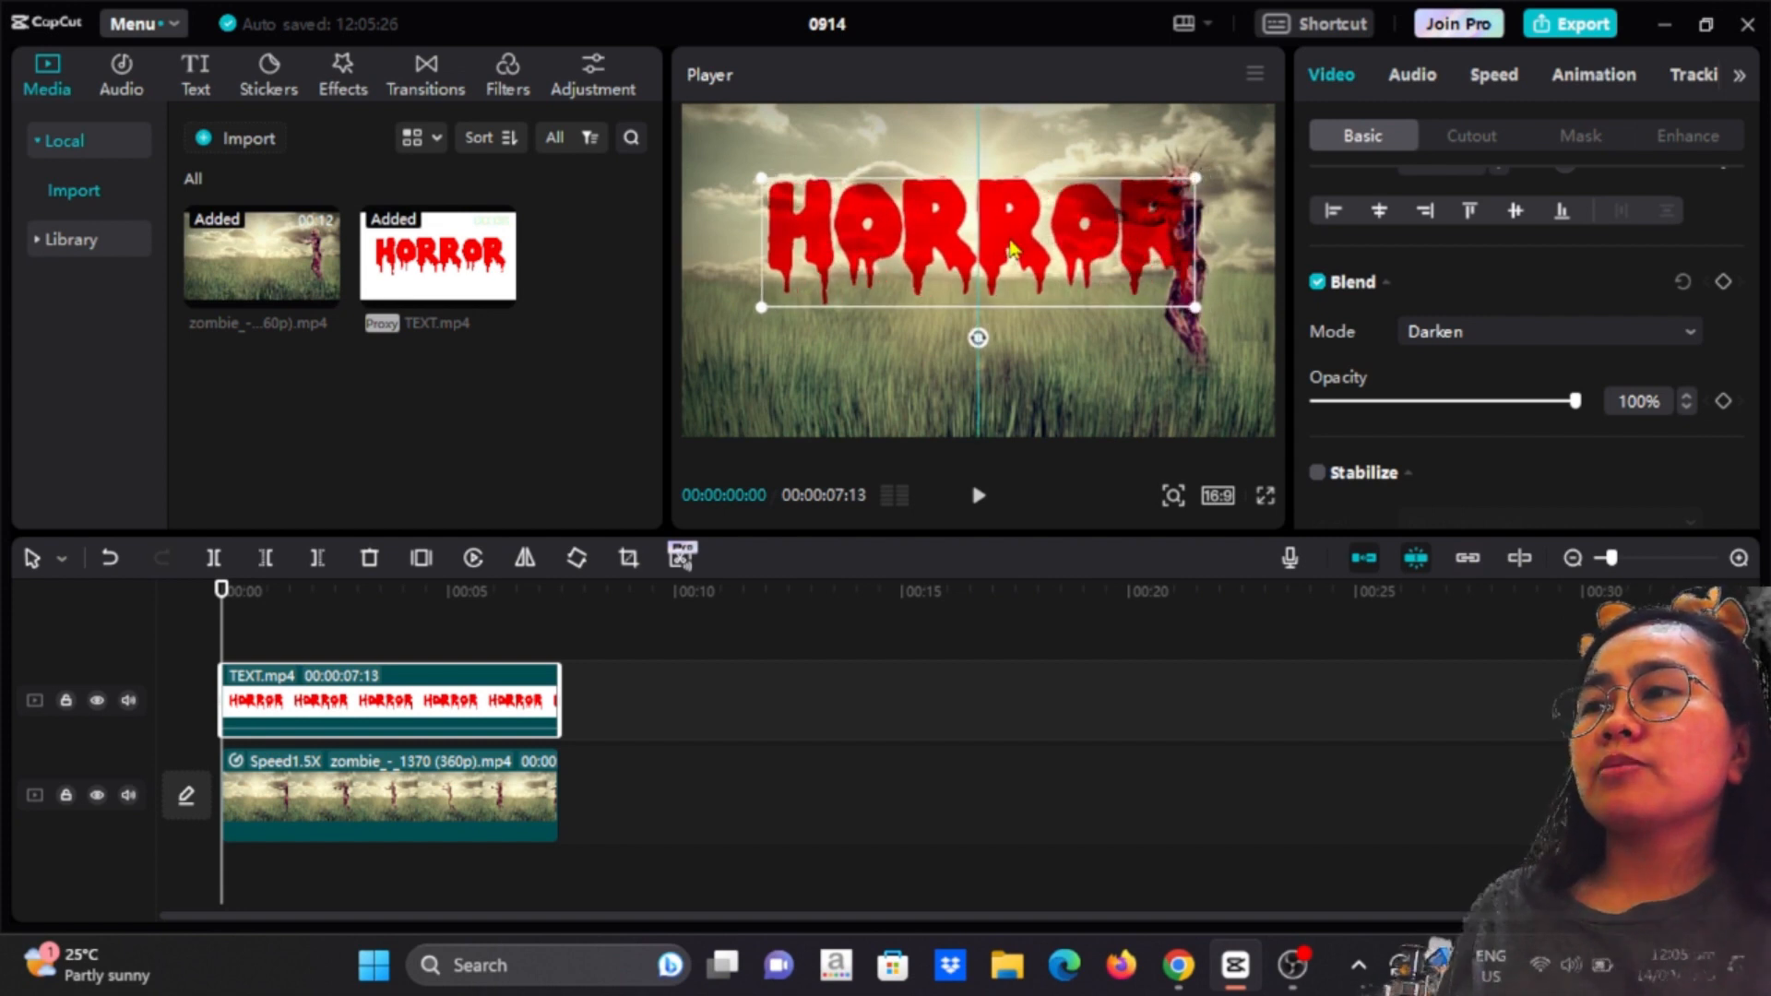
drag(978, 243, 978, 251)
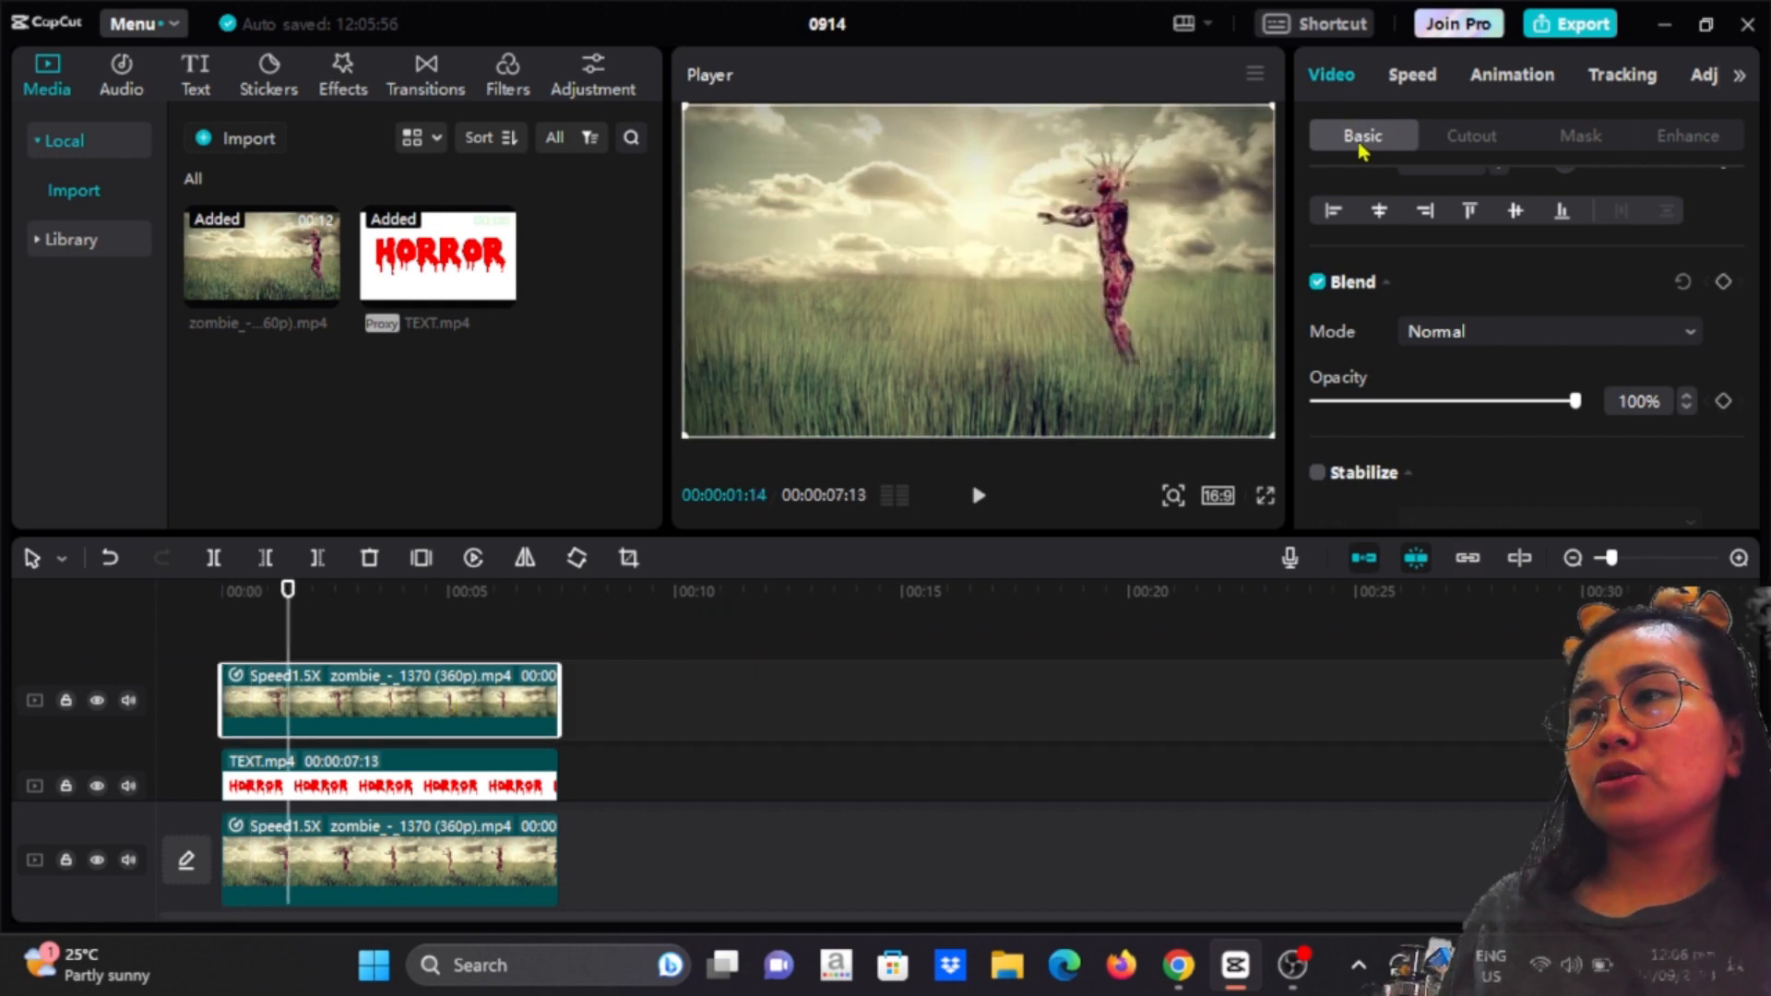
Apply Auto cutout to the top zombie copy so the zombie stands in front of HORROR.
click(1470, 134)
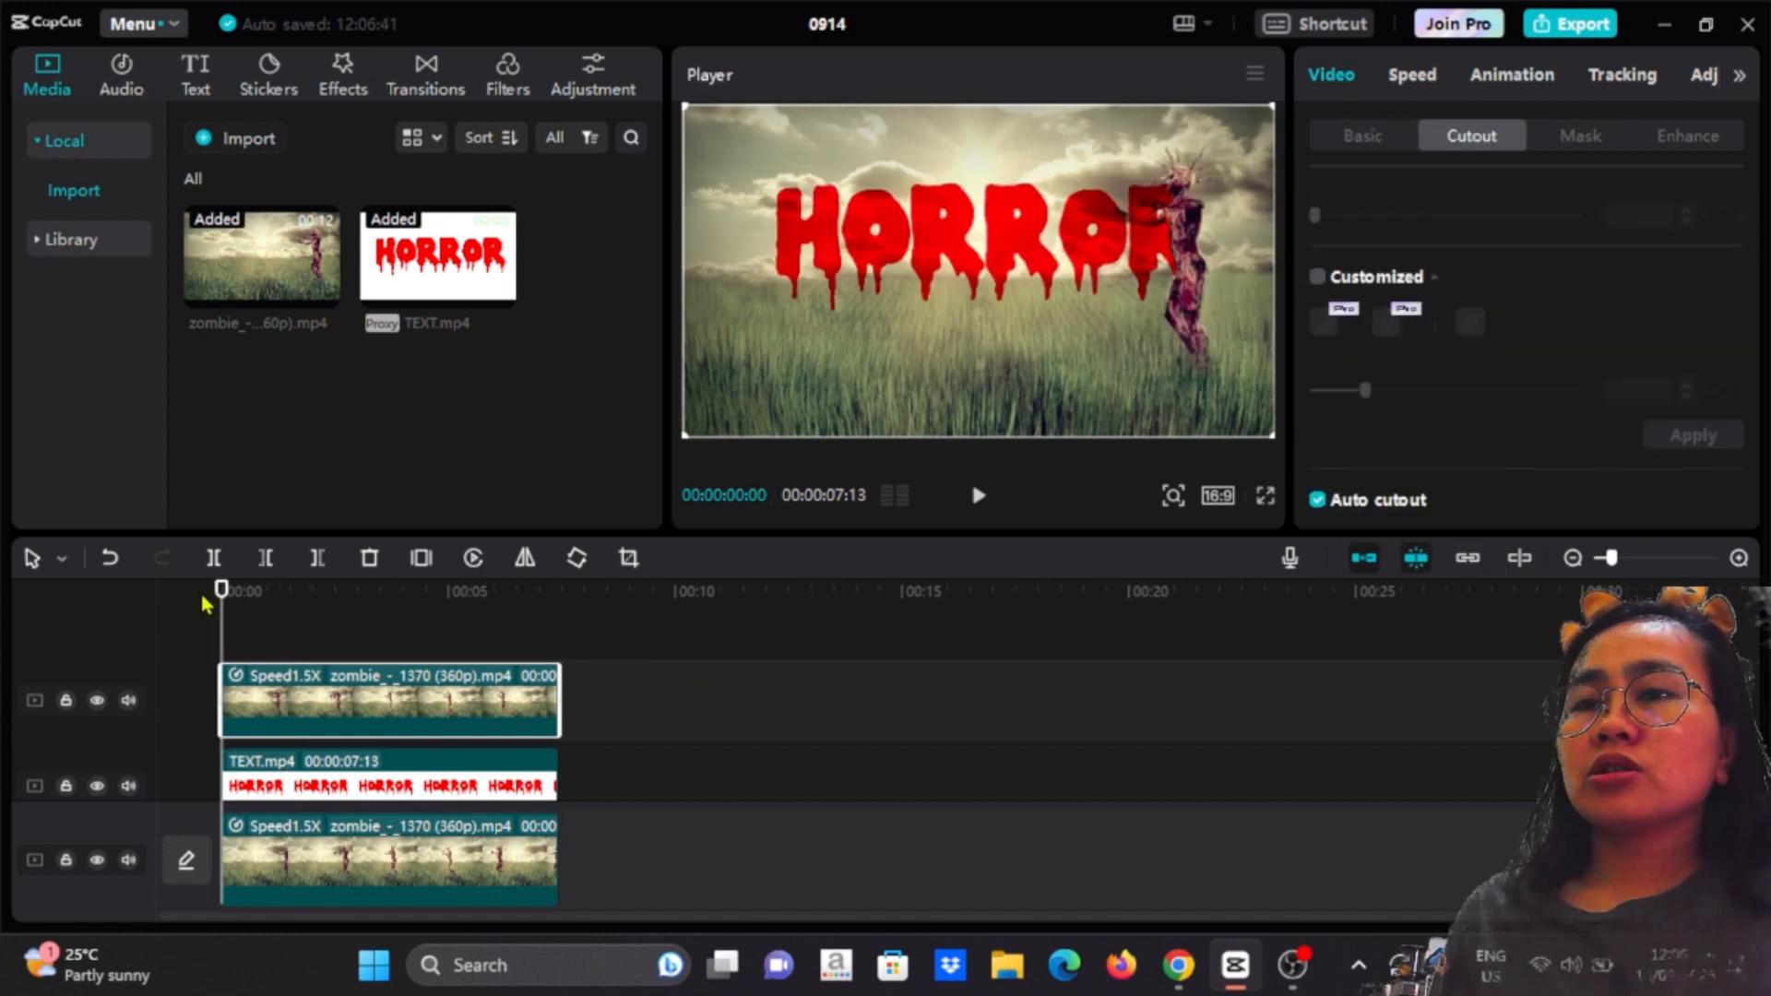
click(978, 495)
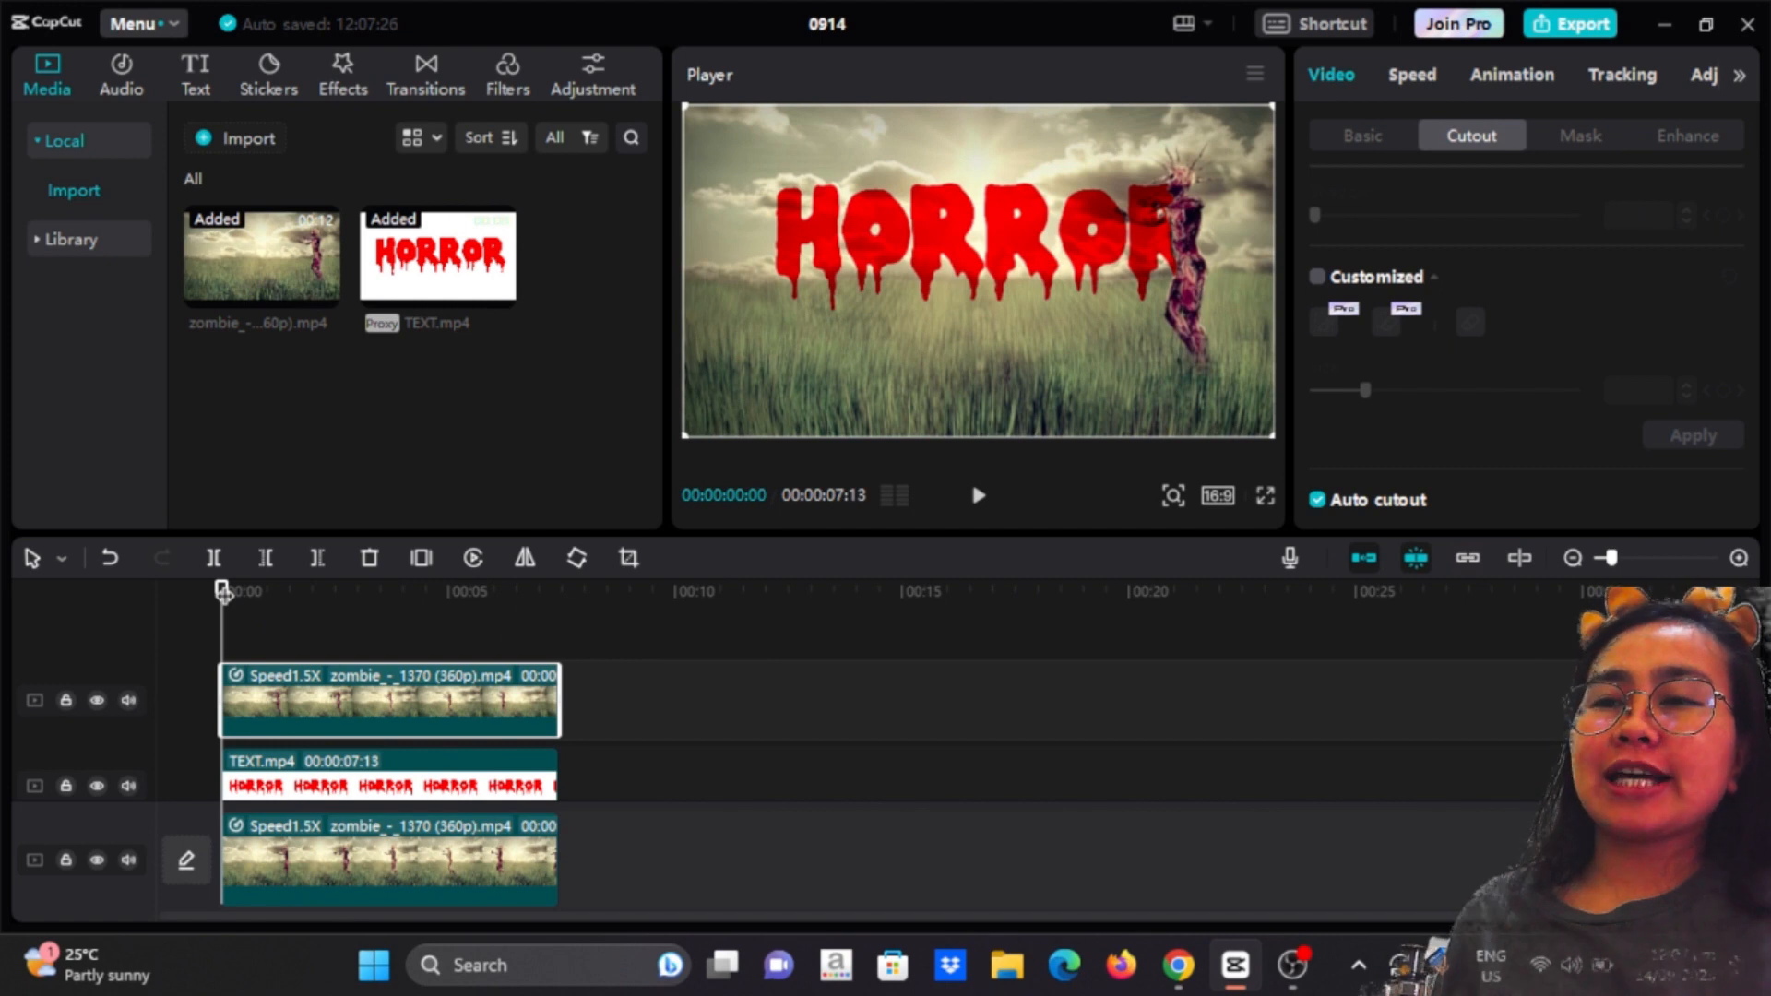
click(384, 786)
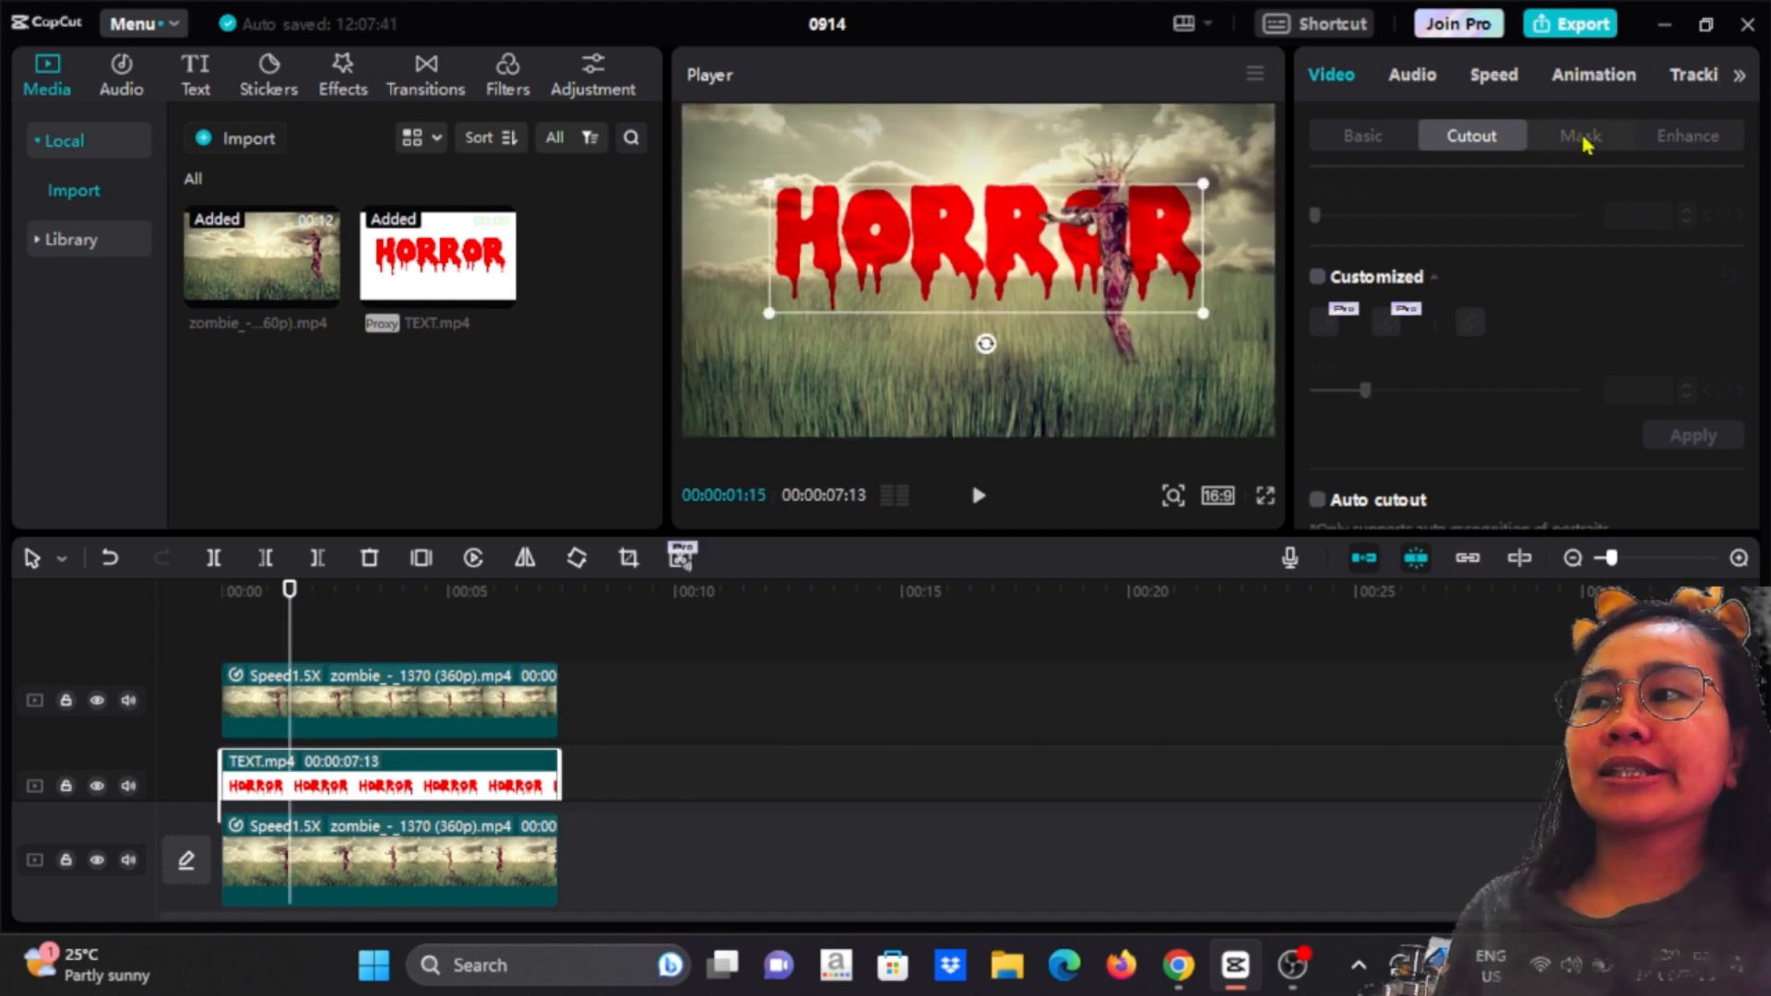
Switch to the Mask settings of the HORROR text clip to begin the split-mask reveal.
click(1581, 134)
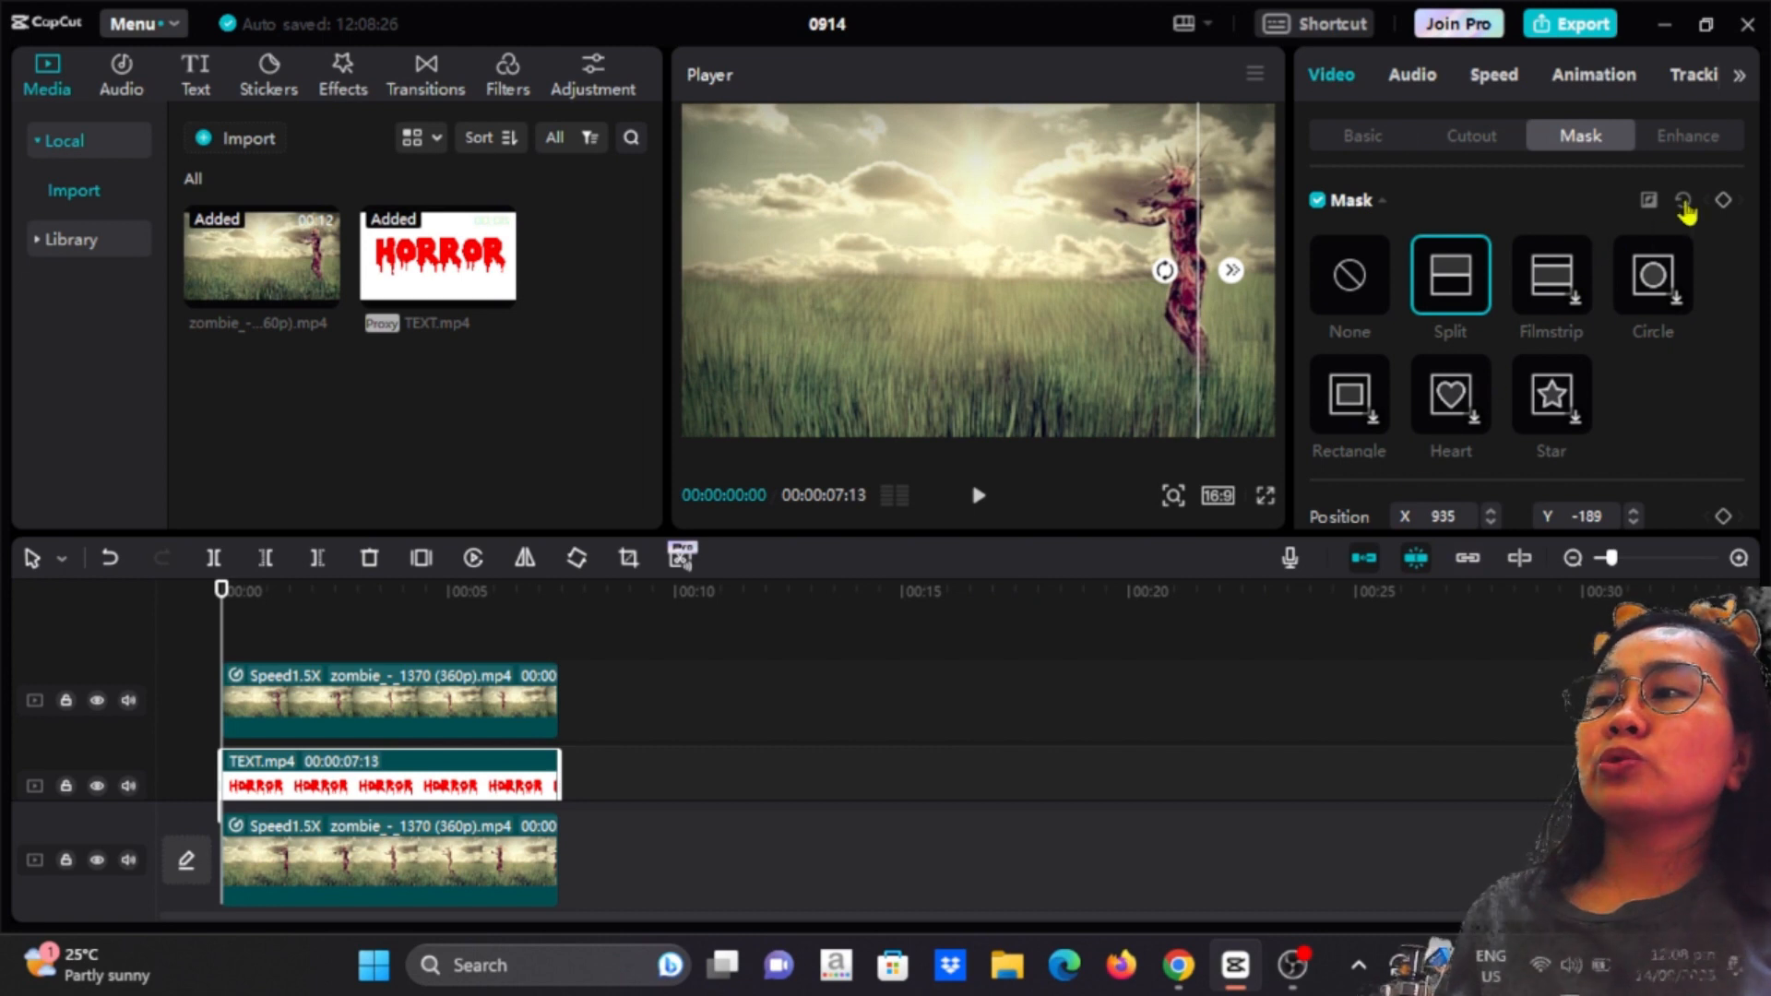
mouse_move(1721, 203)
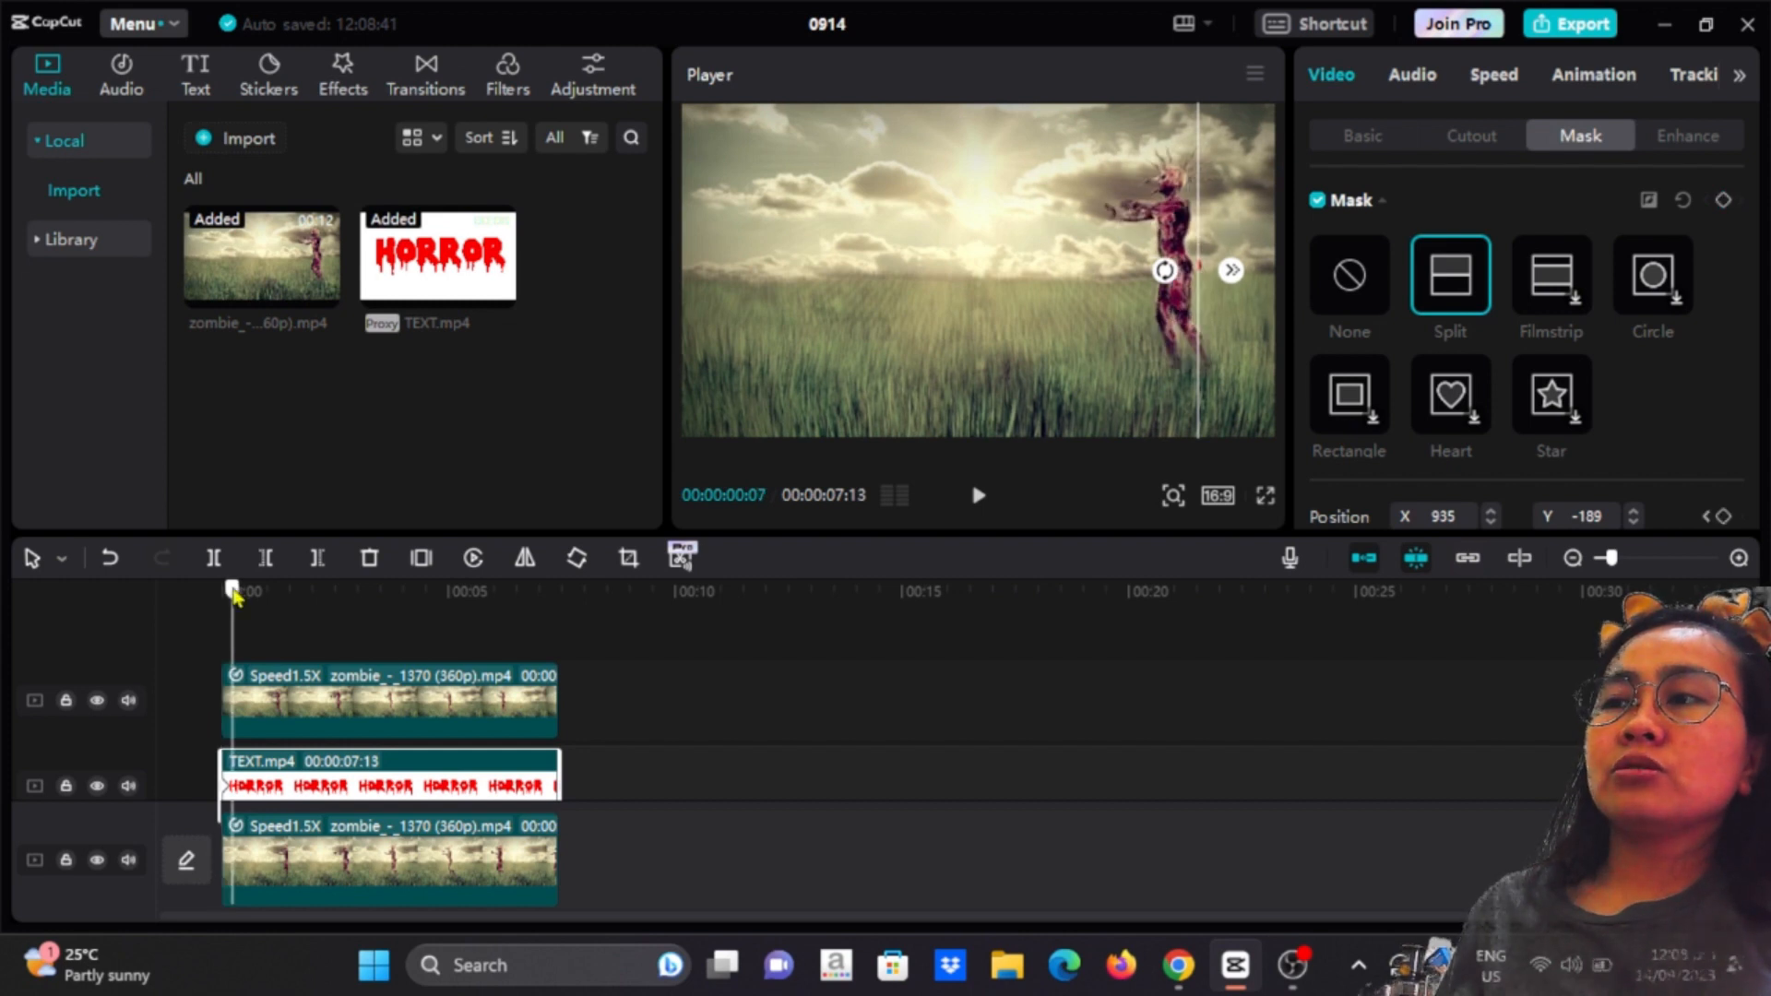
mouse_move(1197, 321)
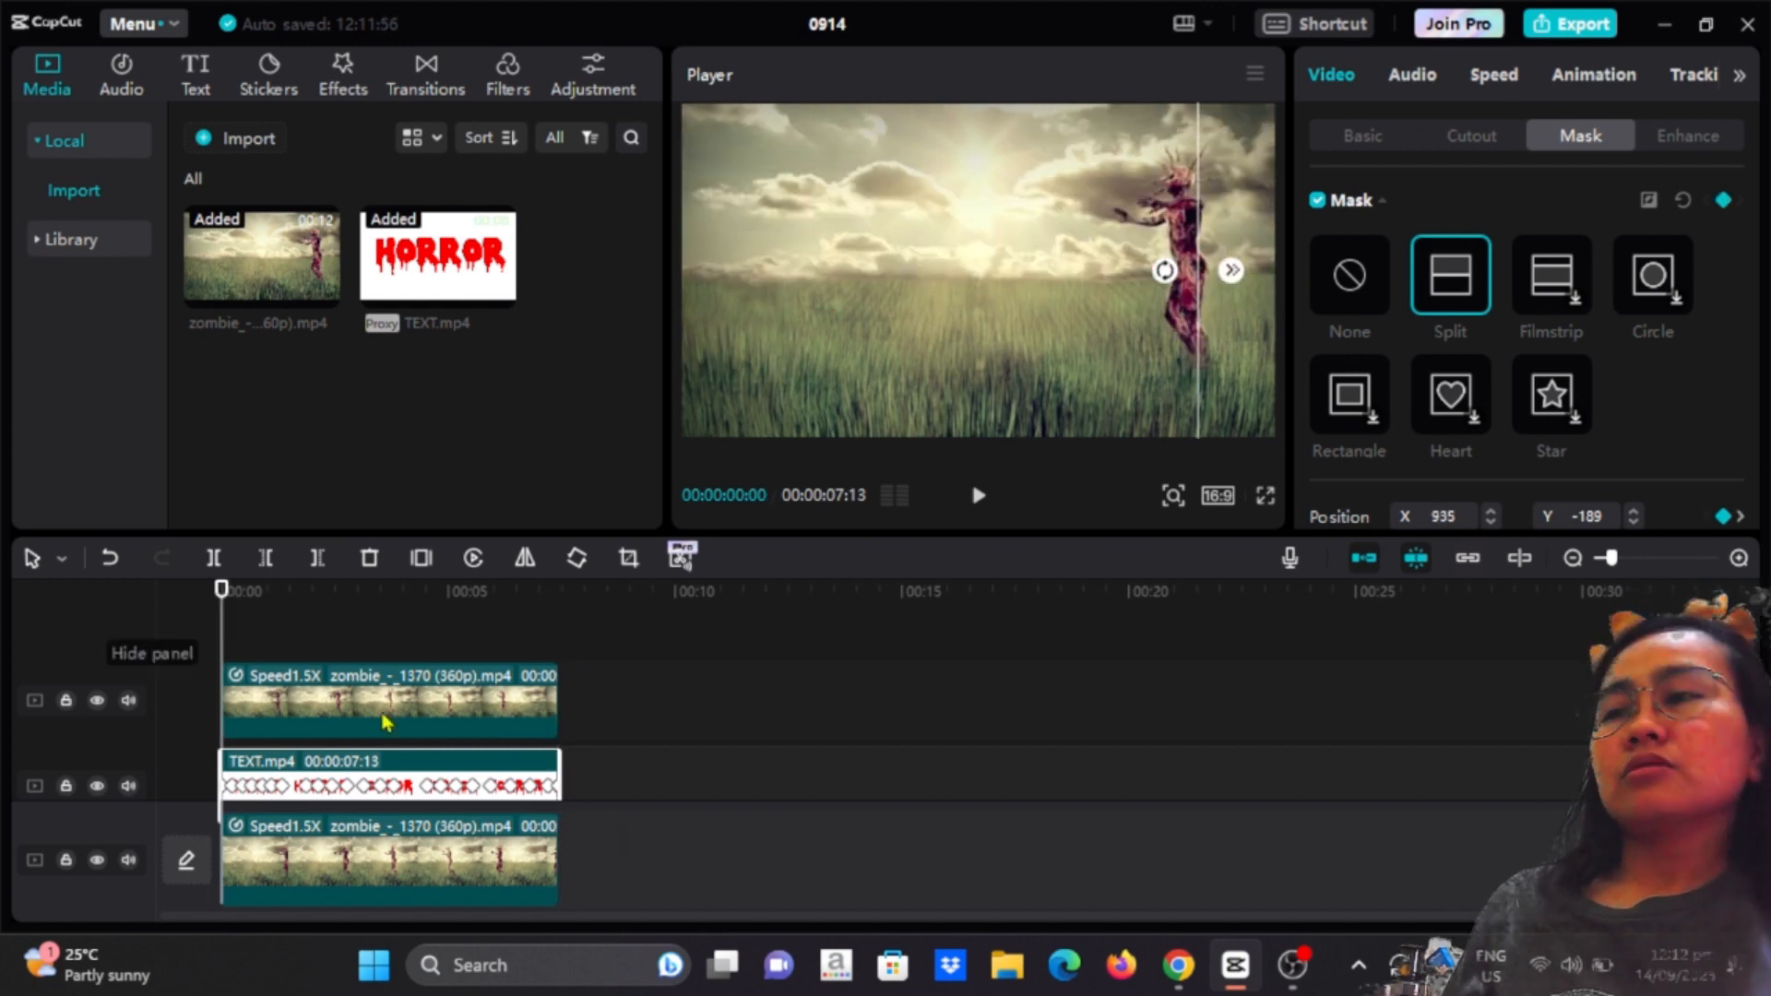
mouse_move(310, 616)
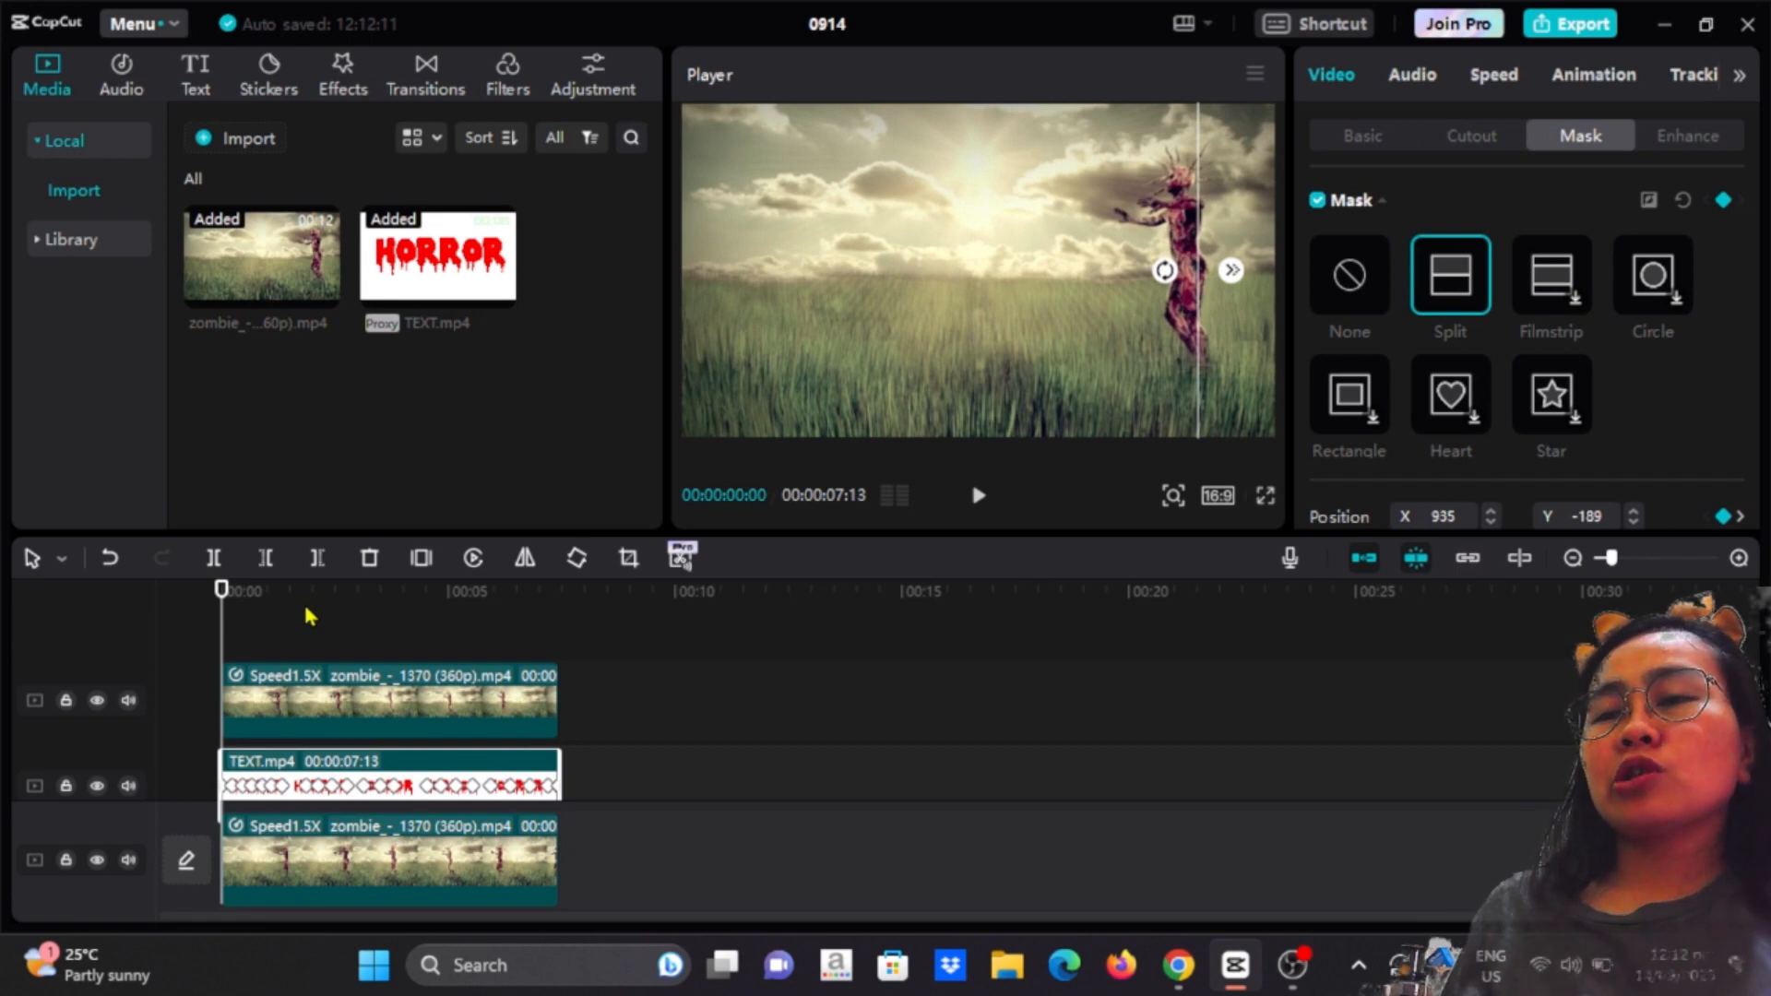
Select the bottom zombie clip and set its speed to 1.5x so it runs 7.5 seconds.
click(976, 495)
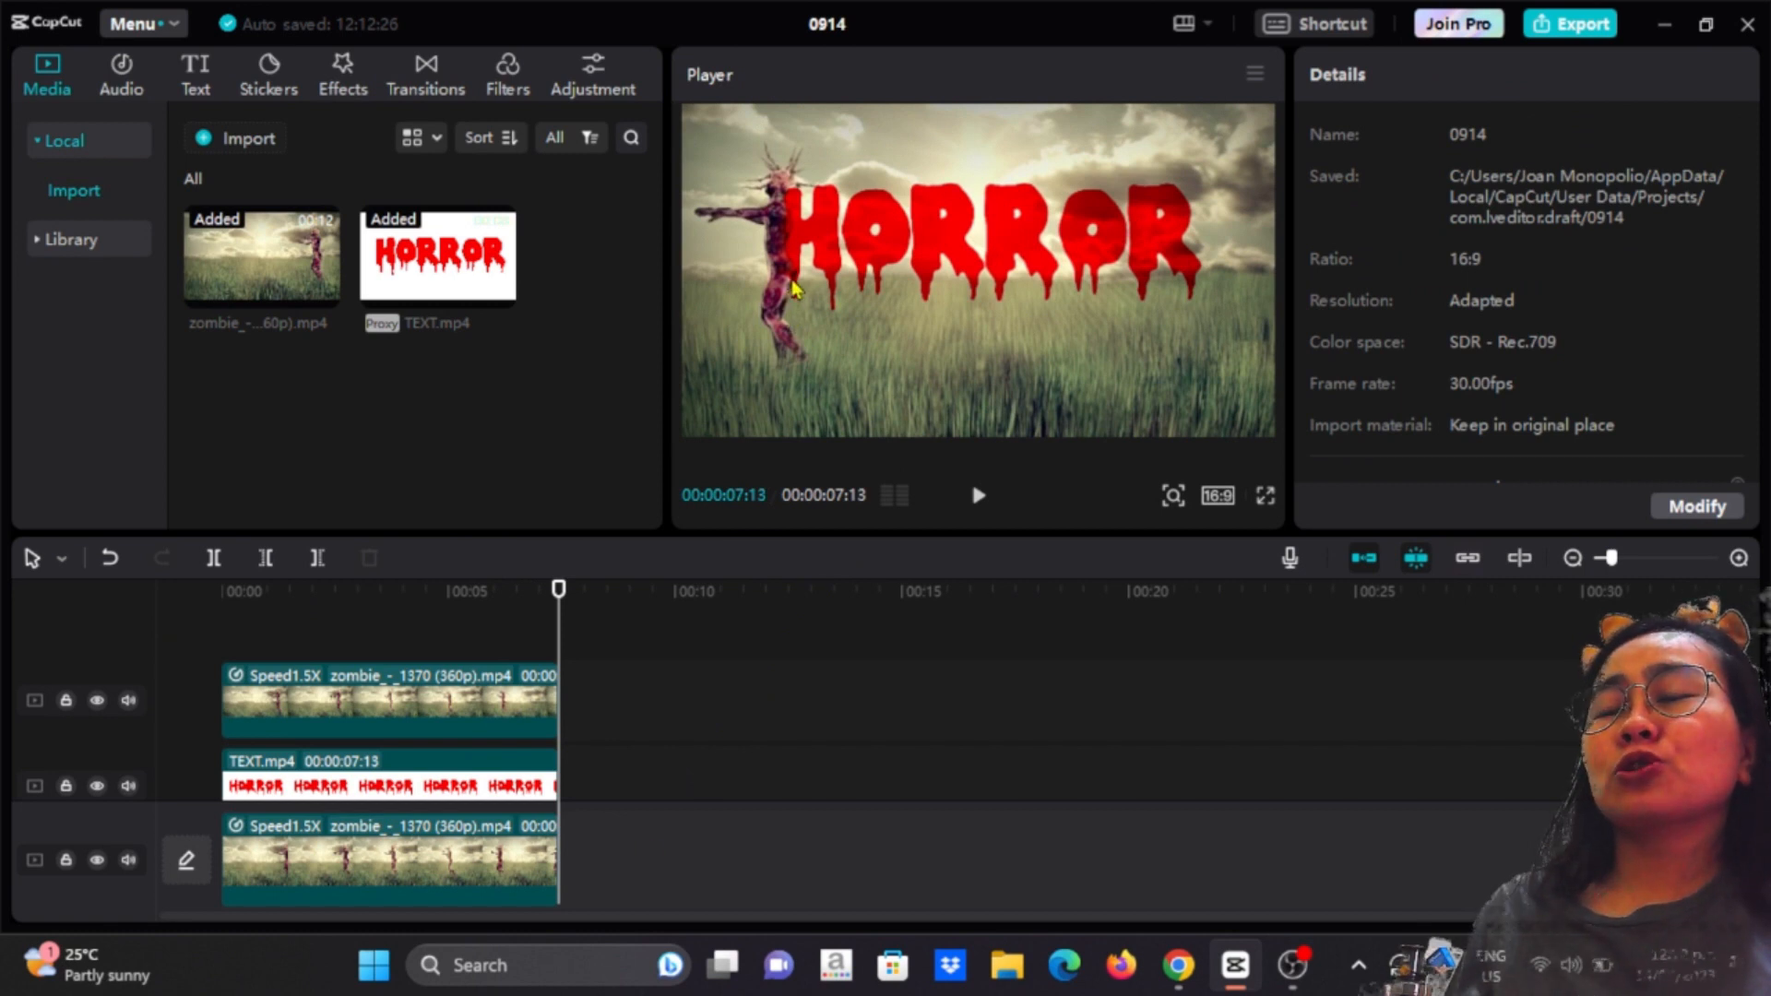
mouse_move(791, 245)
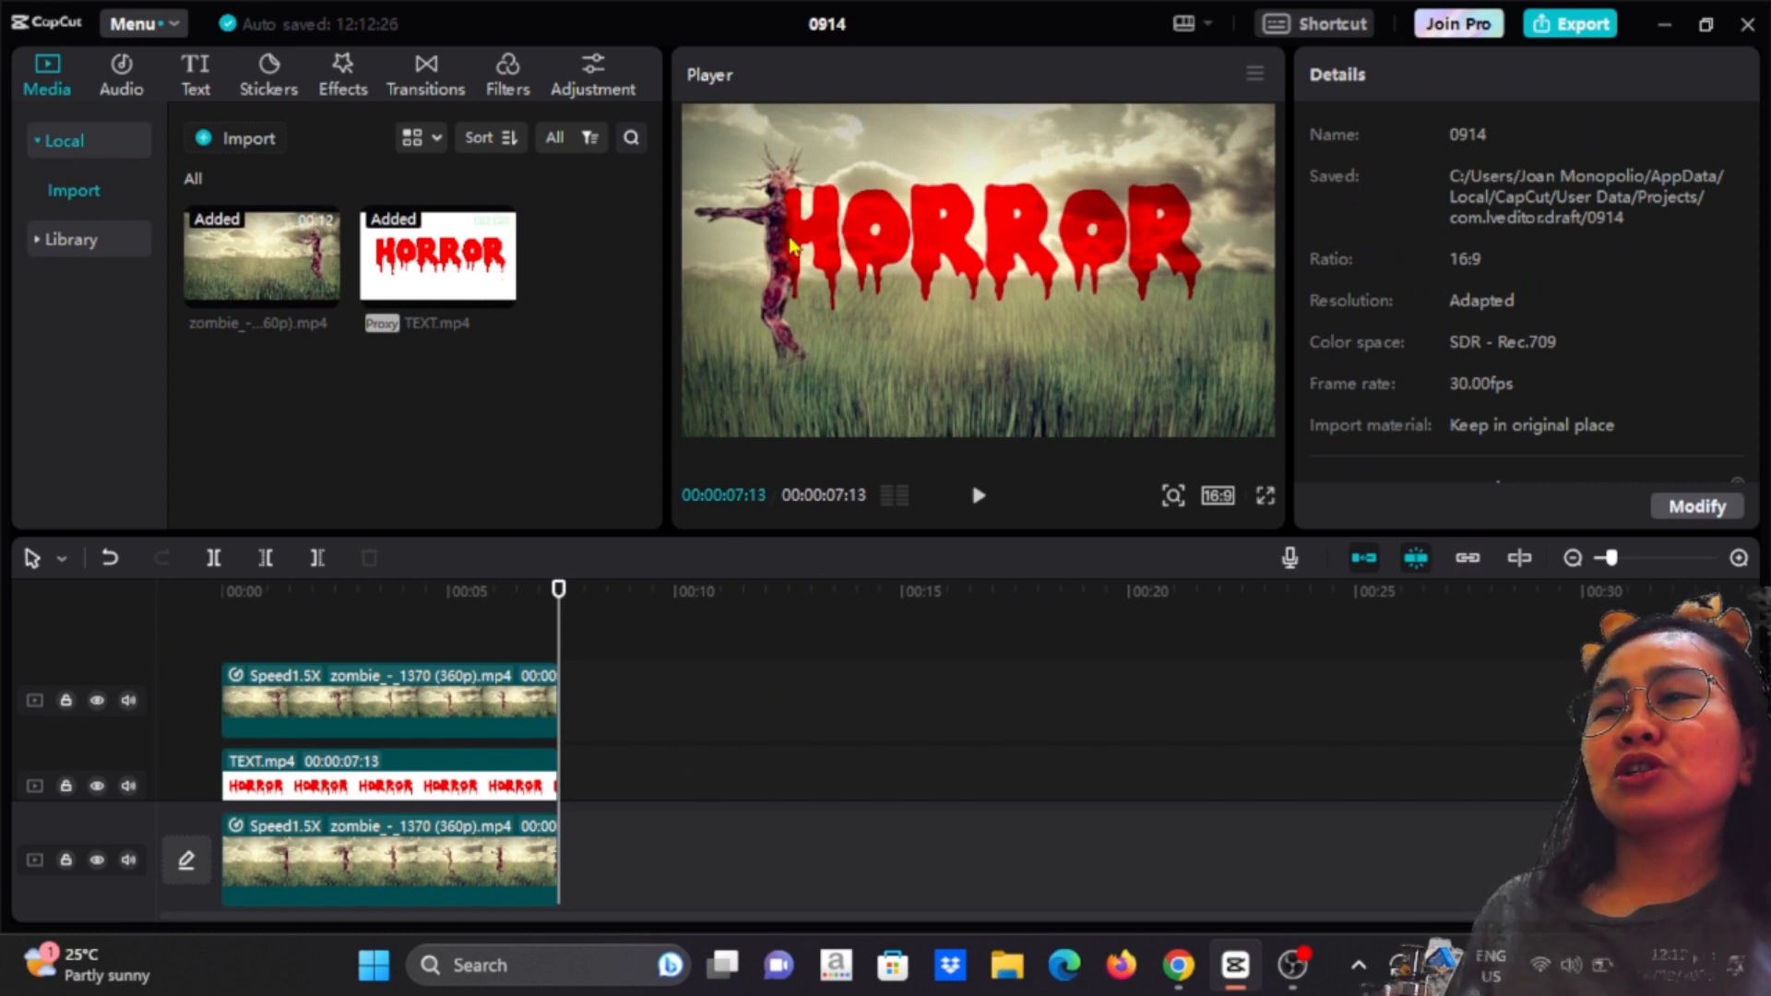
click(387, 857)
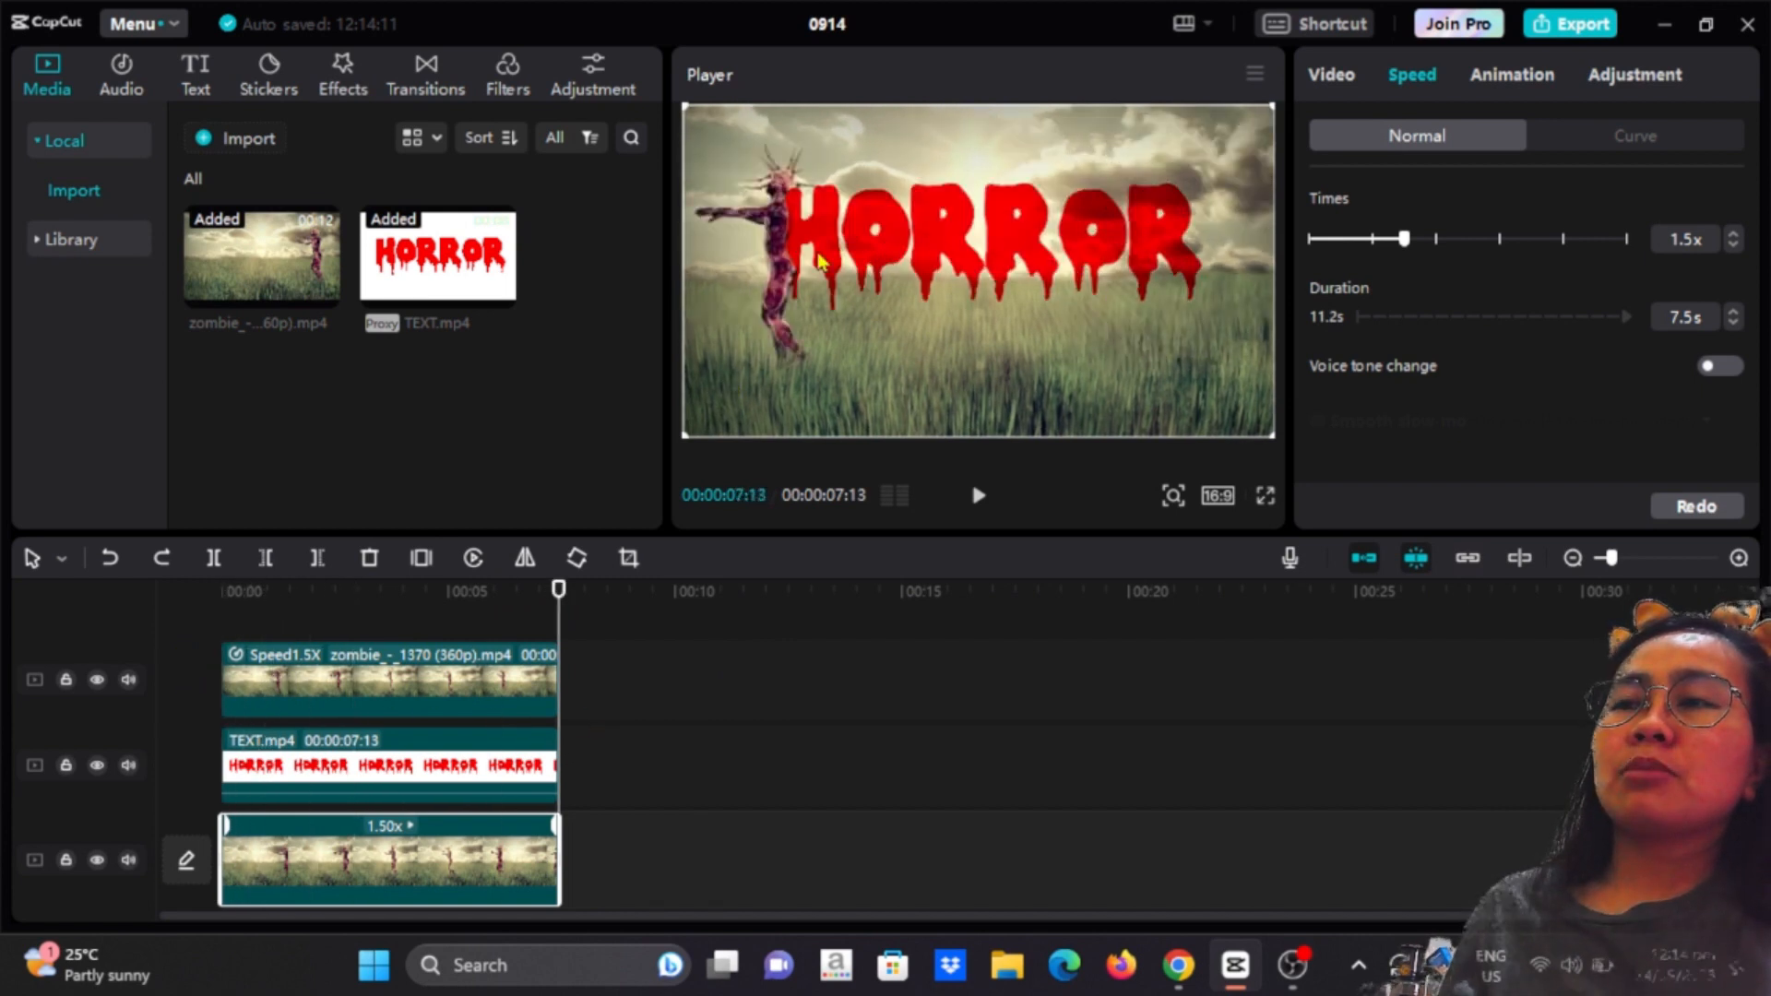
click(222, 590)
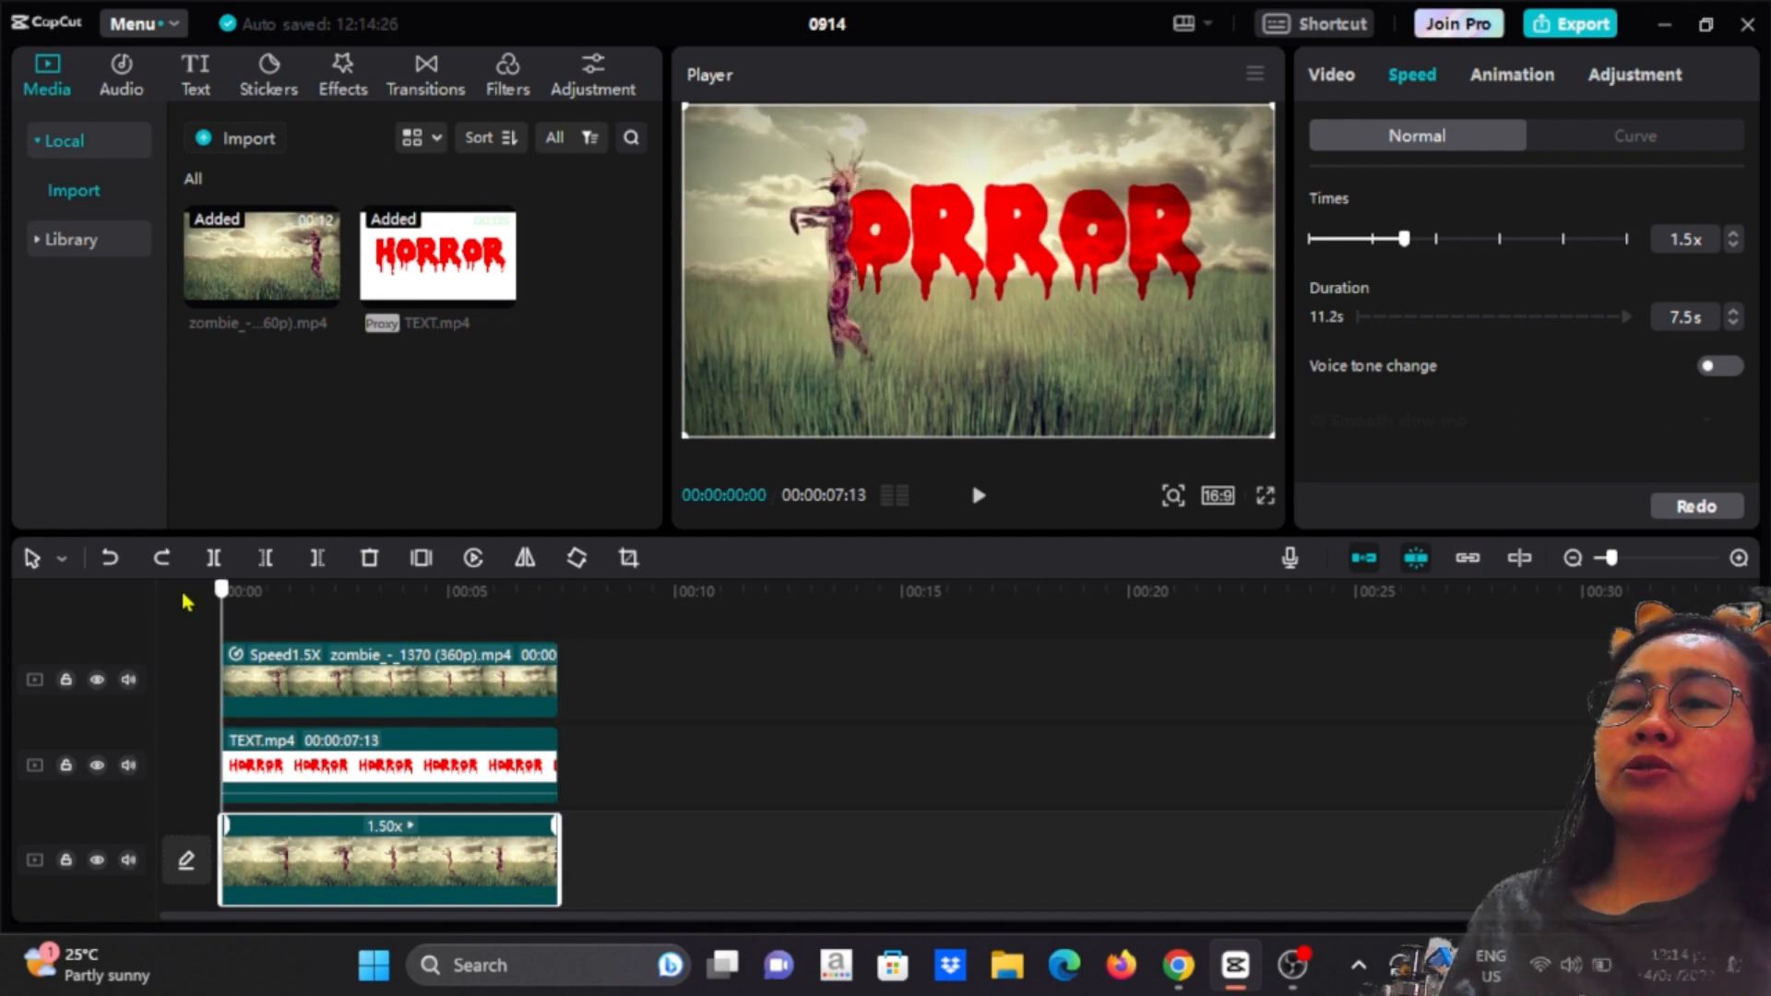
click(978, 494)
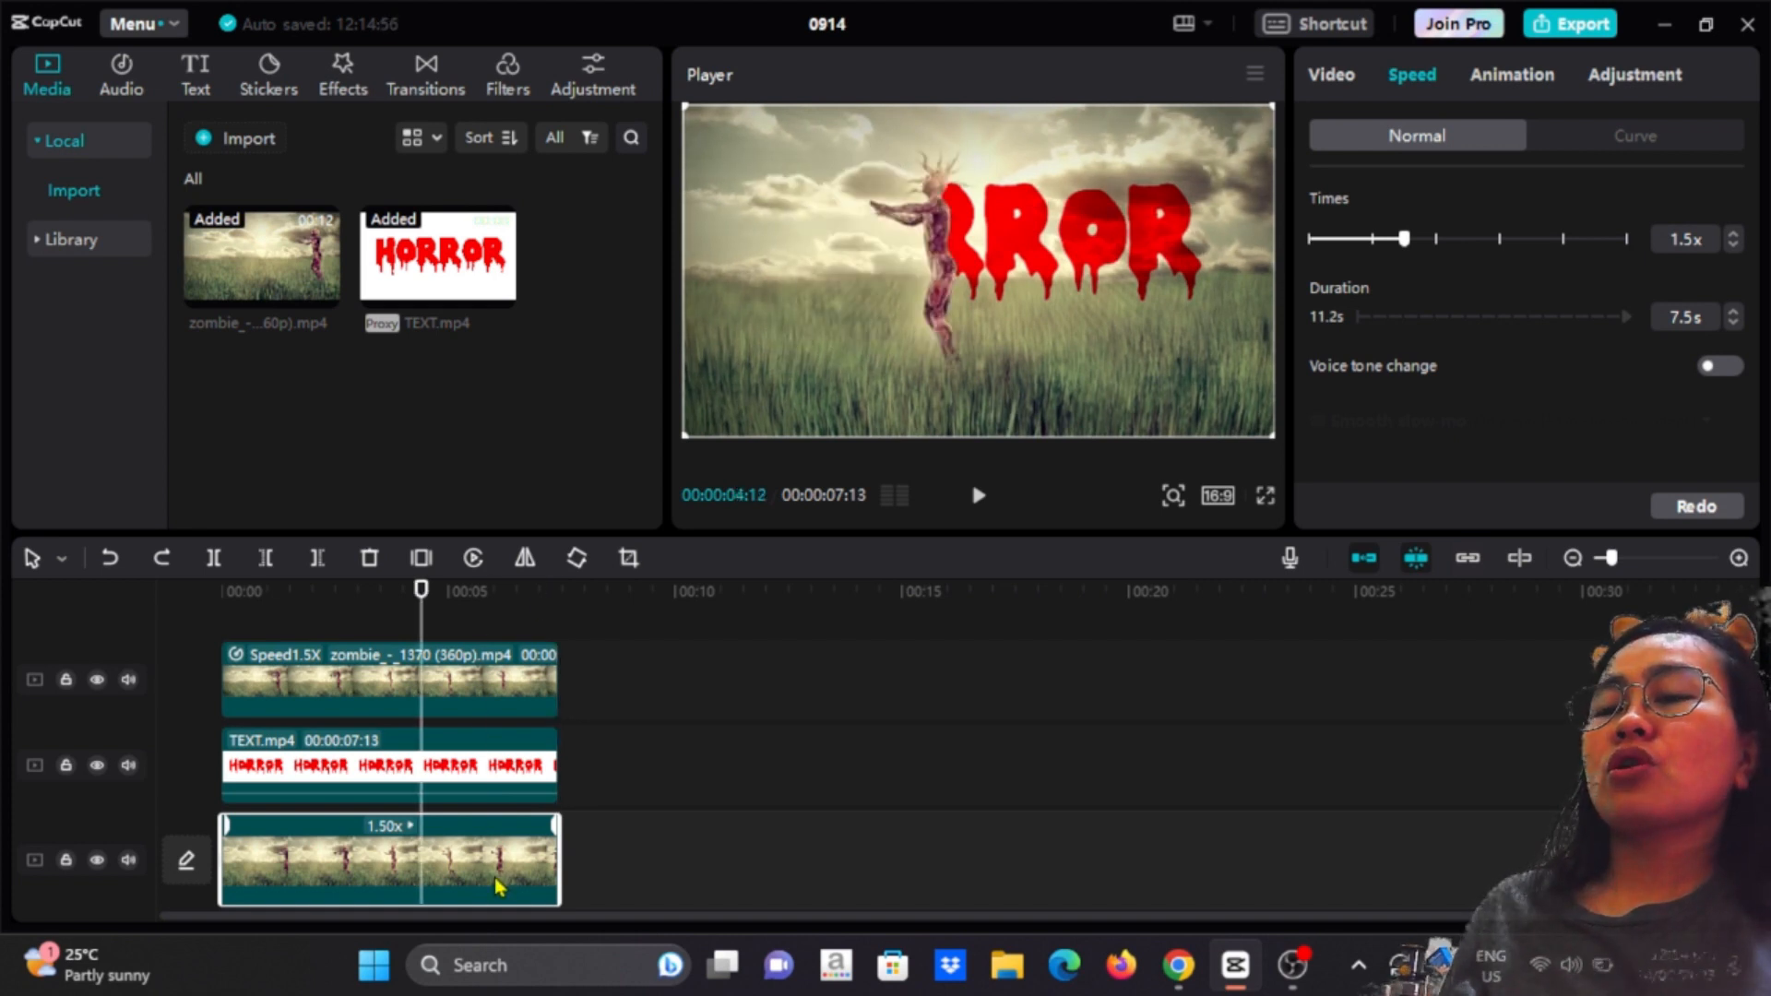
mouse_move(507, 887)
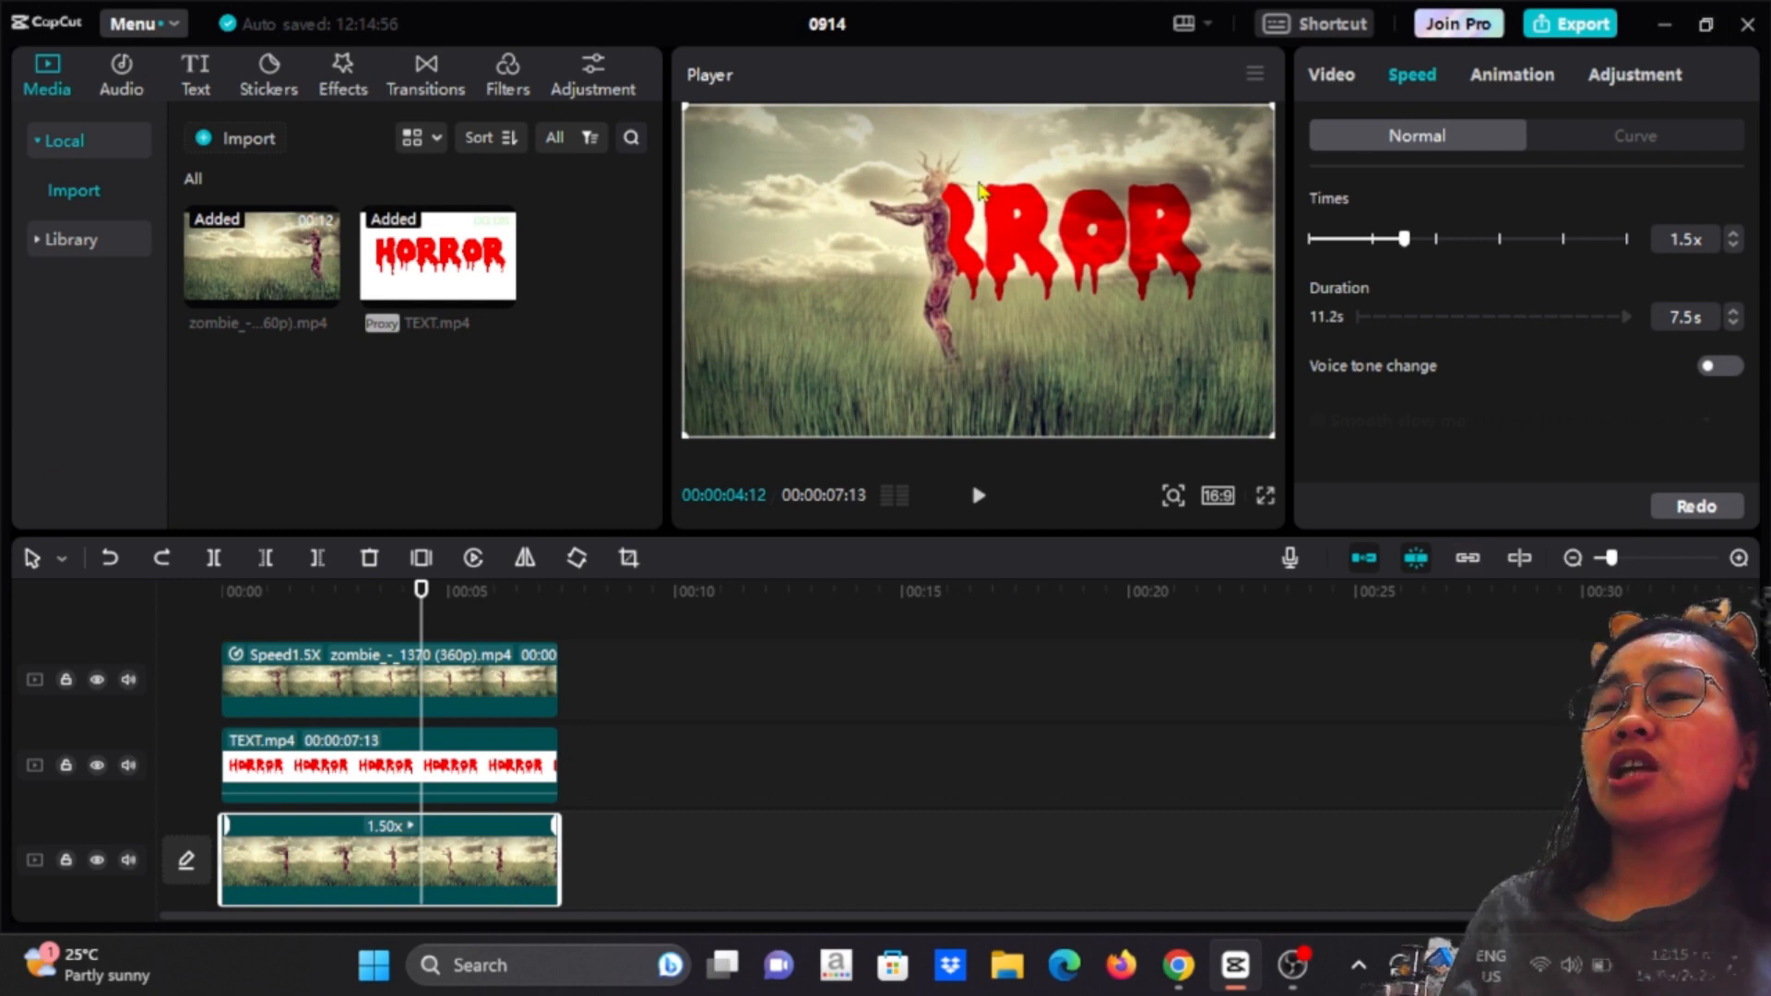
Shape the Brightness curve on the bottom zombie clip: lifted highlights, pulled-down shadows for contrast.
click(1633, 73)
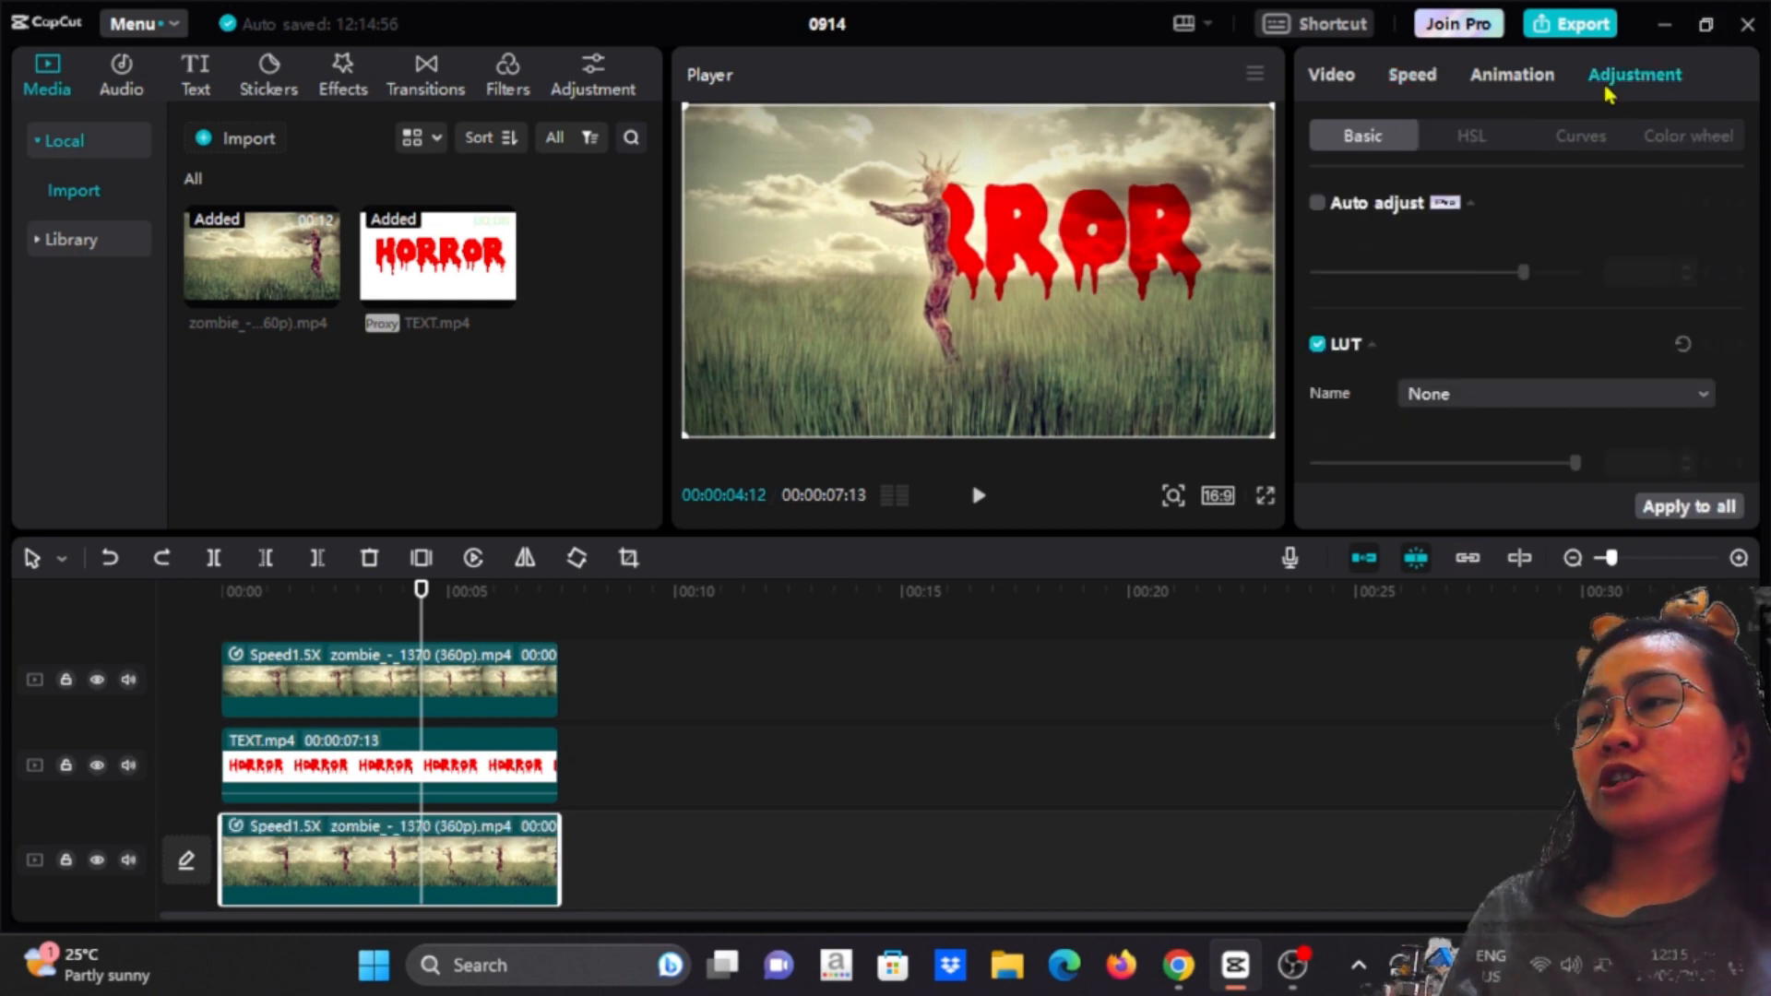
click(1581, 135)
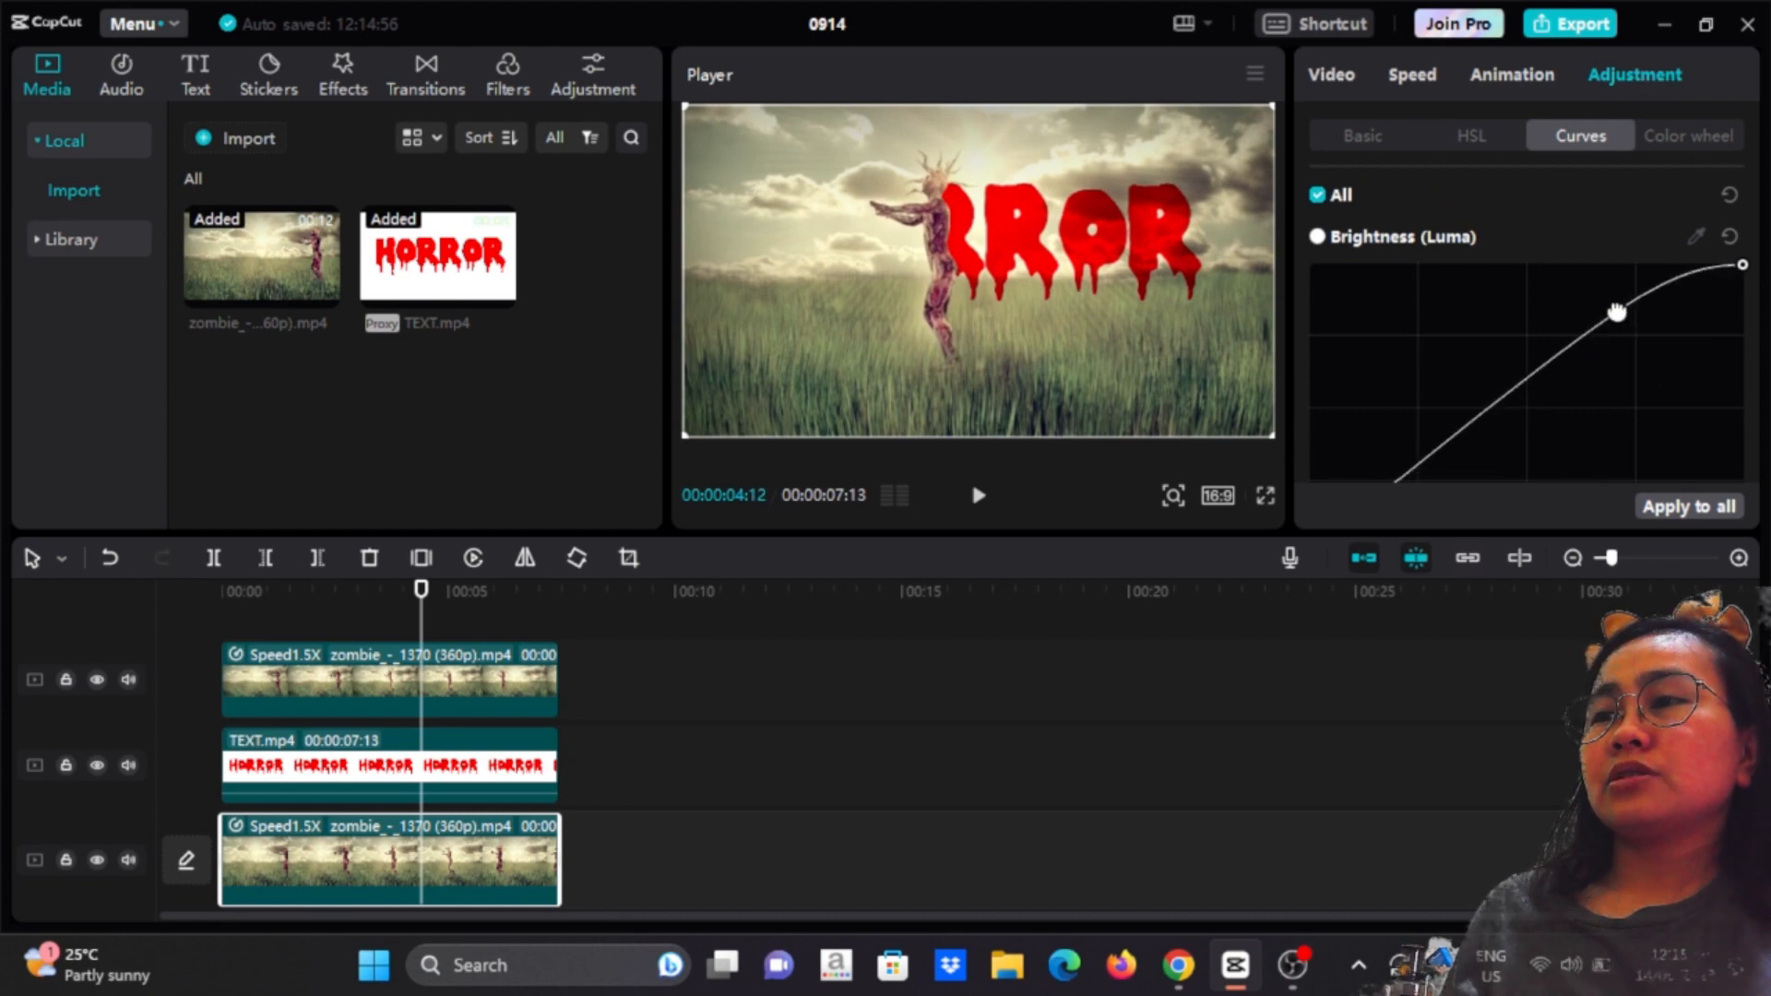
drag(1617, 313, 1603, 297)
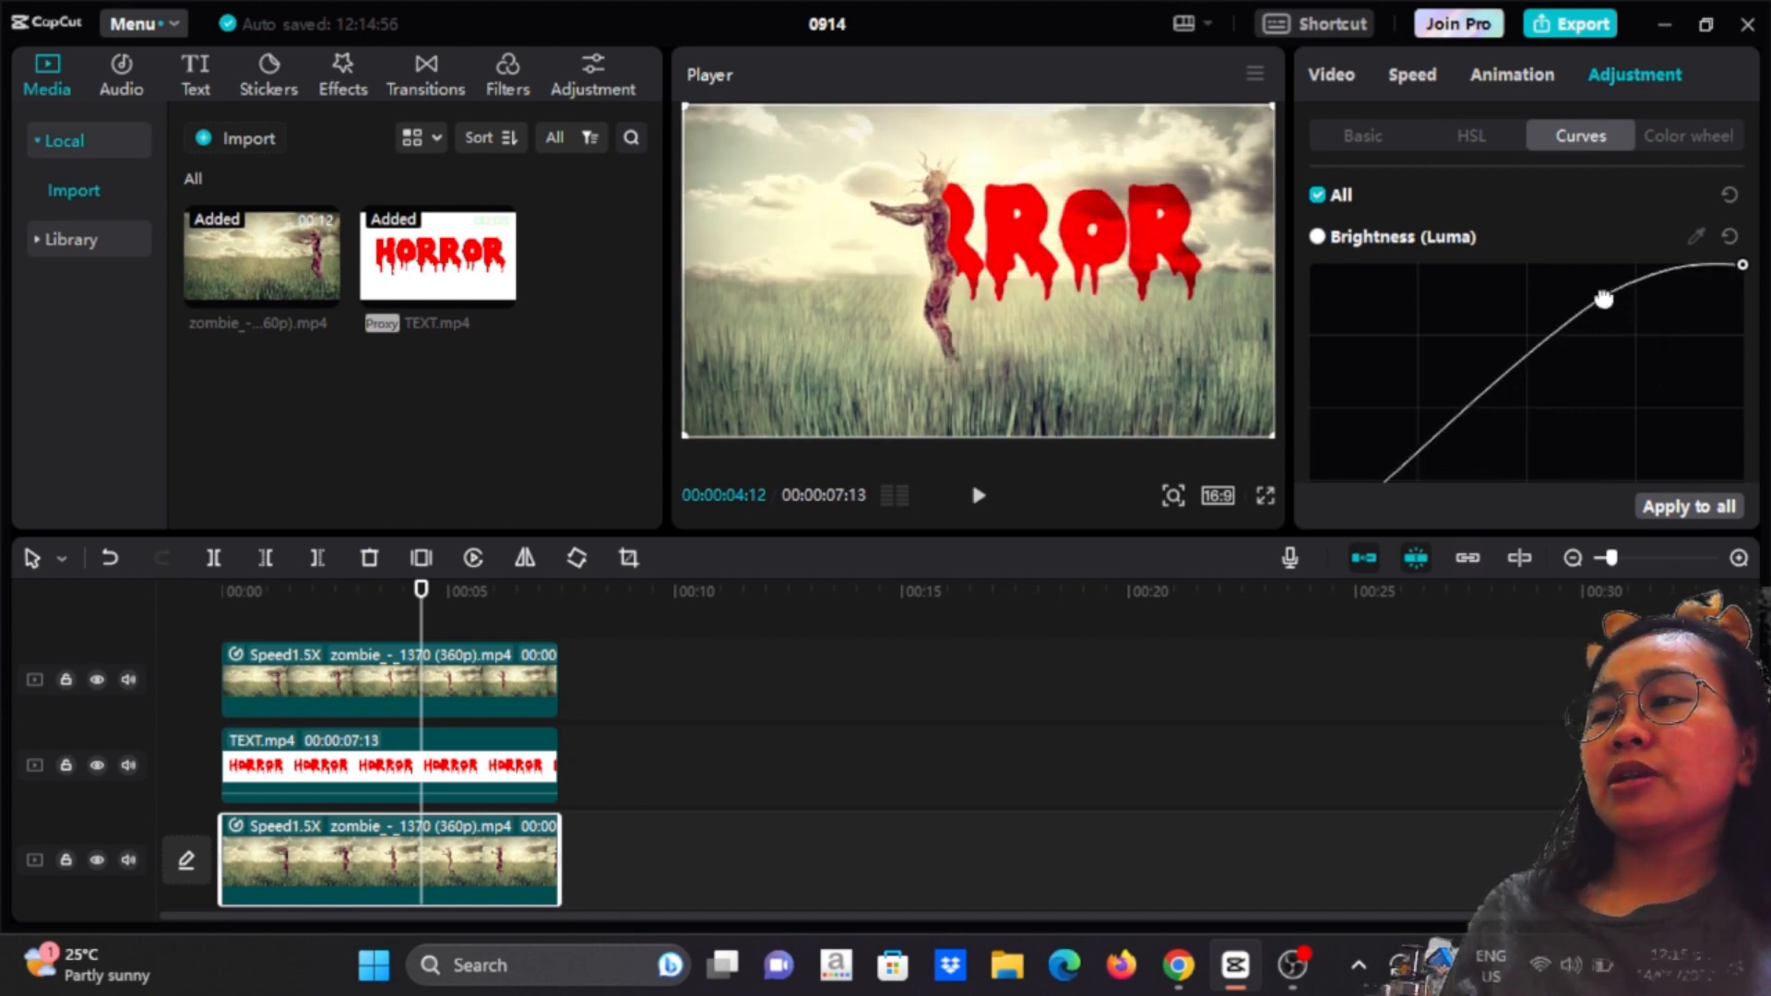
drag(1602, 297, 1649, 371)
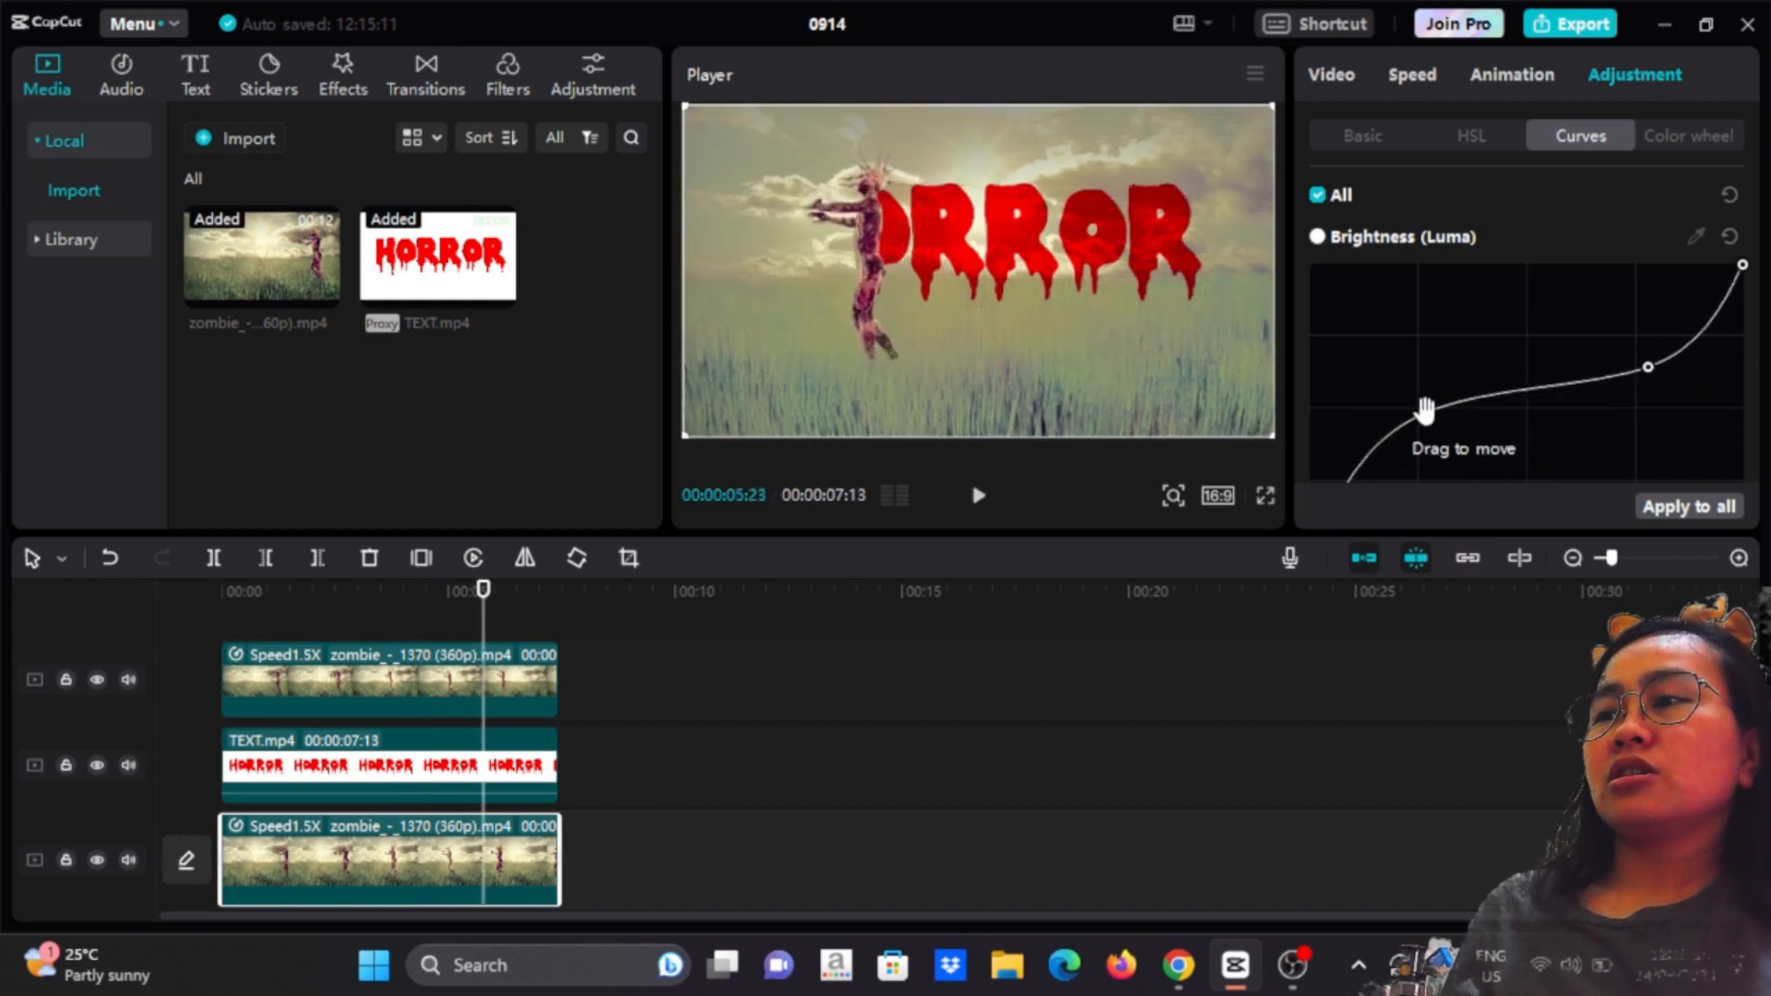
drag(1426, 406, 1606, 310)
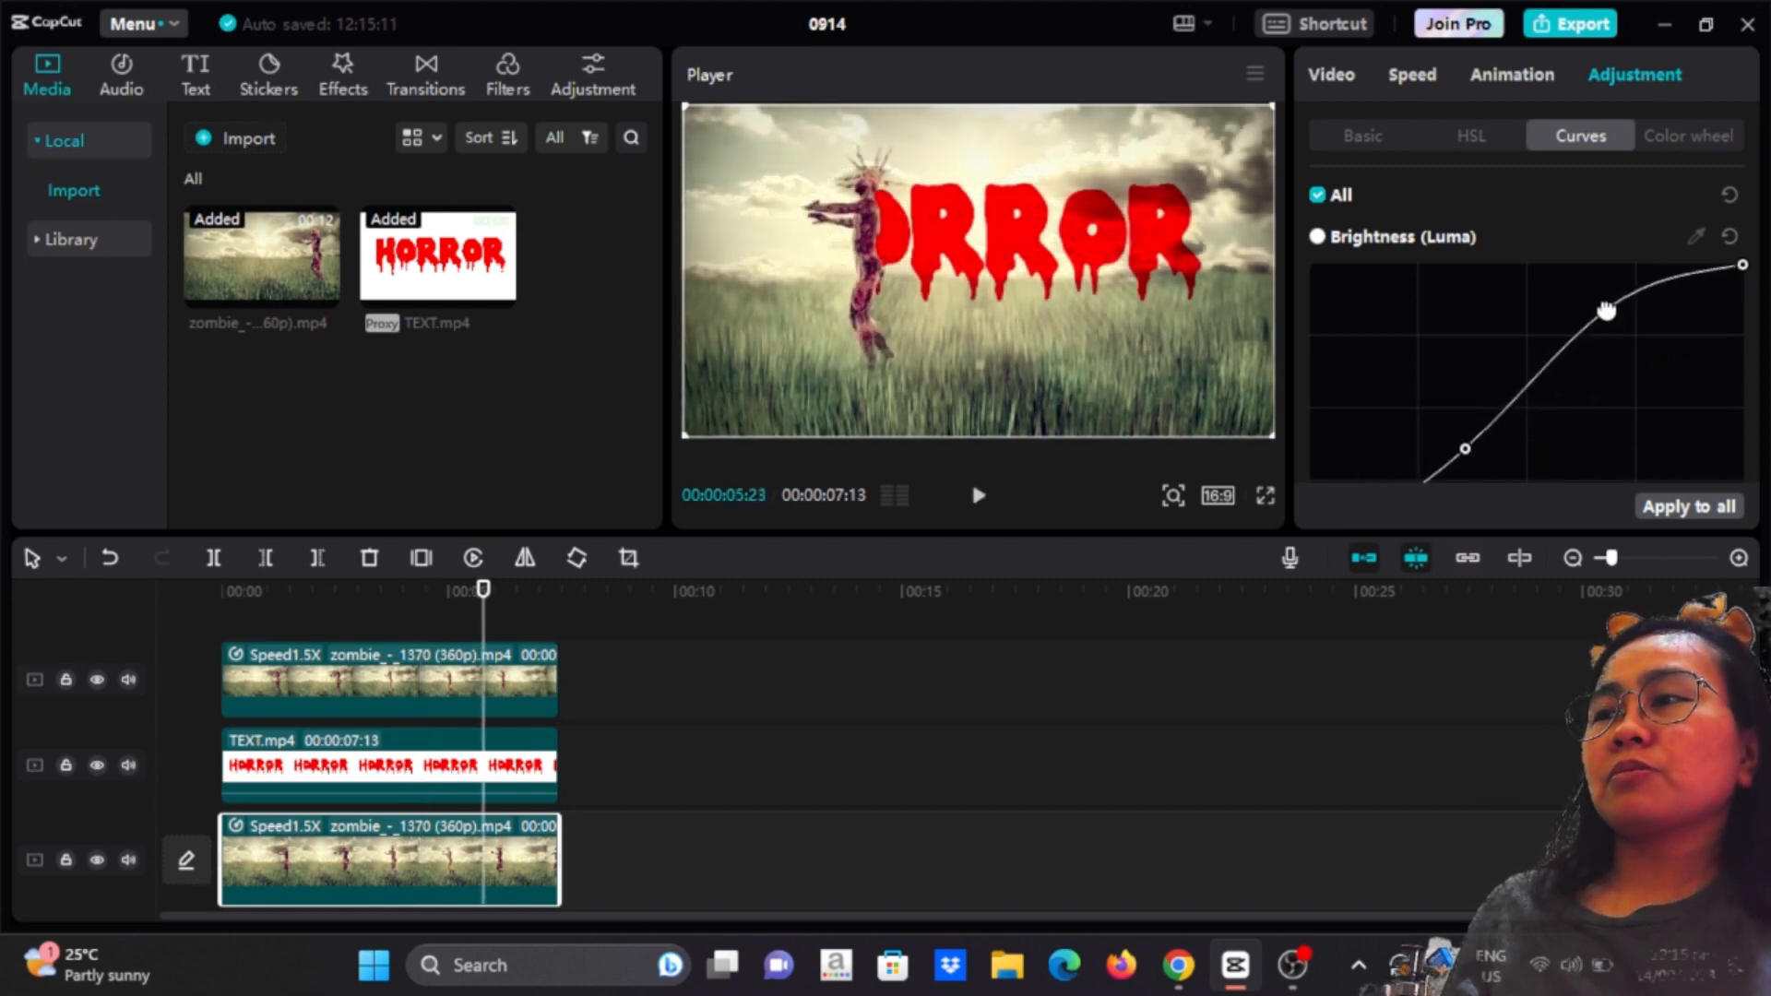
drag(1602, 308, 1603, 303)
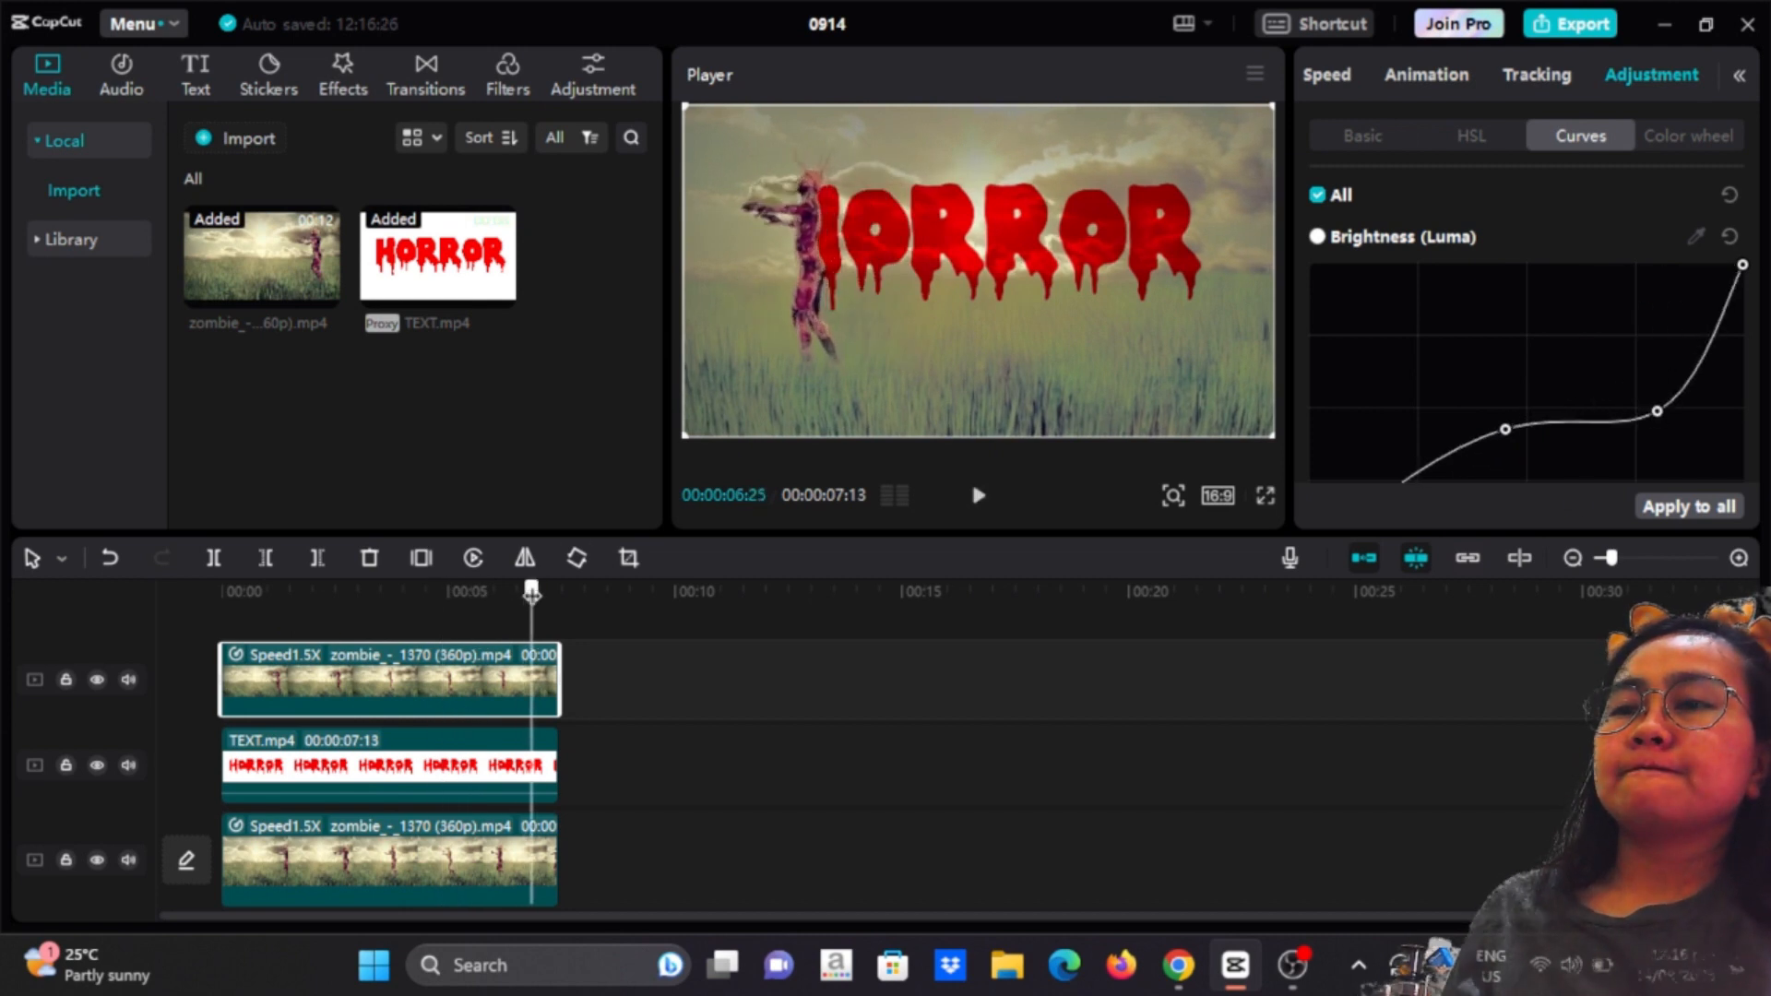
Grade the top zombie clip with a matching brightness curve adjustment.
click(977, 494)
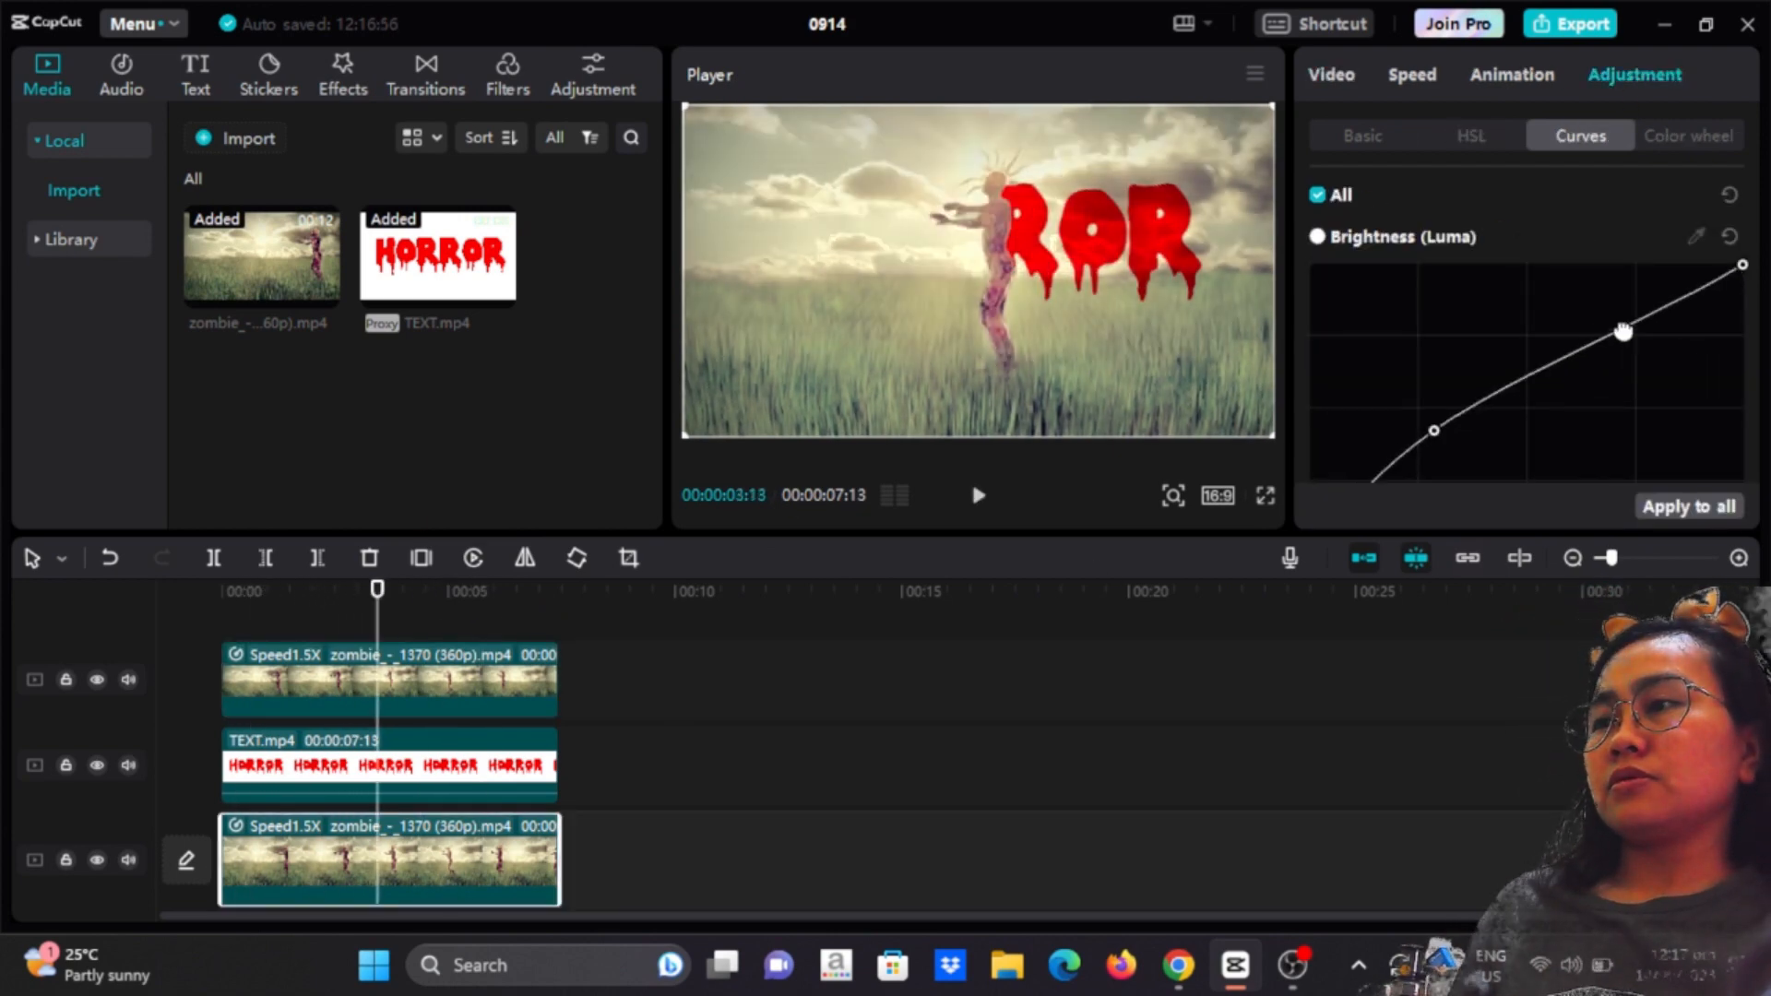
drag(1621, 330, 1713, 281)
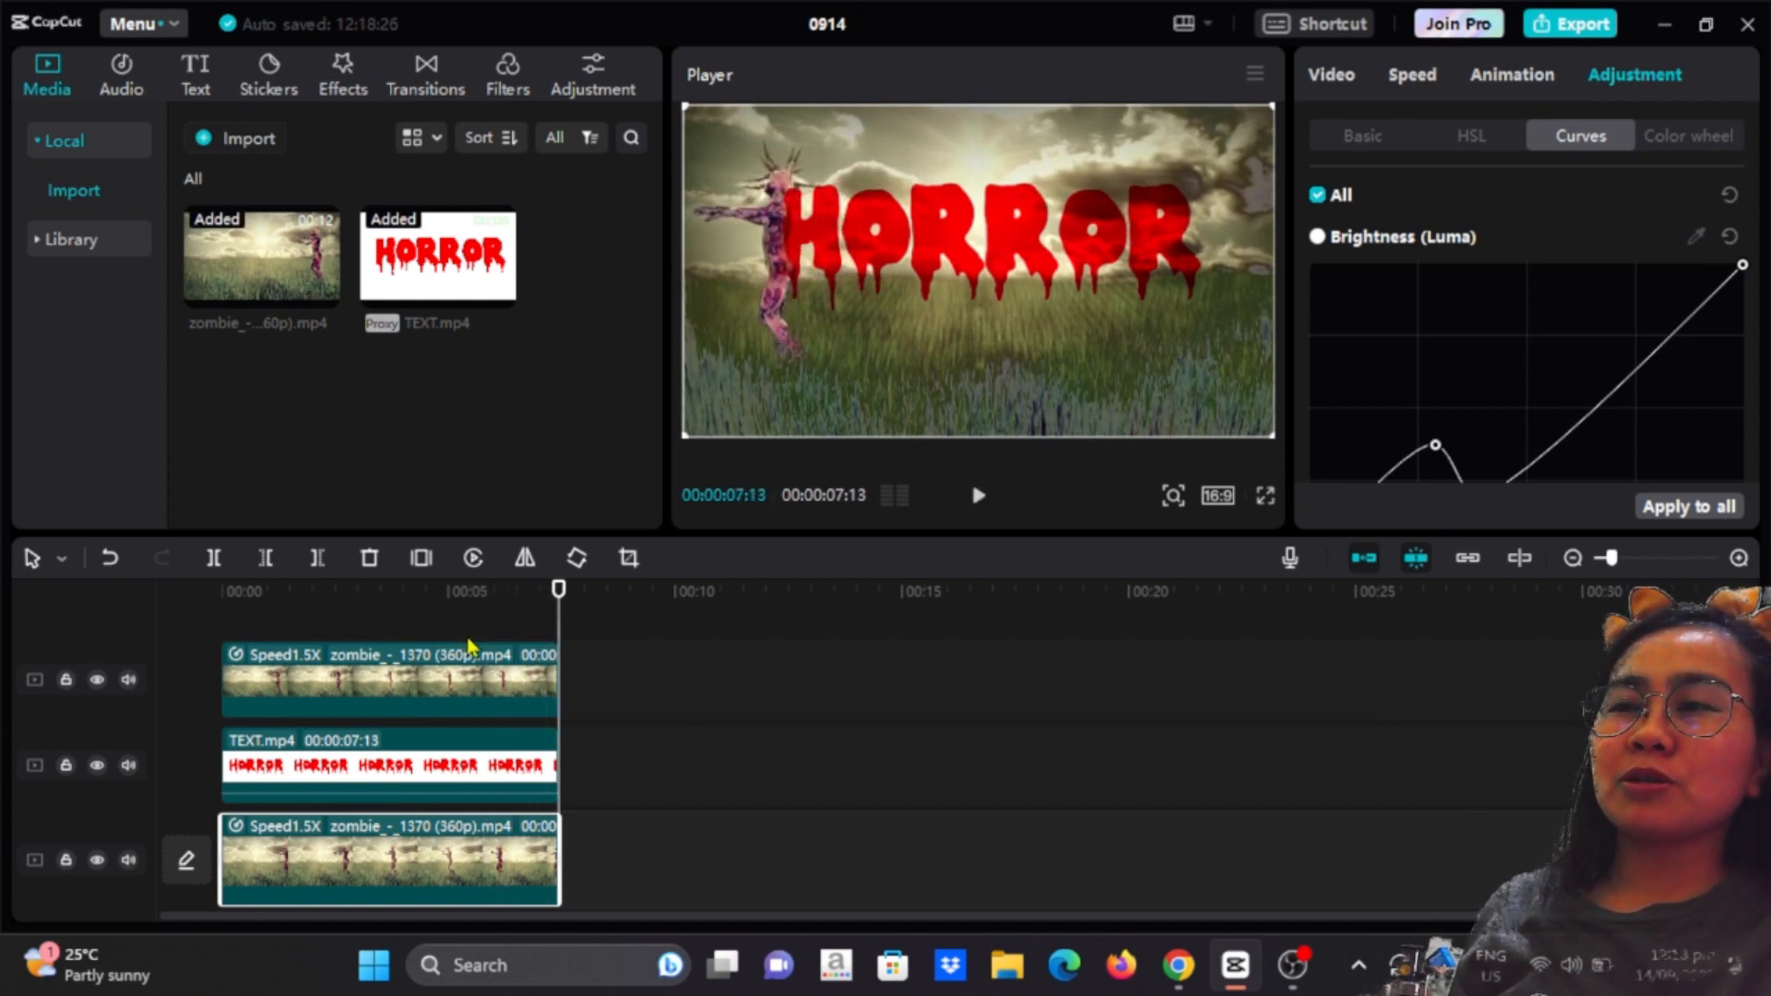
mouse_move(514, 695)
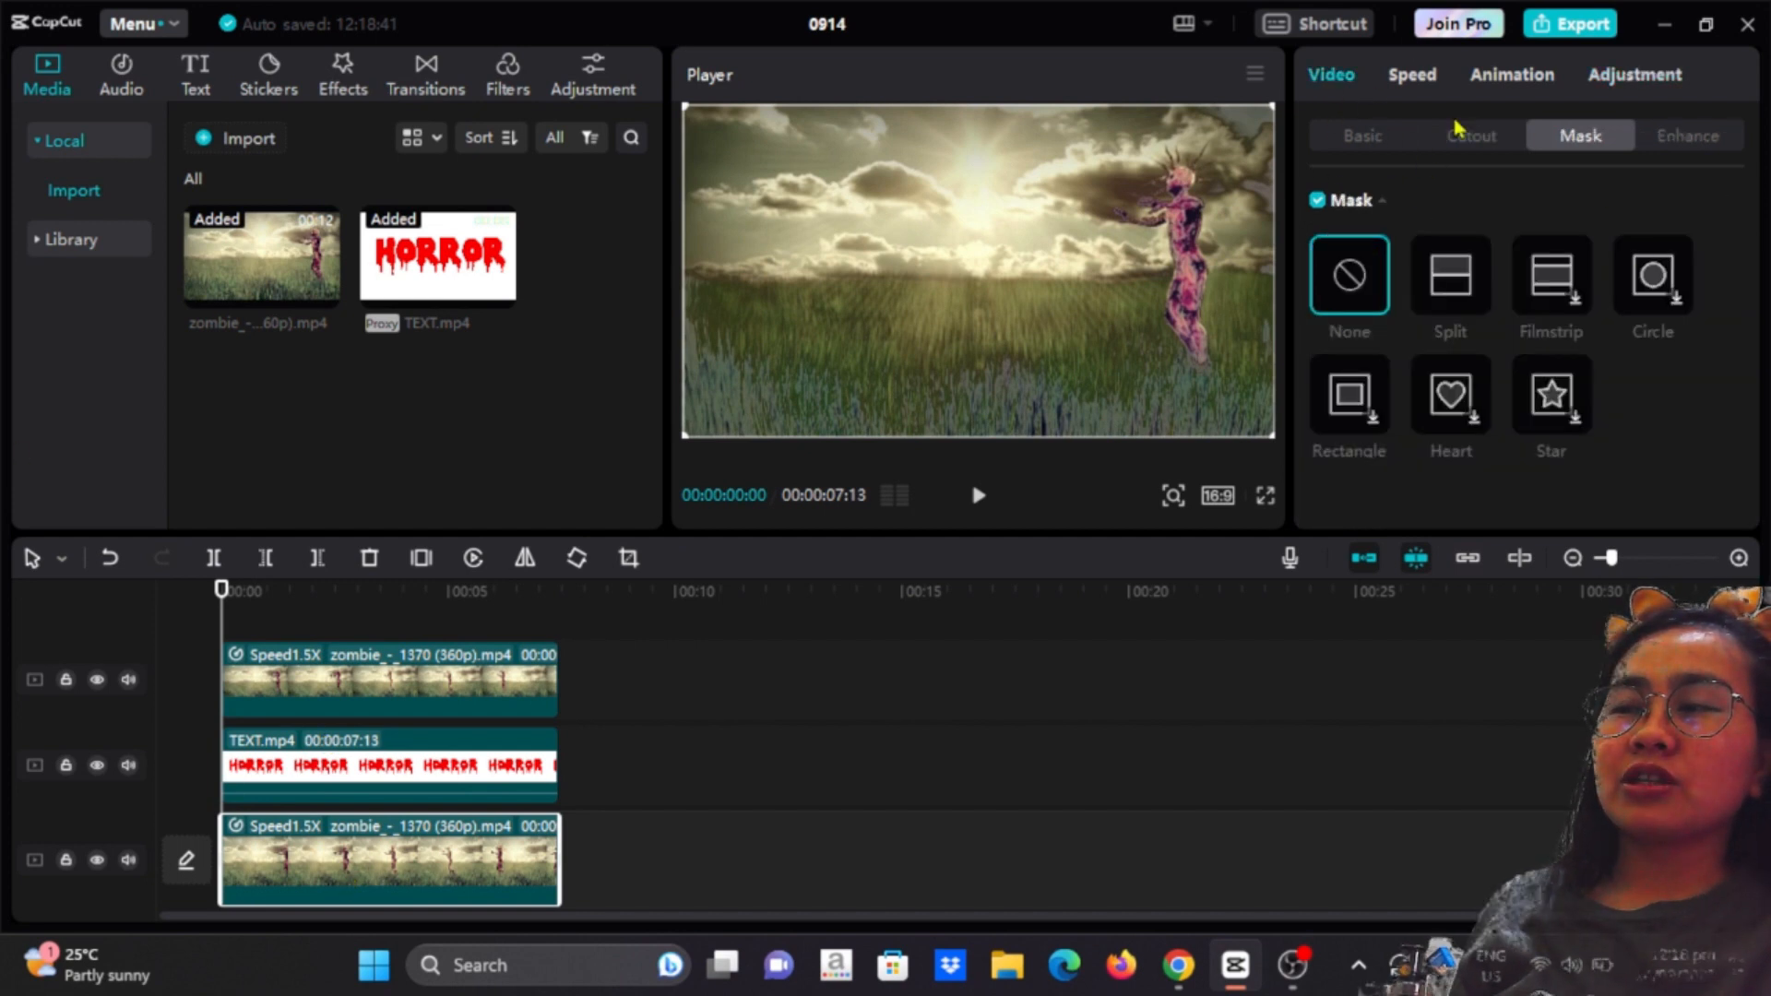
Add Scale keyframes on the zombie clips, rising to 200% just past the five-second mark.
click(1362, 135)
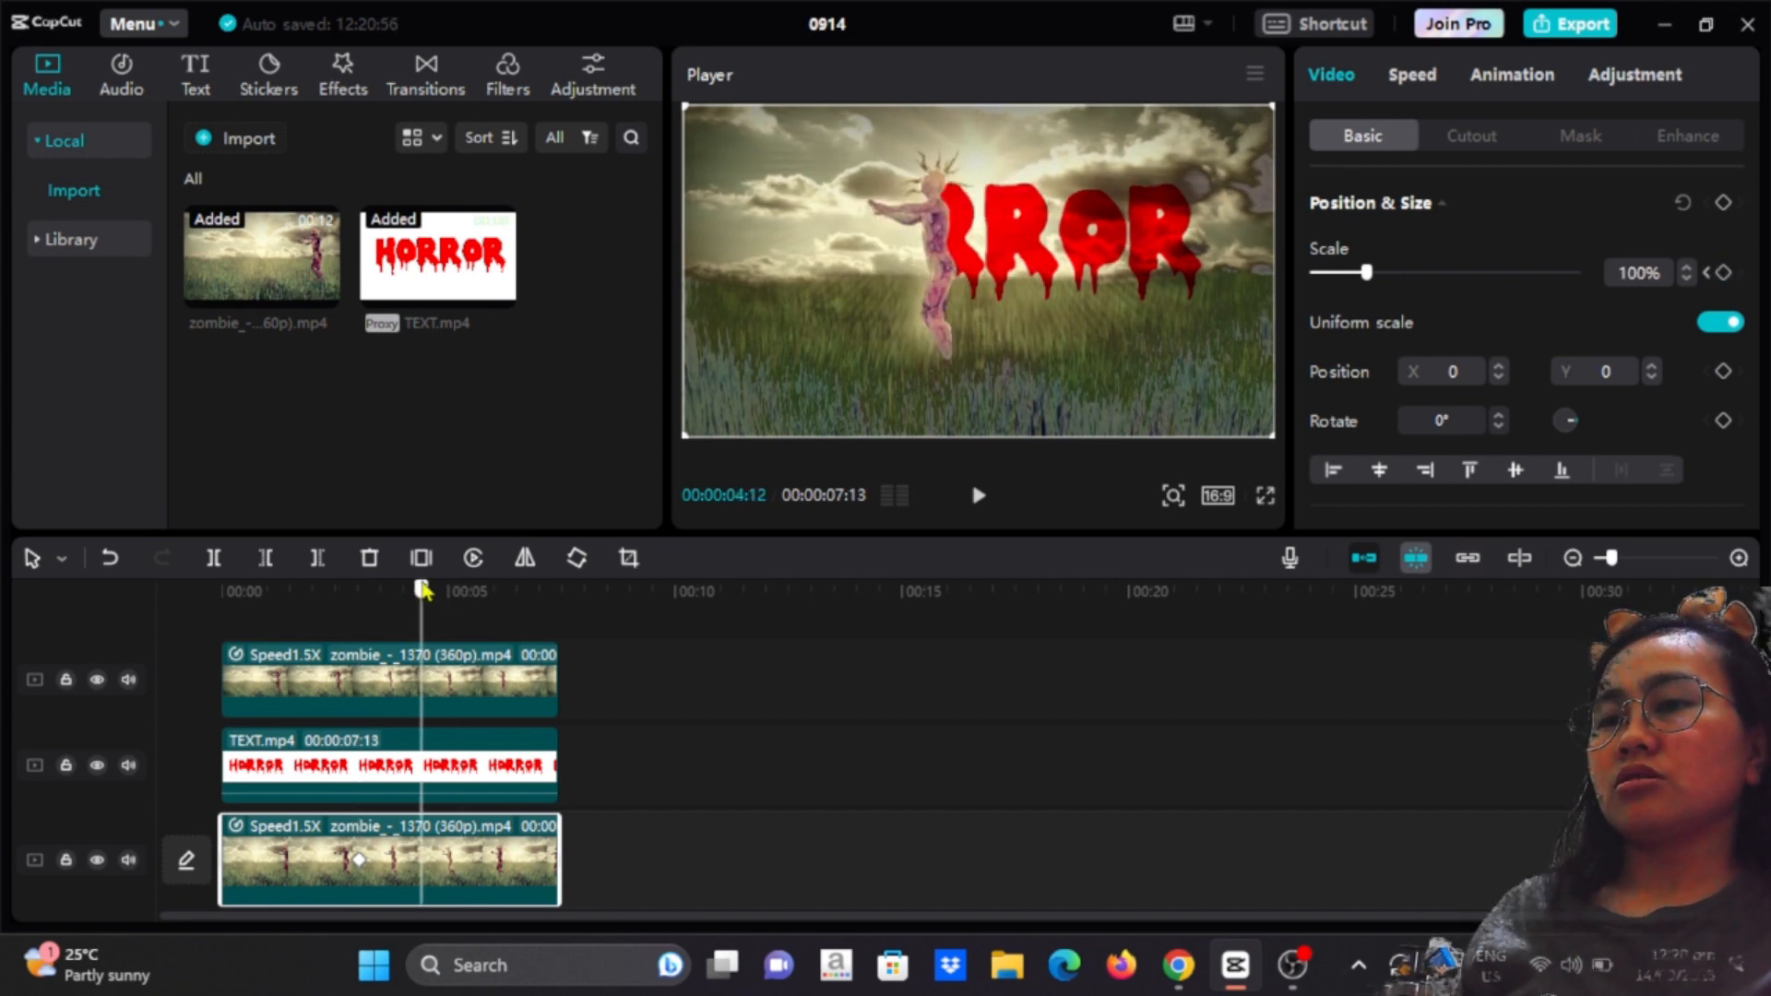
drag(424, 590, 457, 590)
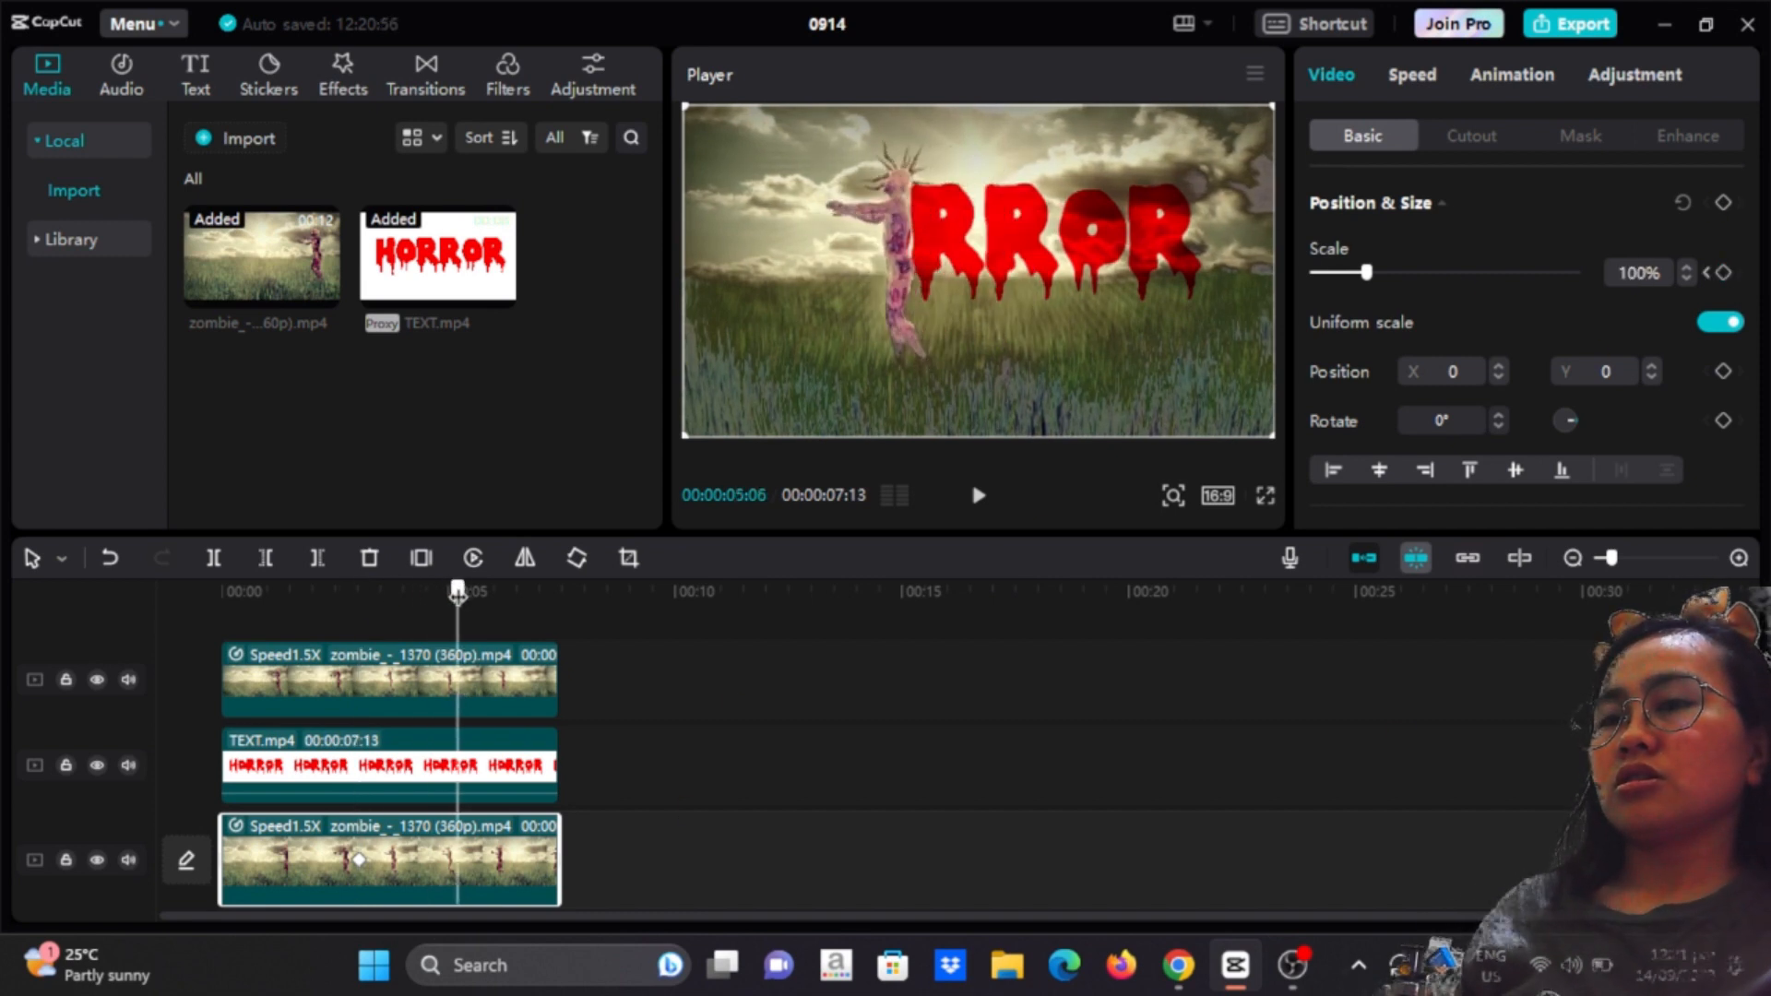
drag(1367, 273, 1418, 273)
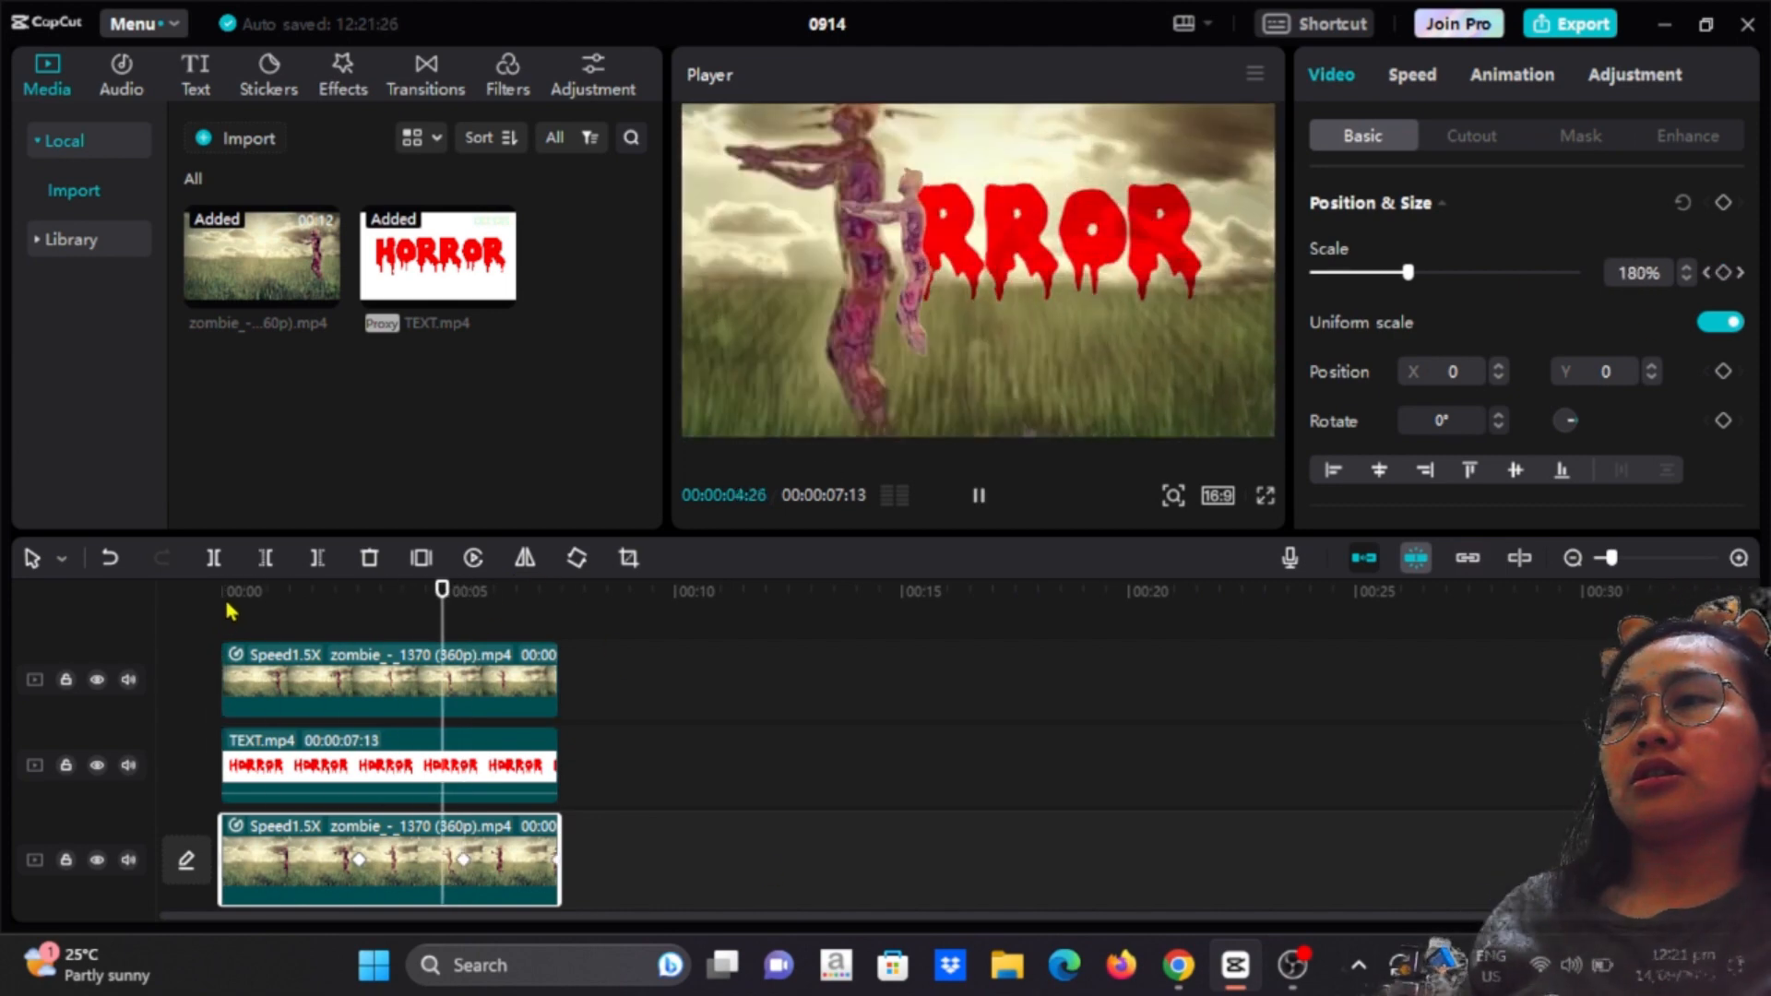
click(390, 681)
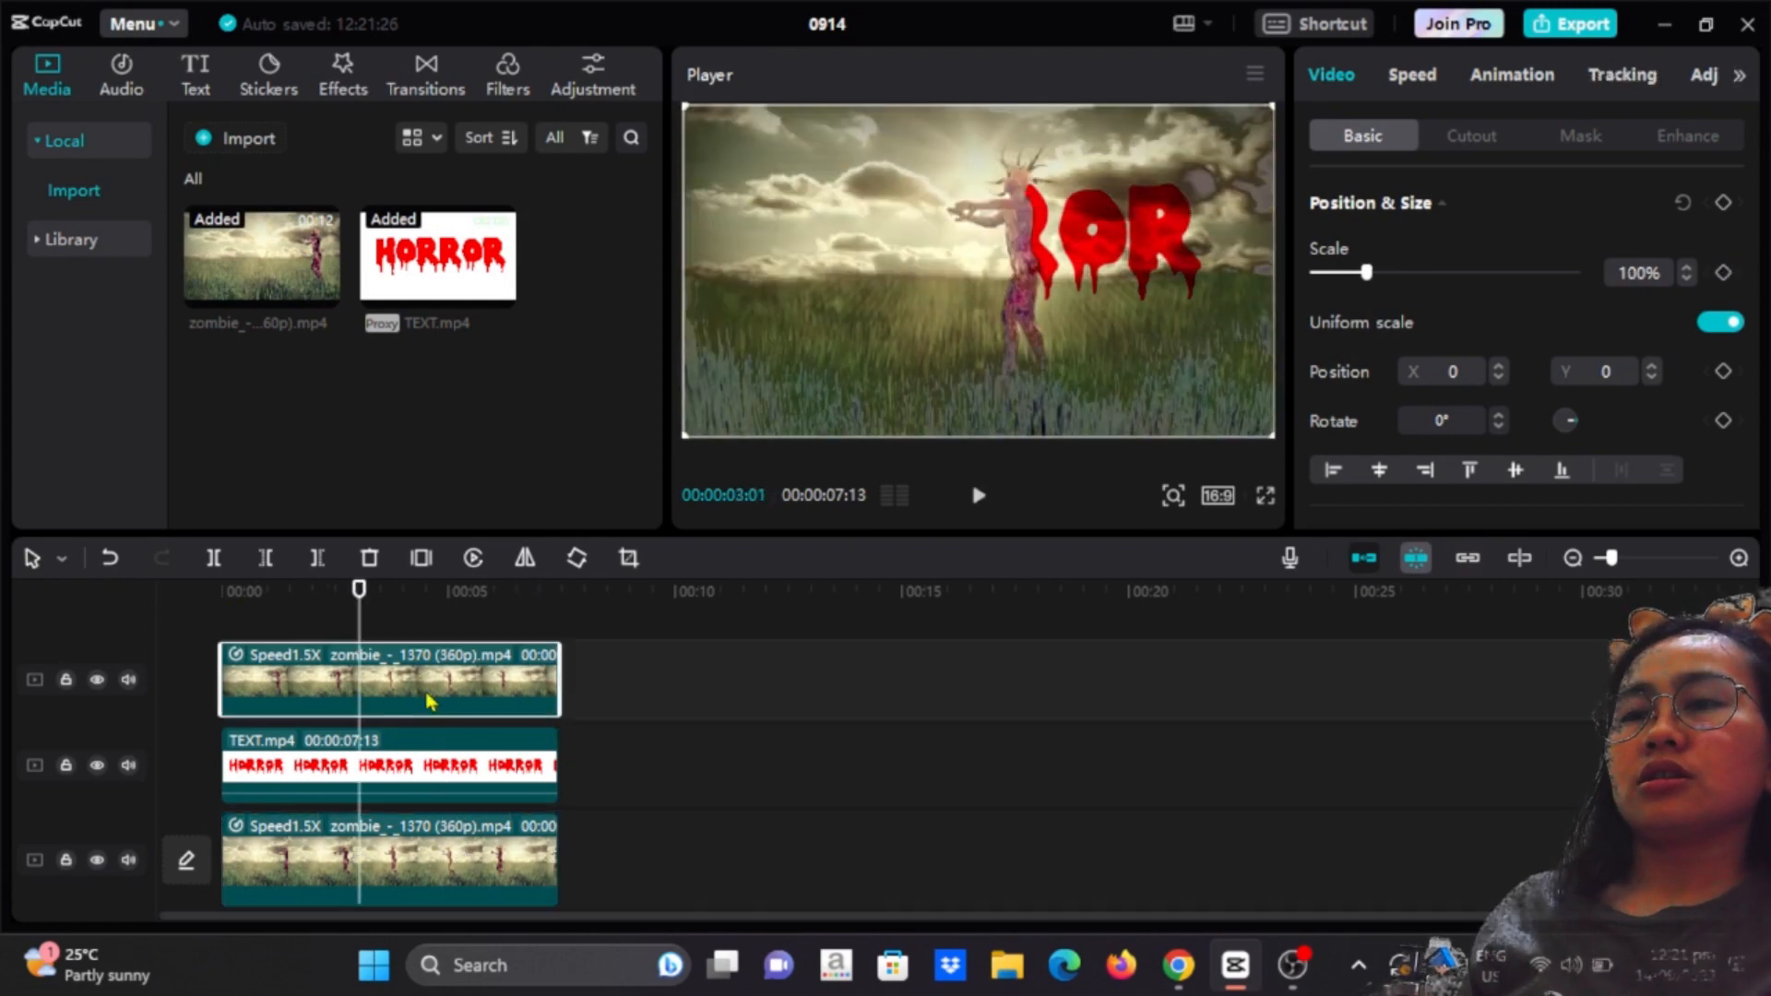
click(388, 858)
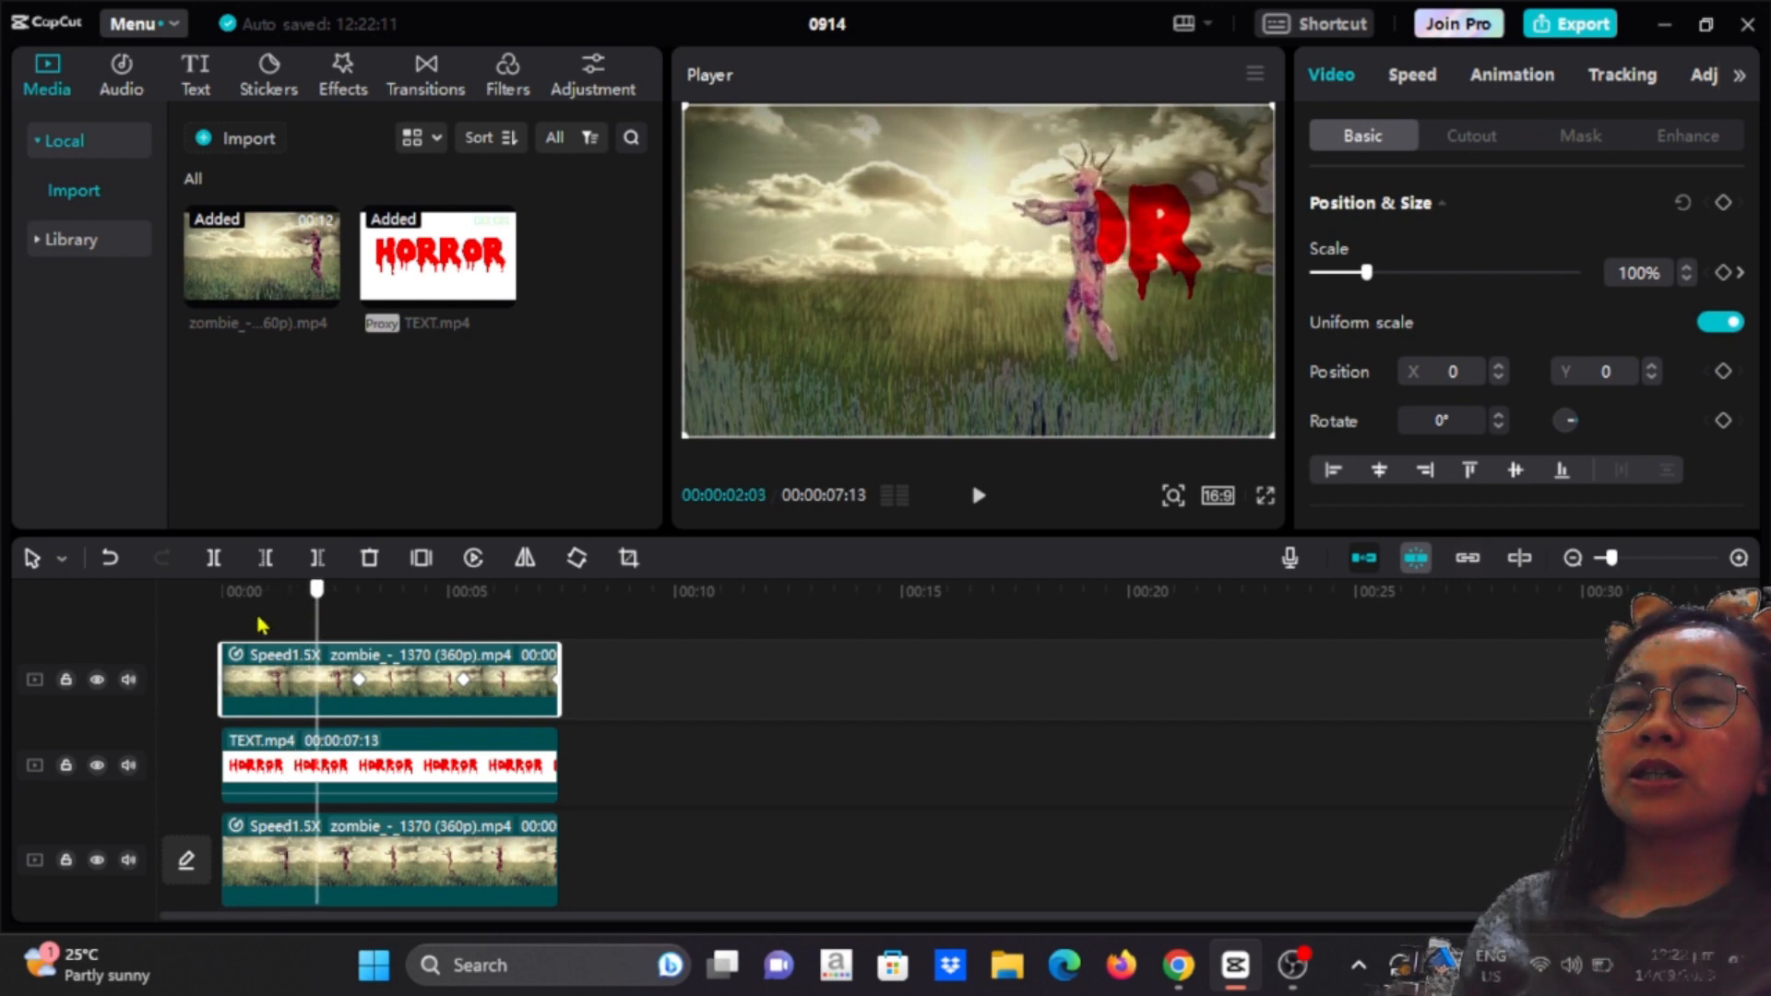
Keyframe the zoom on the other zombie clip to 200% and play back the animation.
click(978, 495)
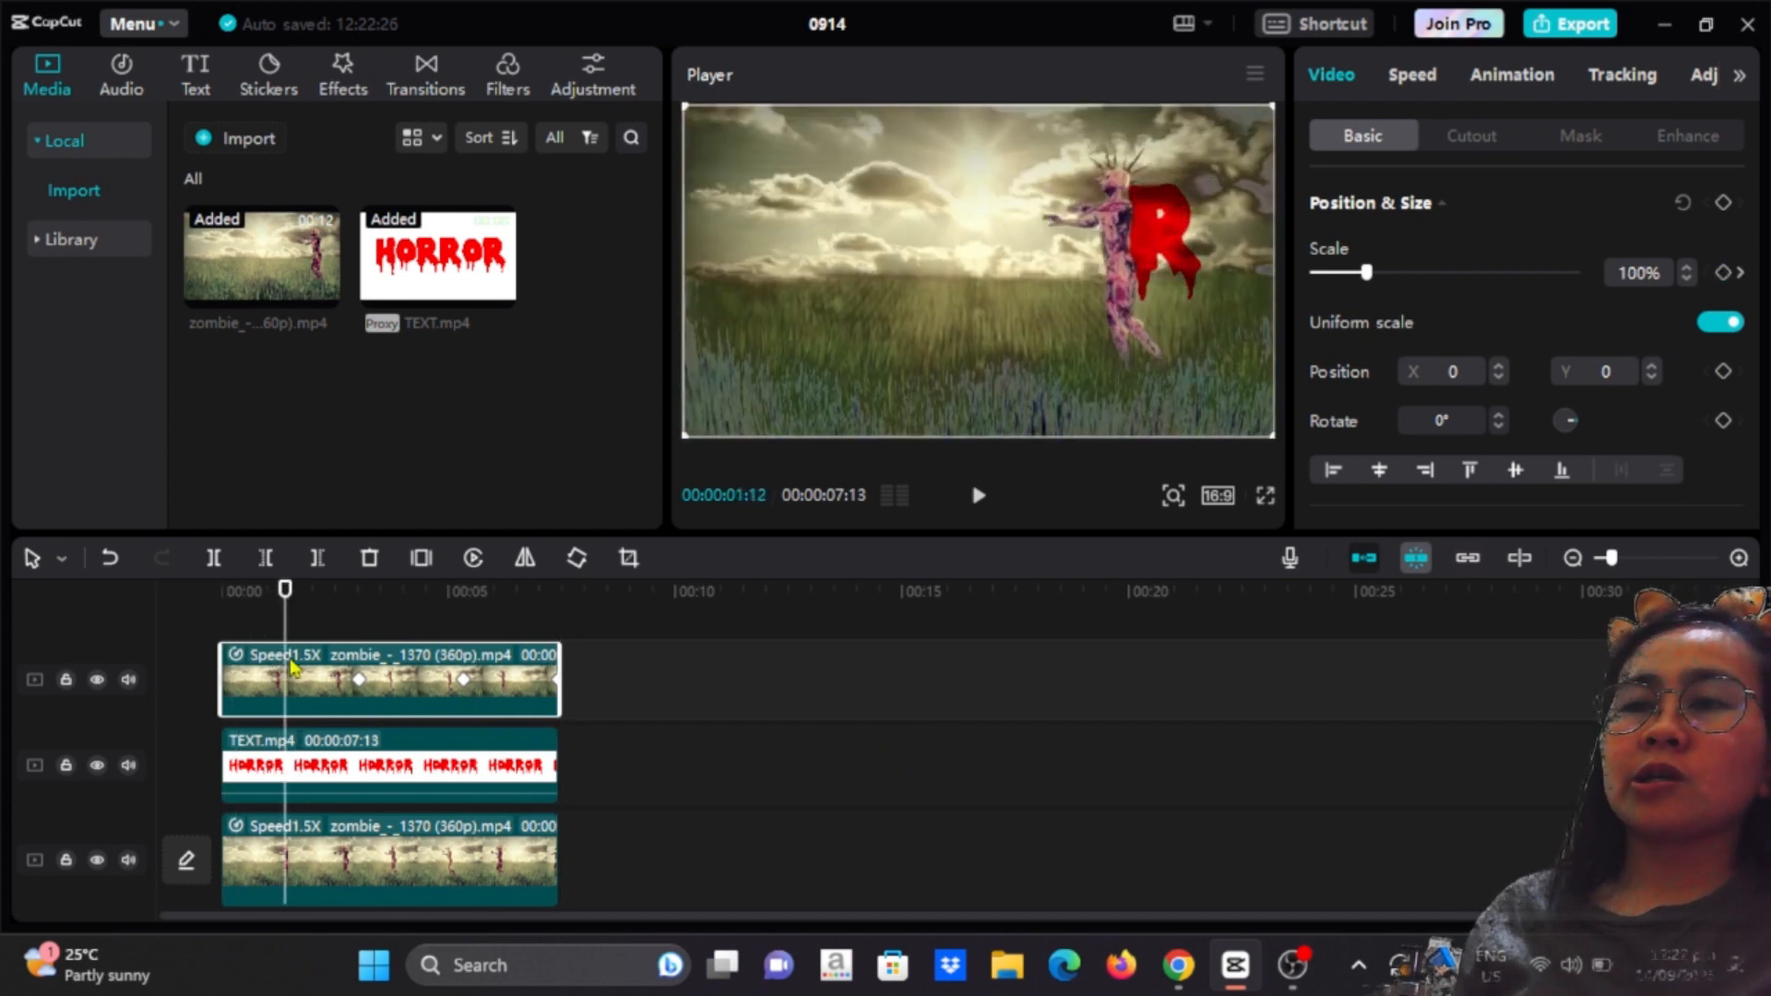
mouse_move(649, 826)
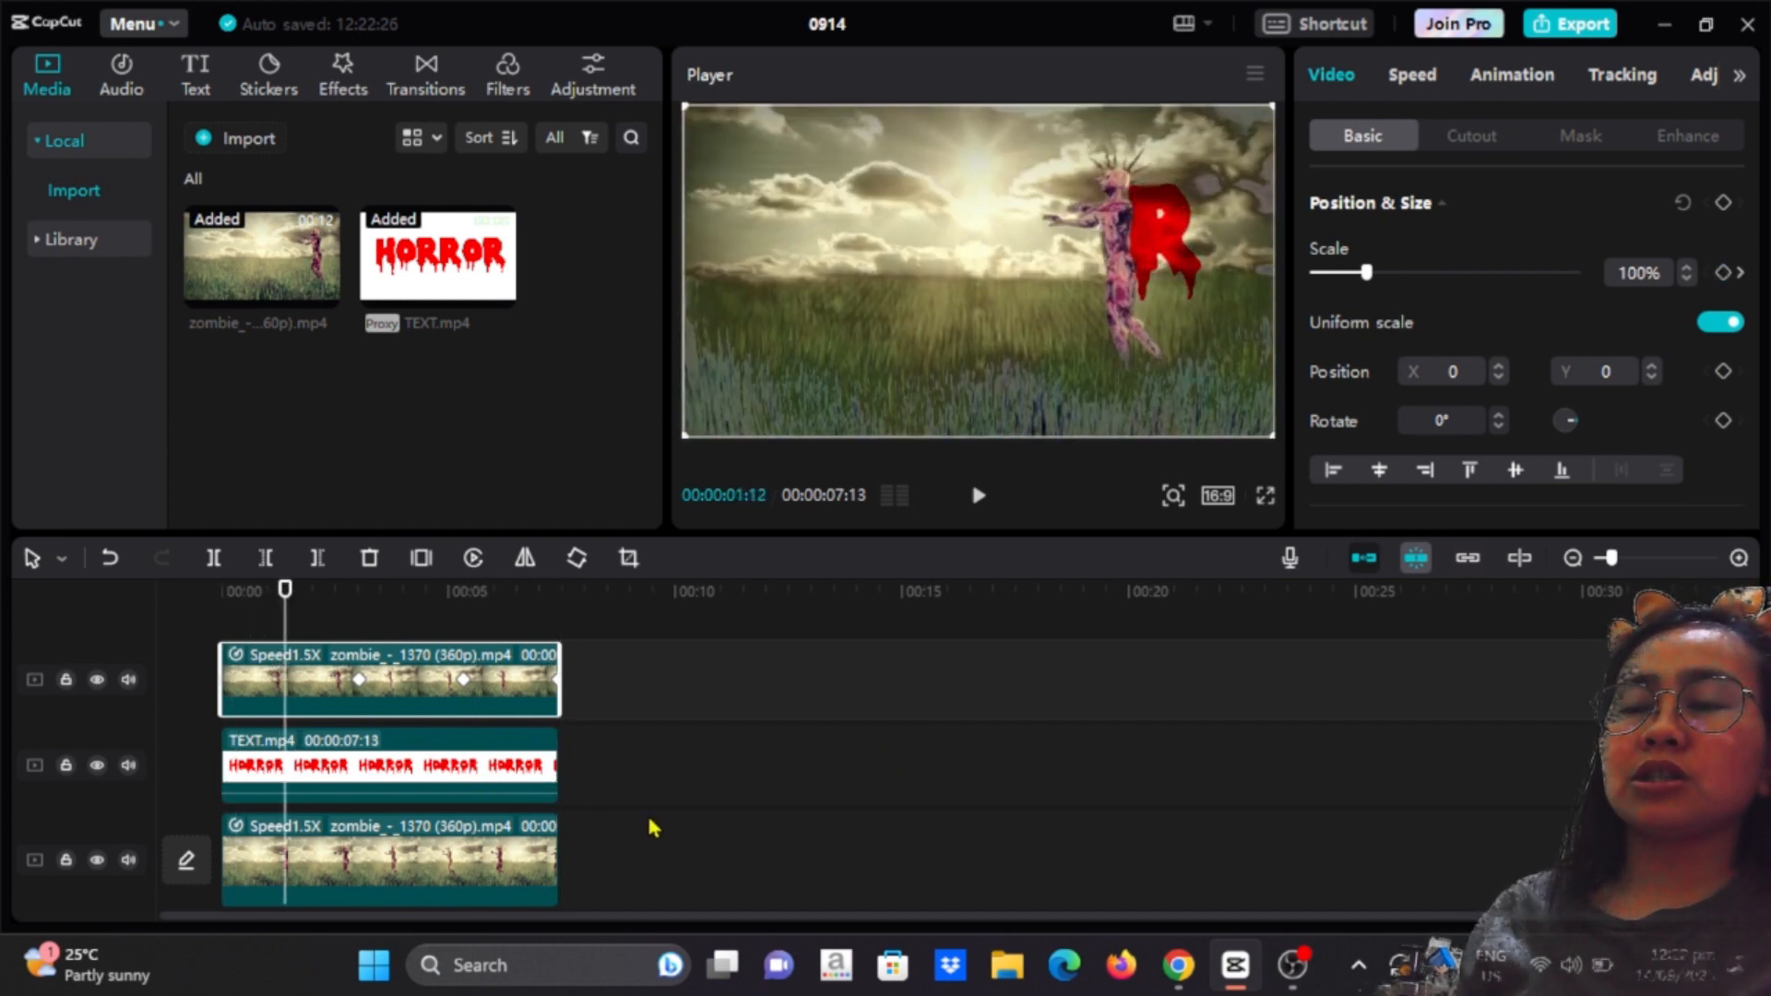
click(389, 764)
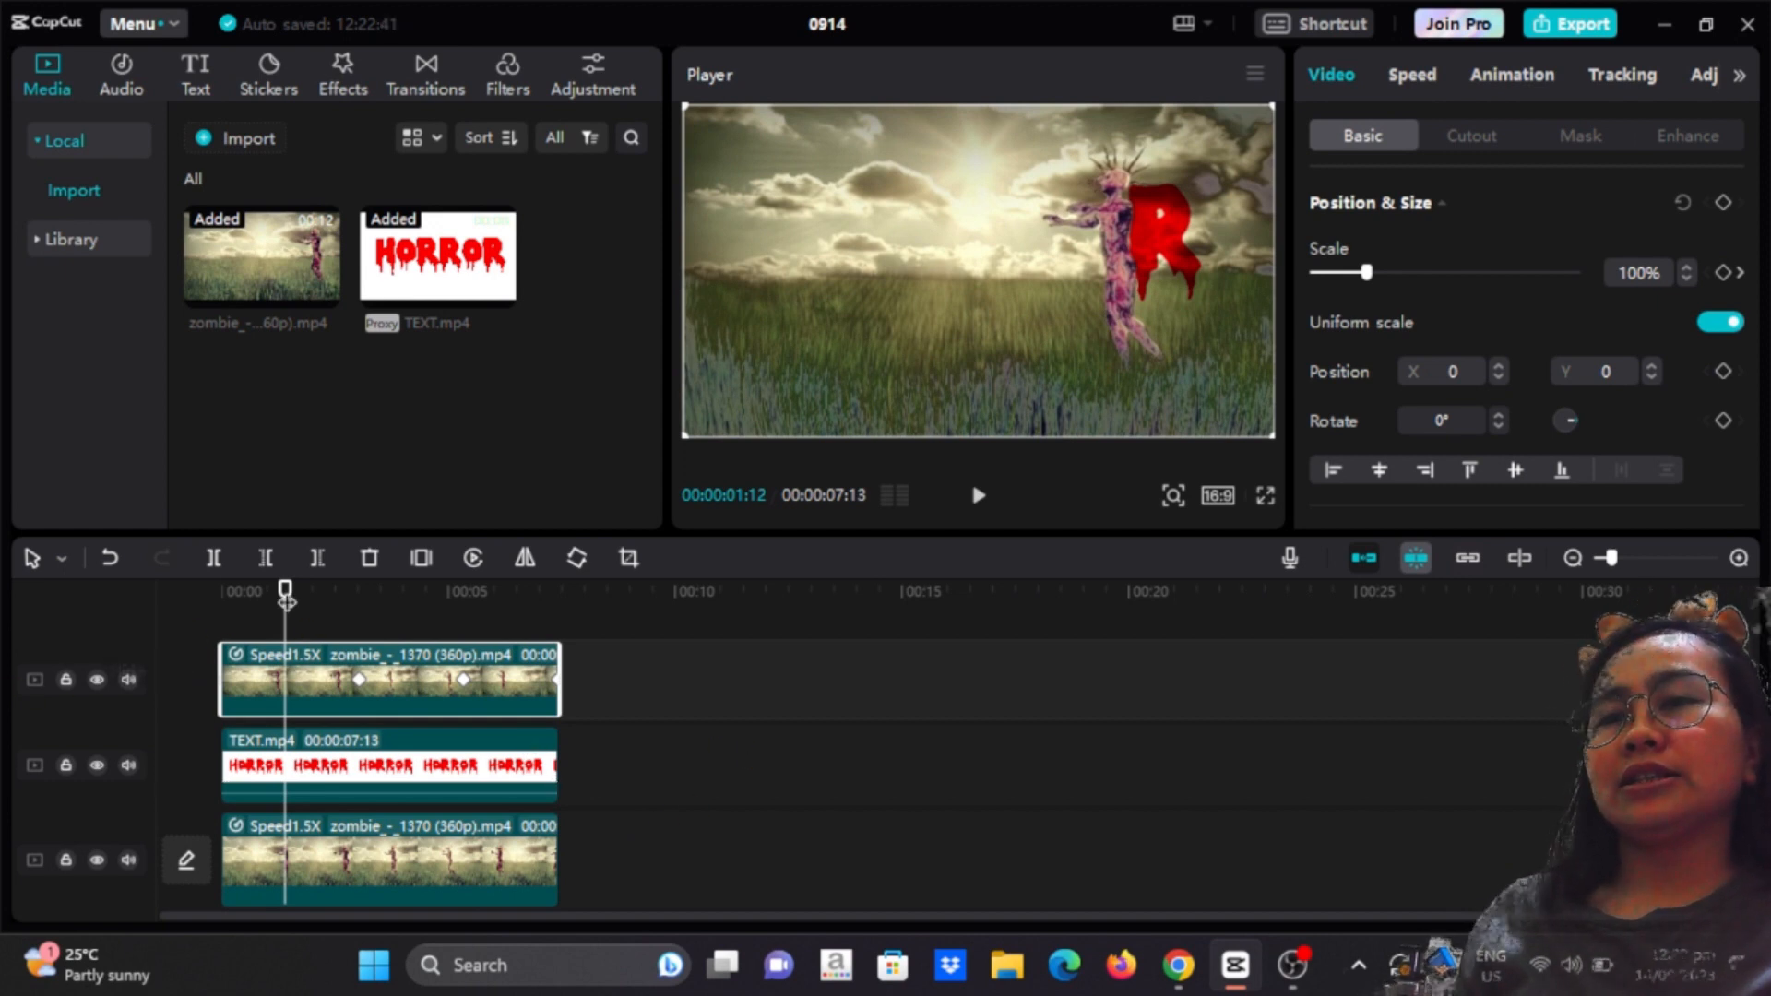
click(978, 494)
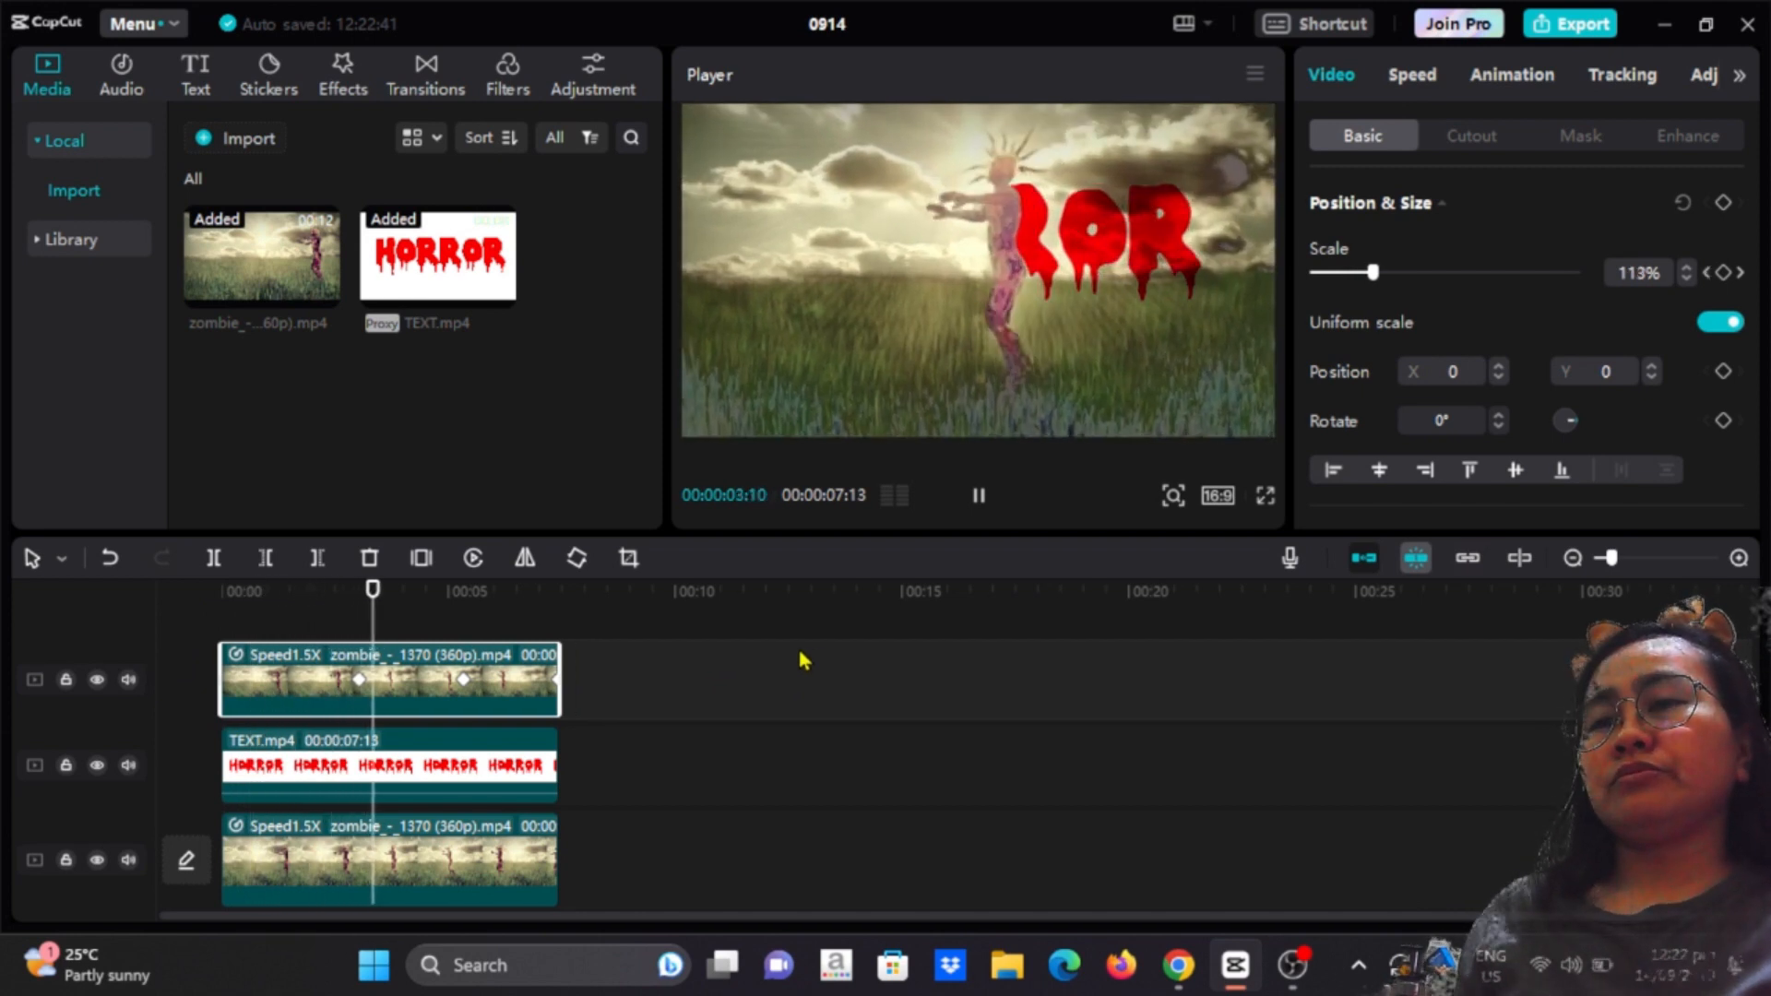
drag(1375, 272, 1418, 271)
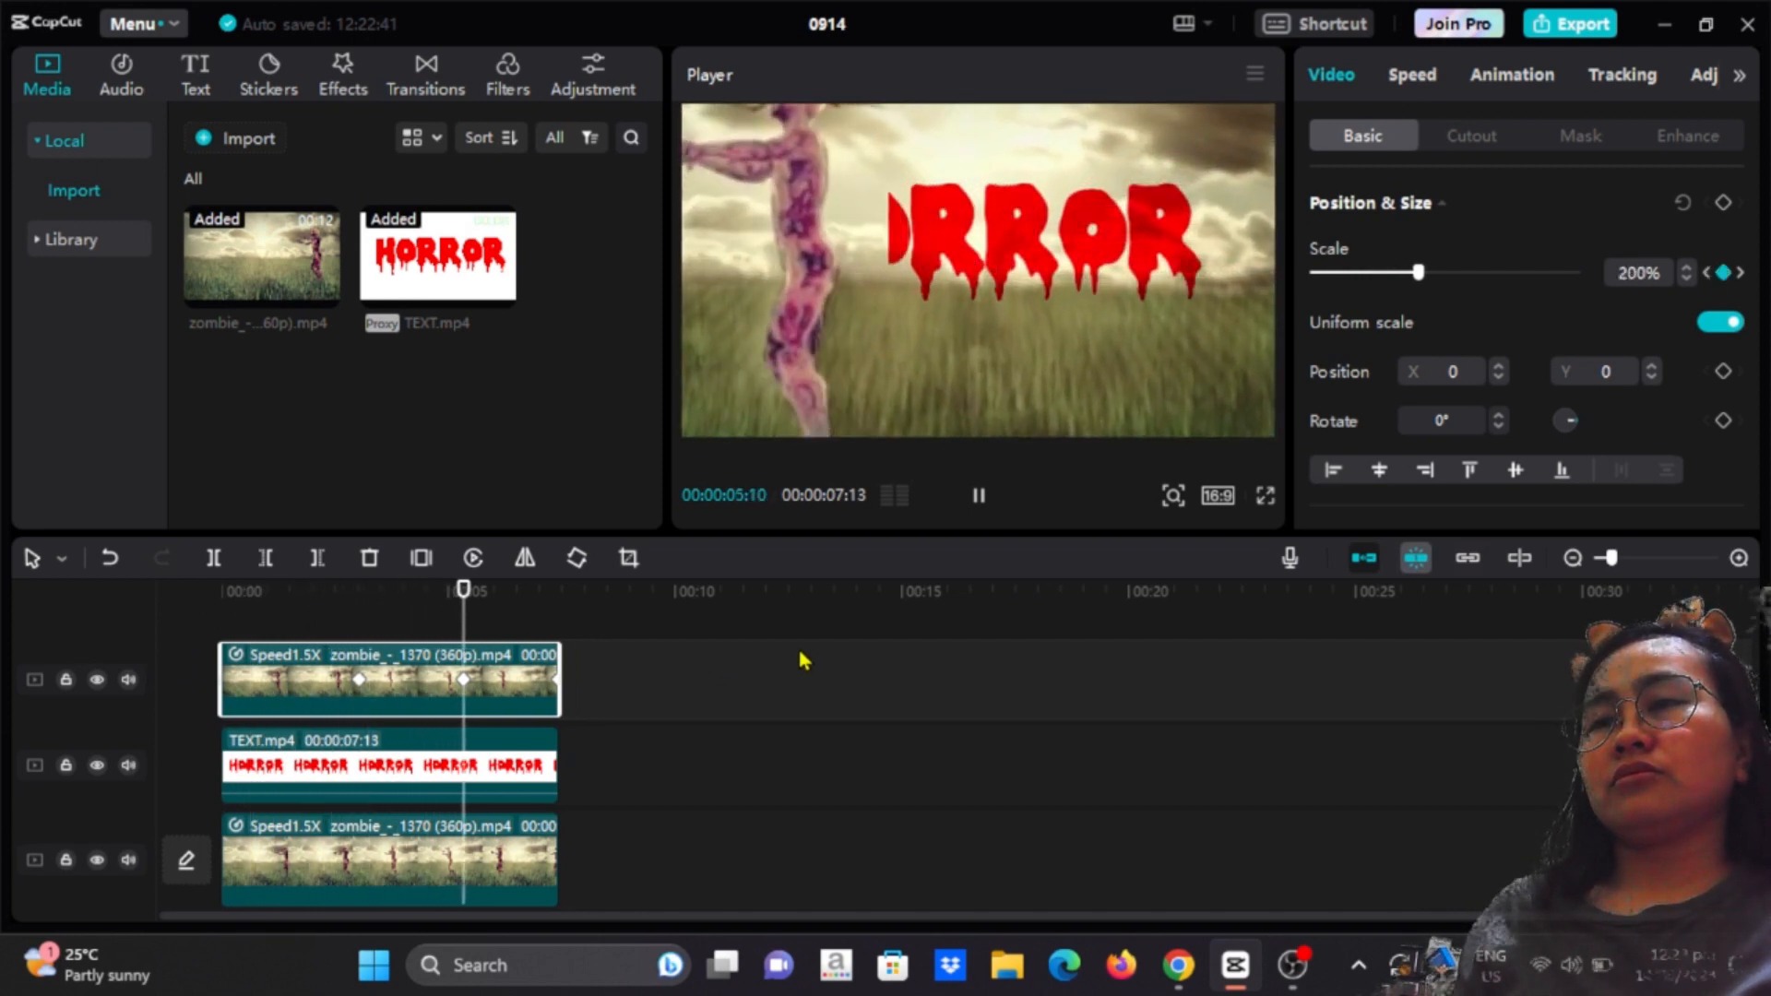